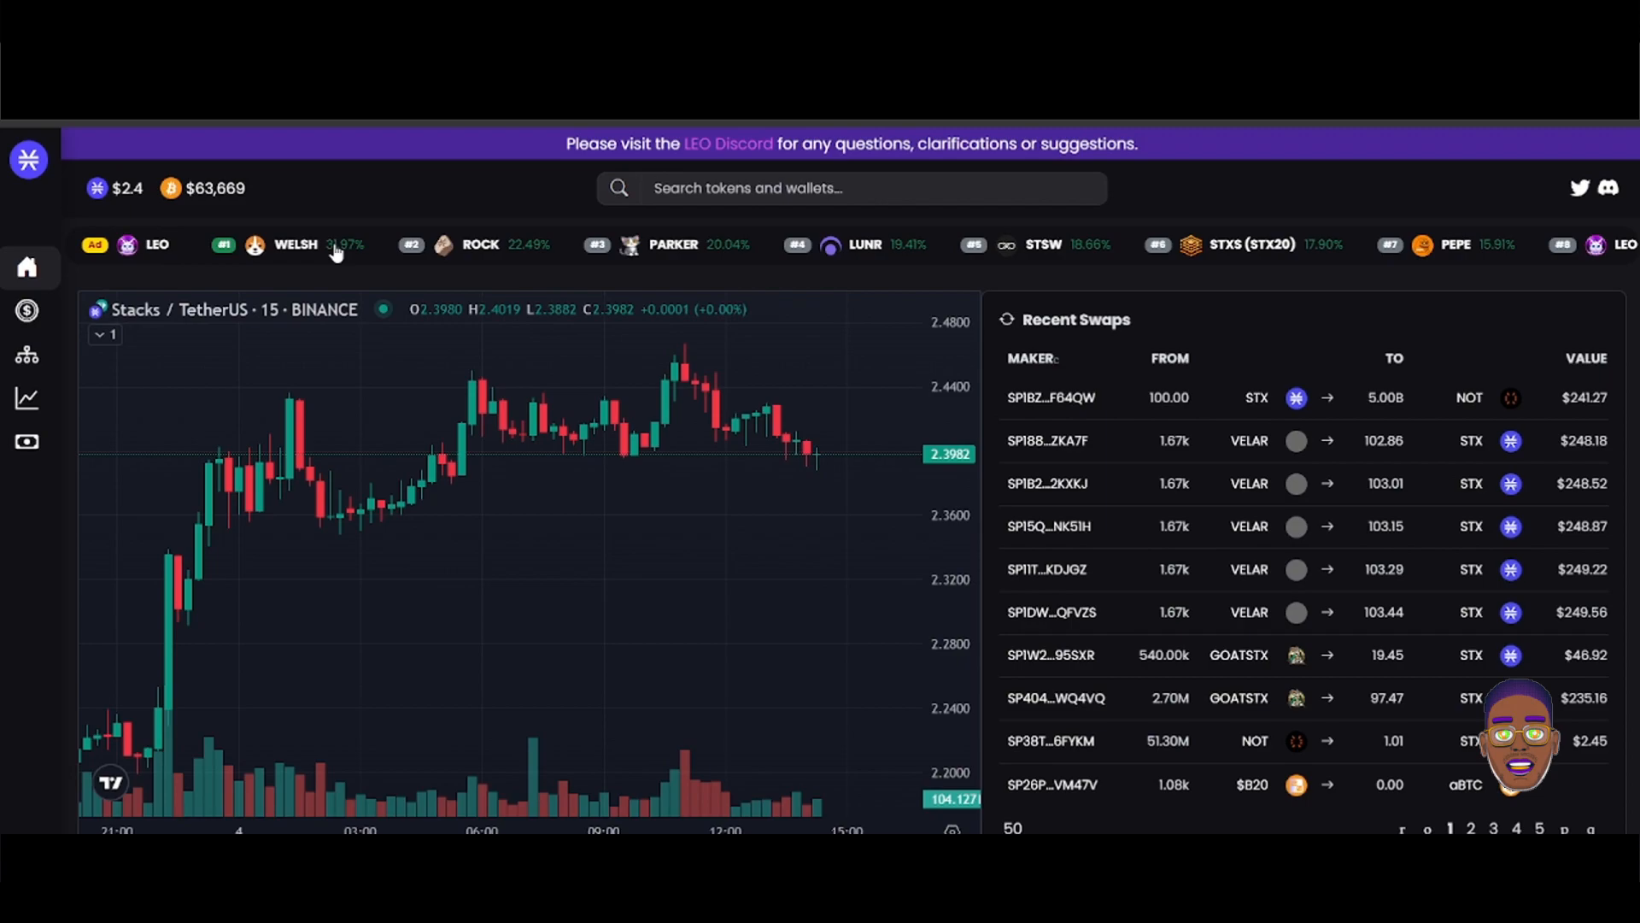
mouse_move(491, 249)
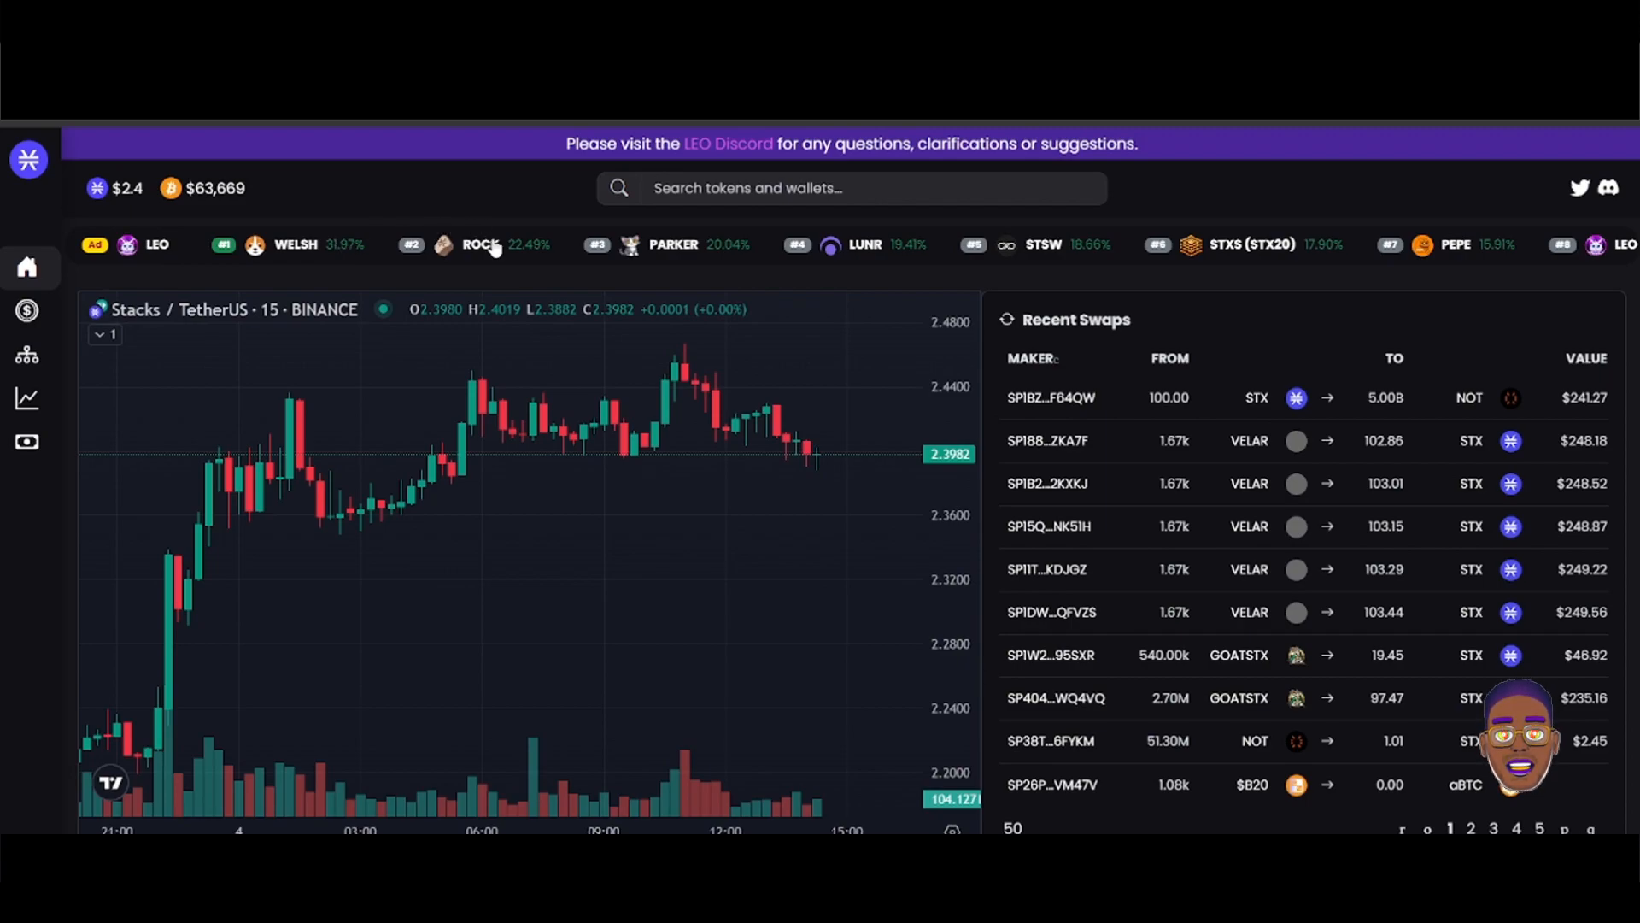
mouse_move(711, 257)
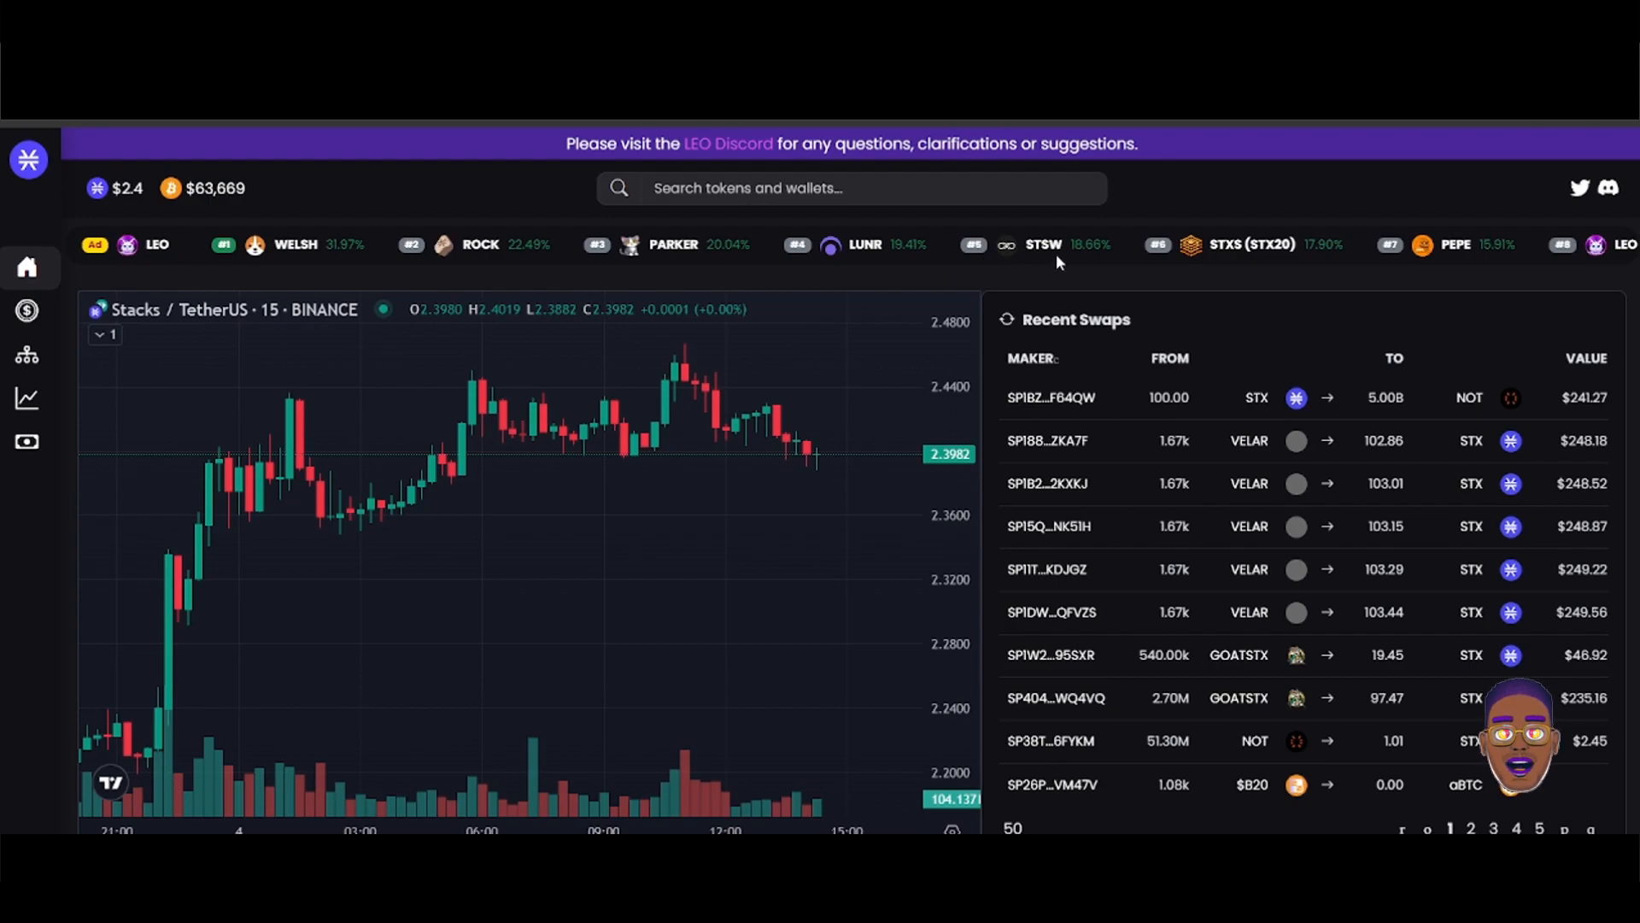
mouse_move(1274, 326)
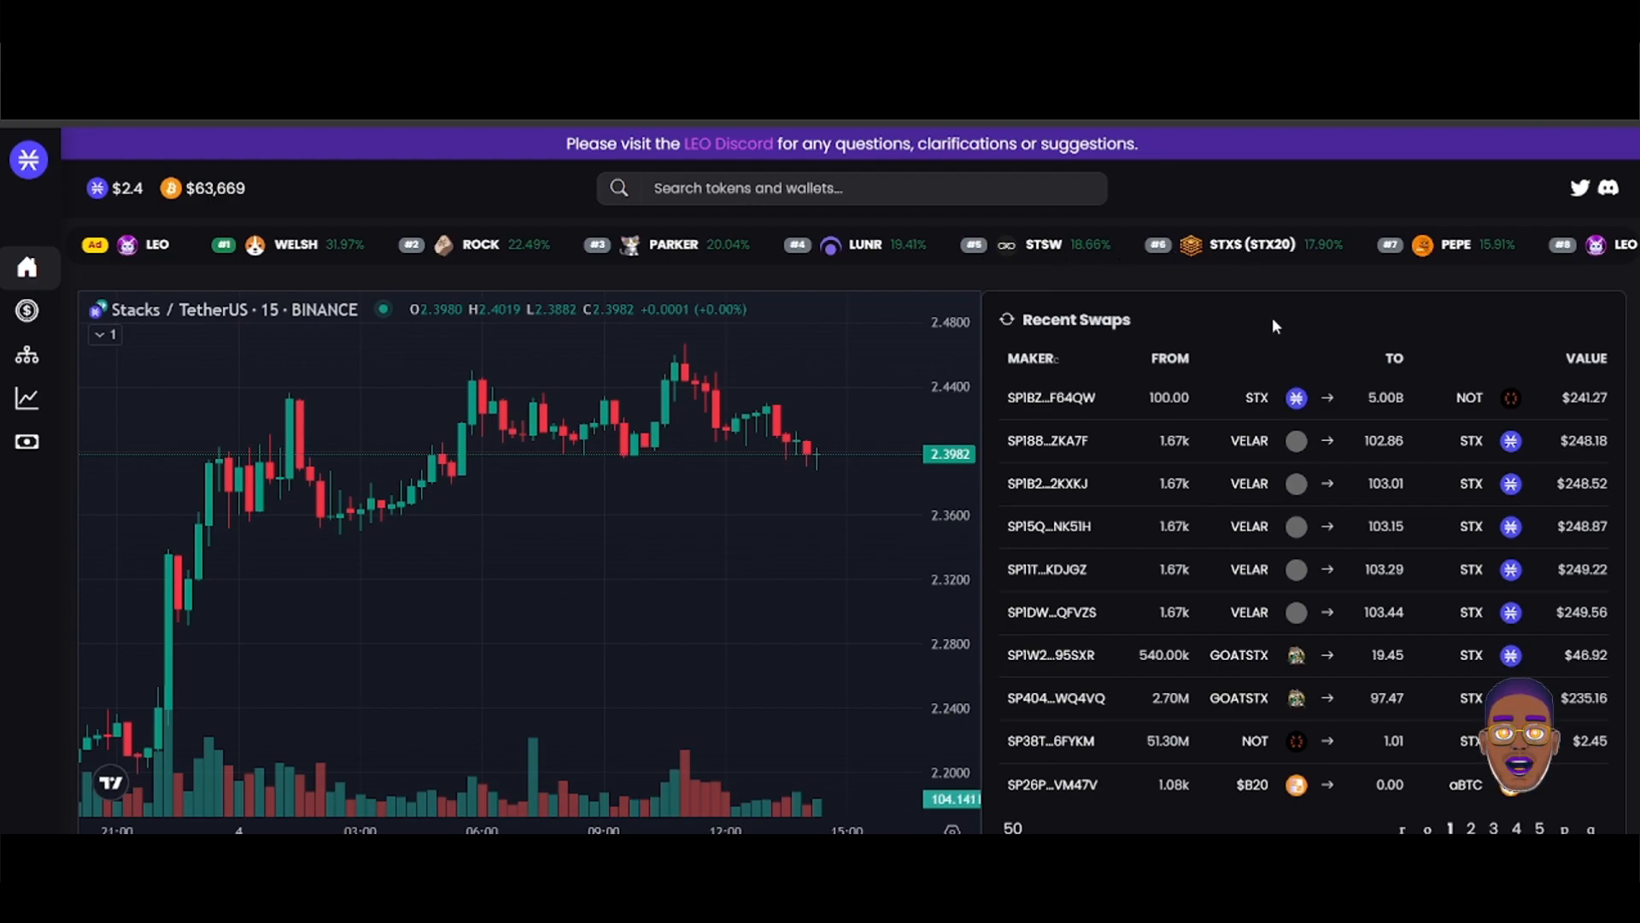
mouse_move(1497, 239)
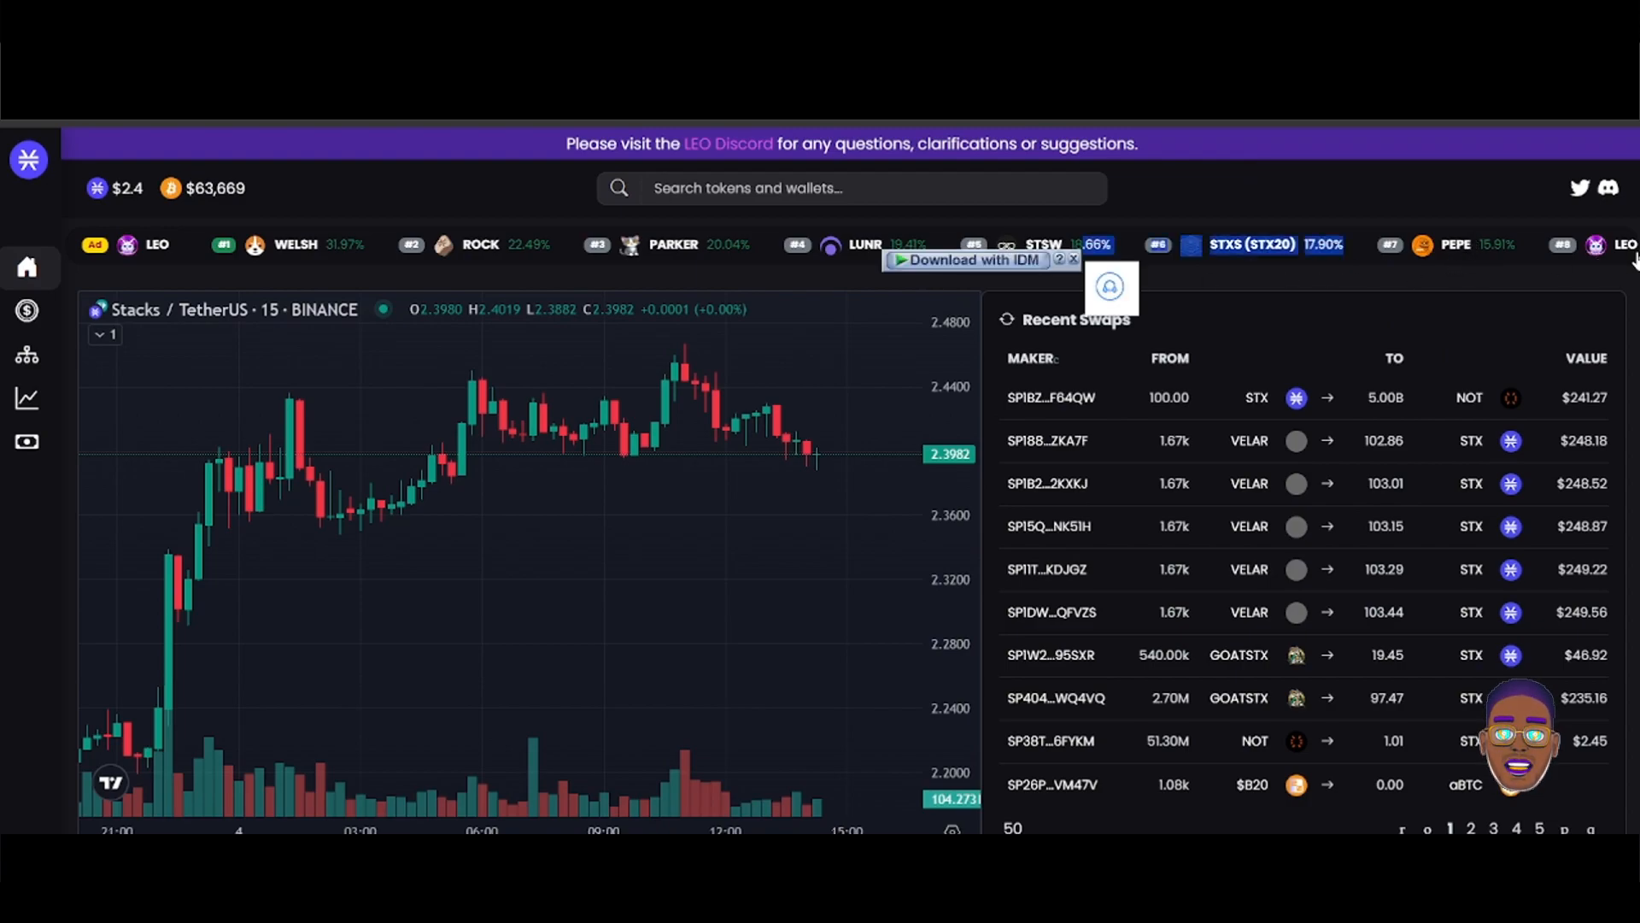
- Scroll the dashboard past the chart to the token table listing STX/stSTX, ALEX and WELSH
left_click(1075, 259)
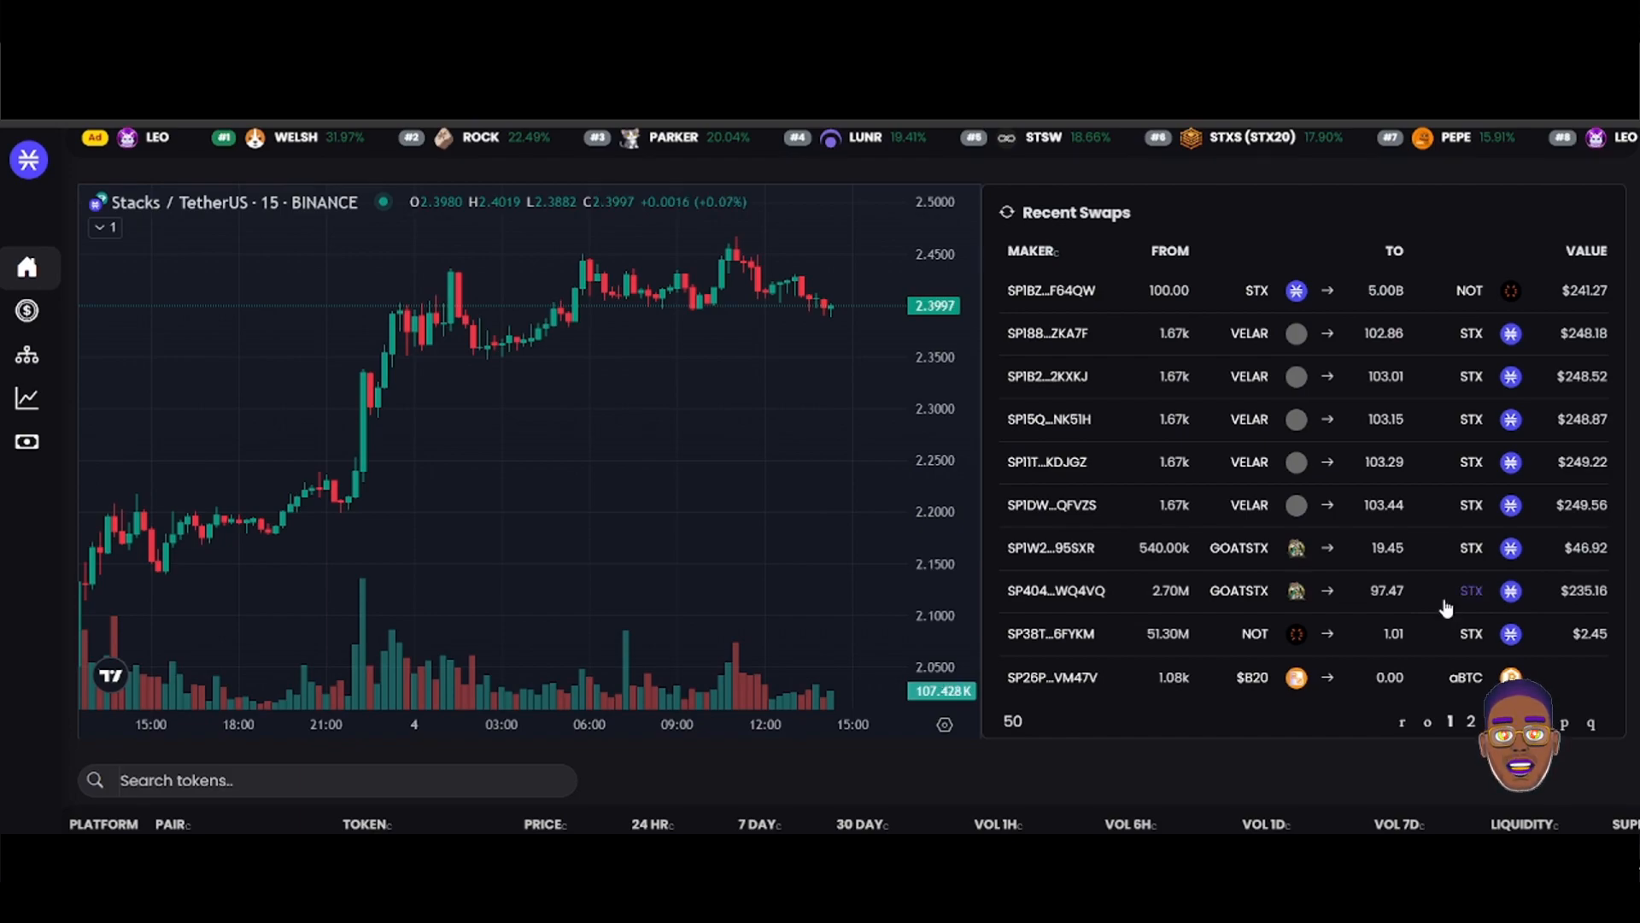
scroll("down", 3)
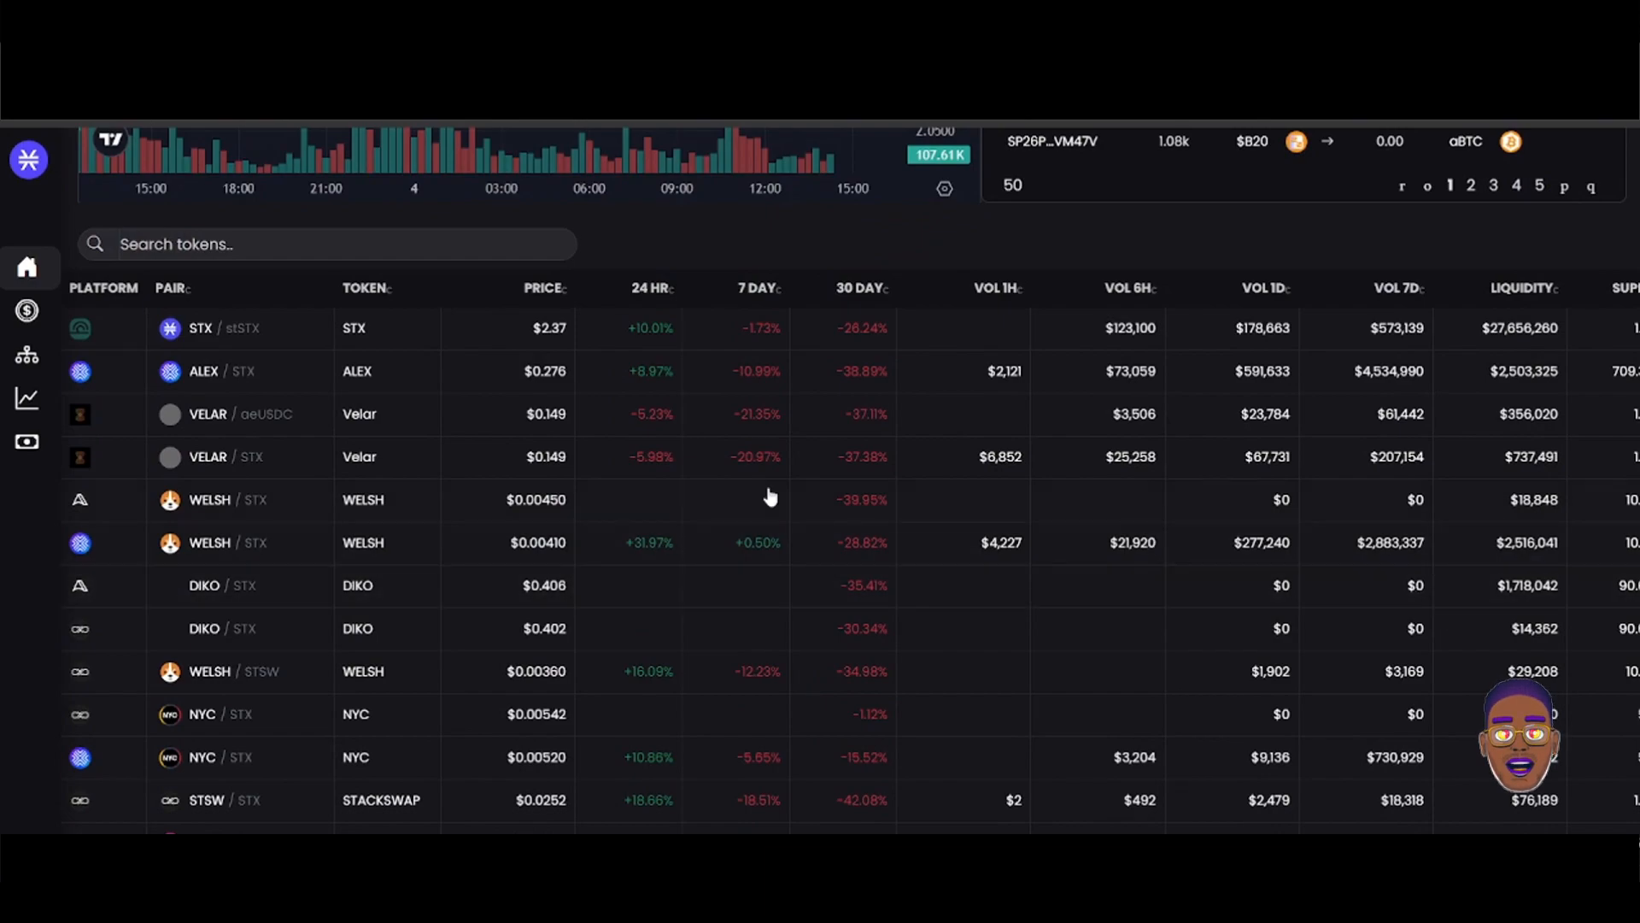
mouse_move(216, 369)
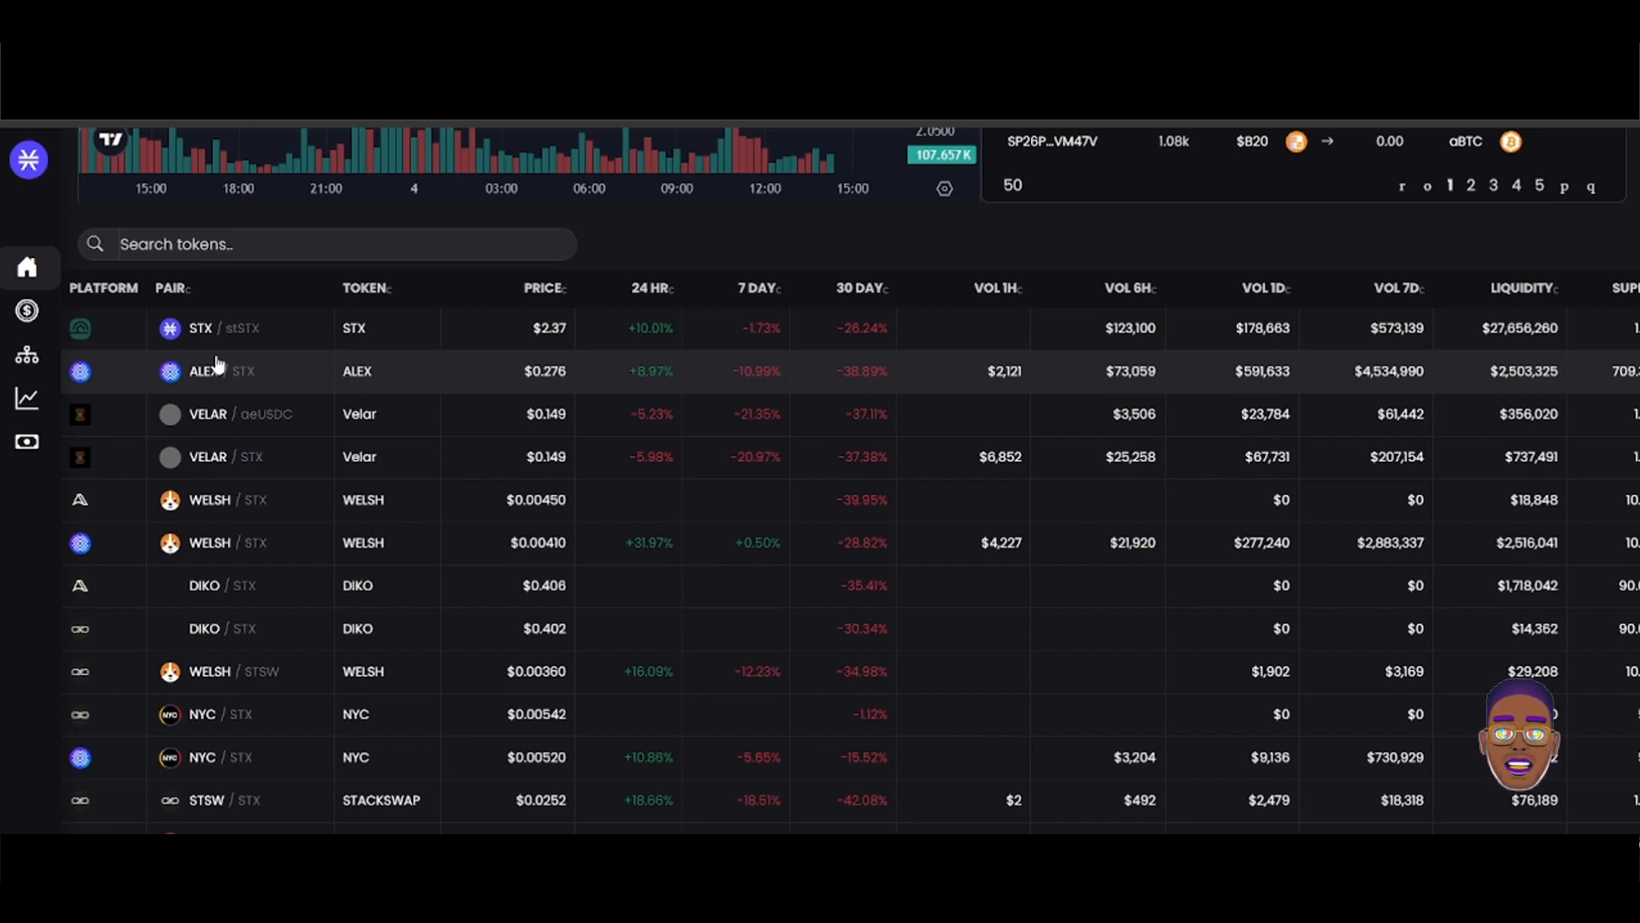
mouse_move(243, 539)
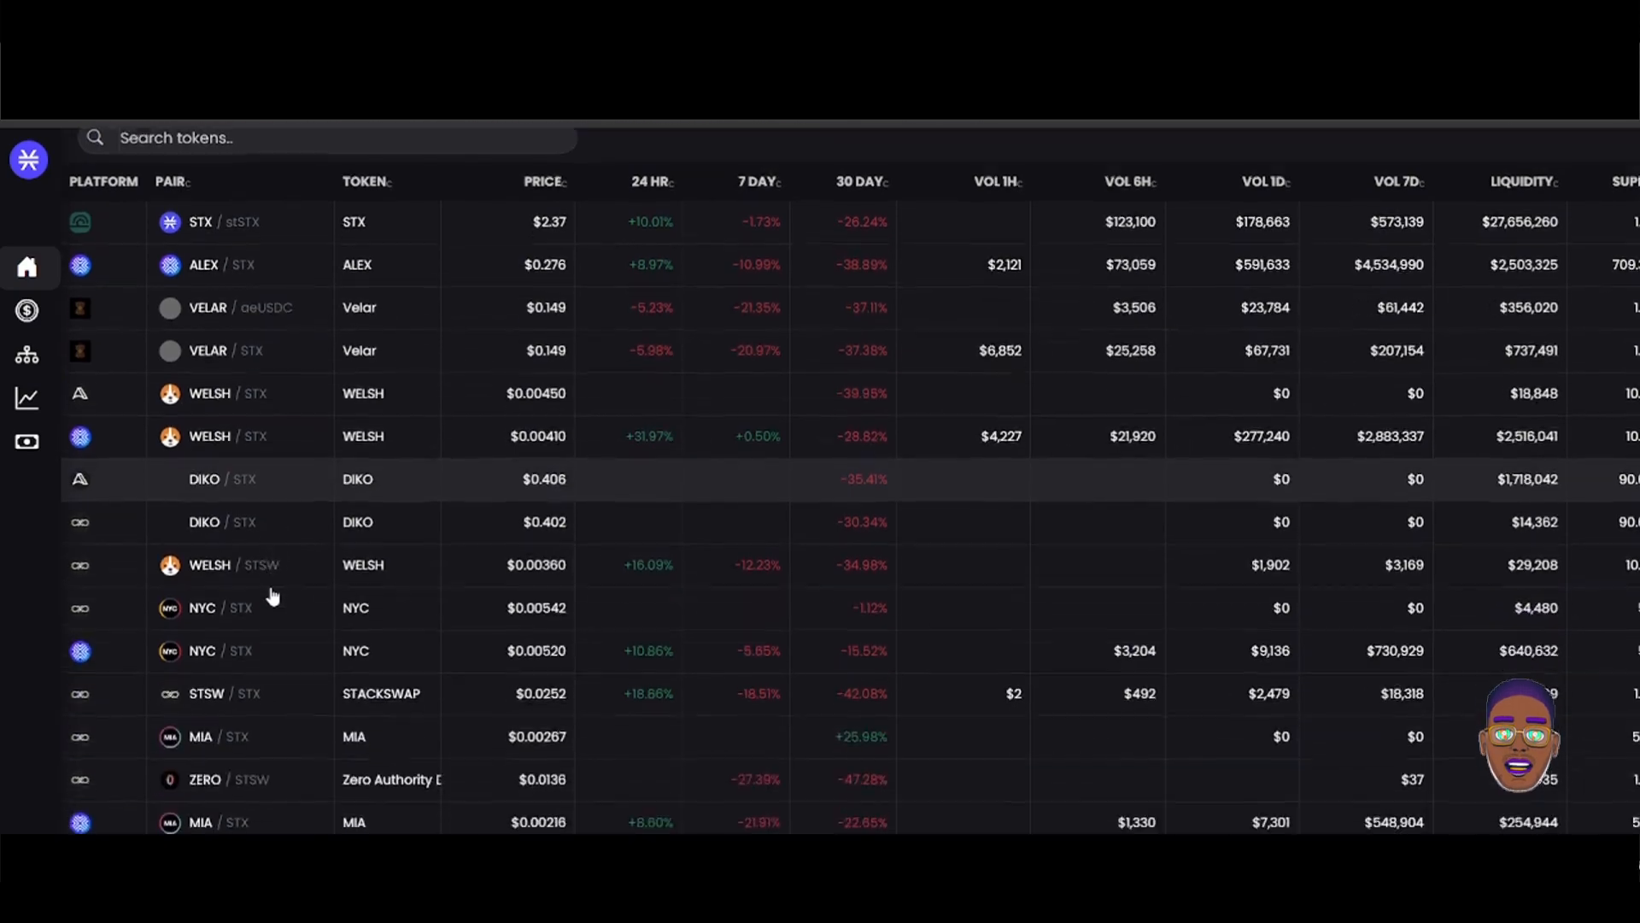
- Scroll down through the dashboard's token pair table with prices, changes, volumes and liquidity
scroll("down", 3)
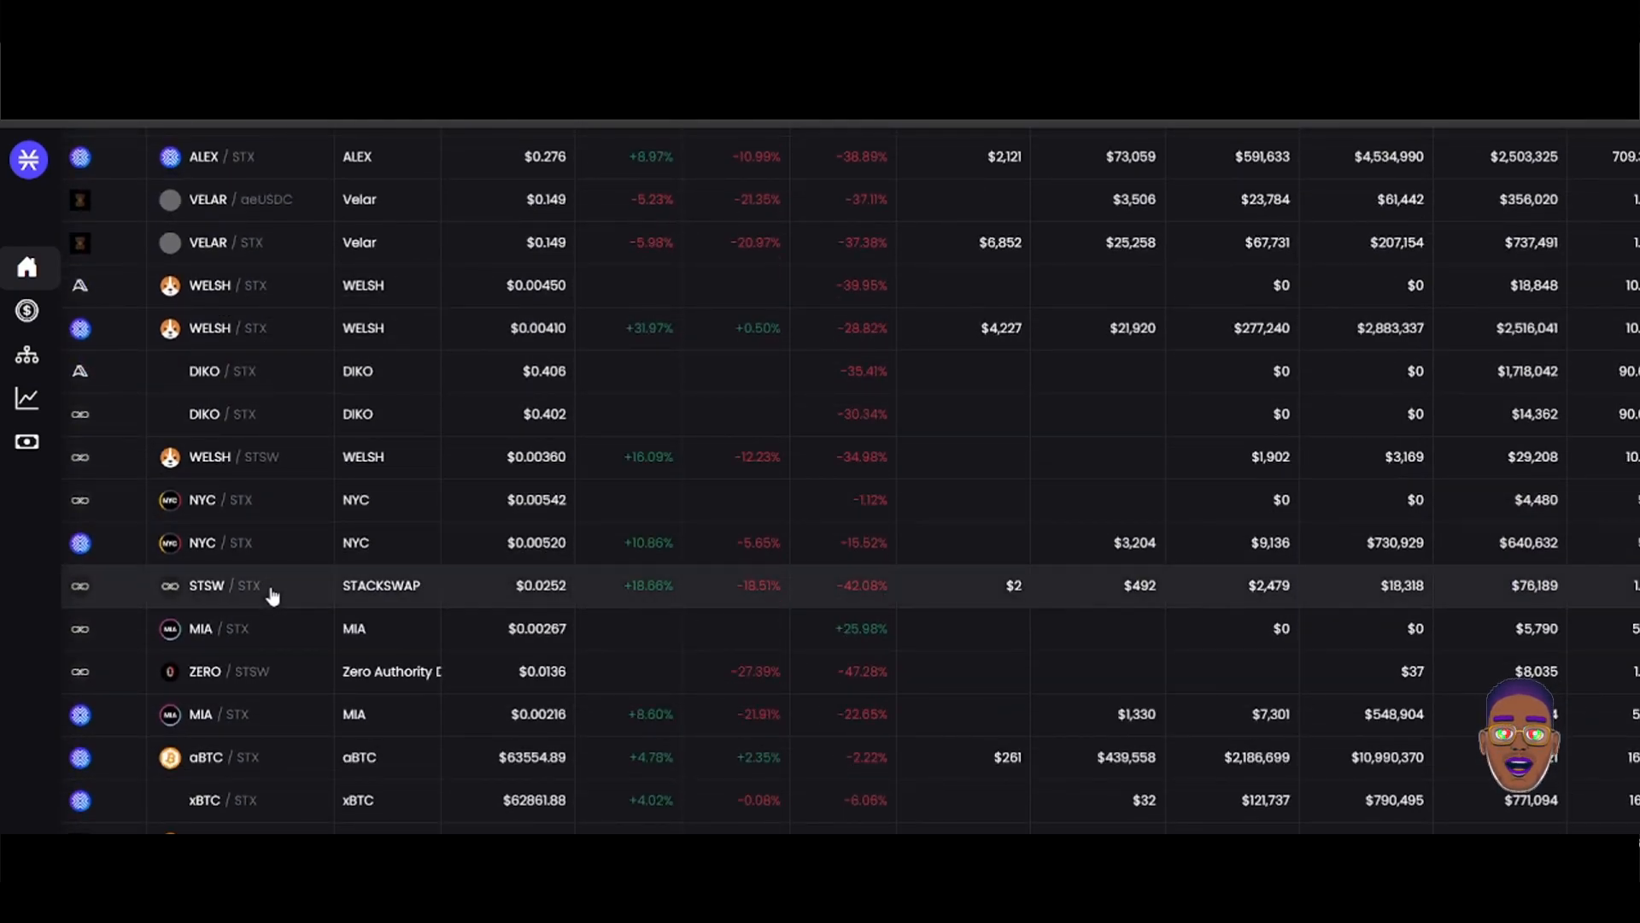
scroll("down", 3)
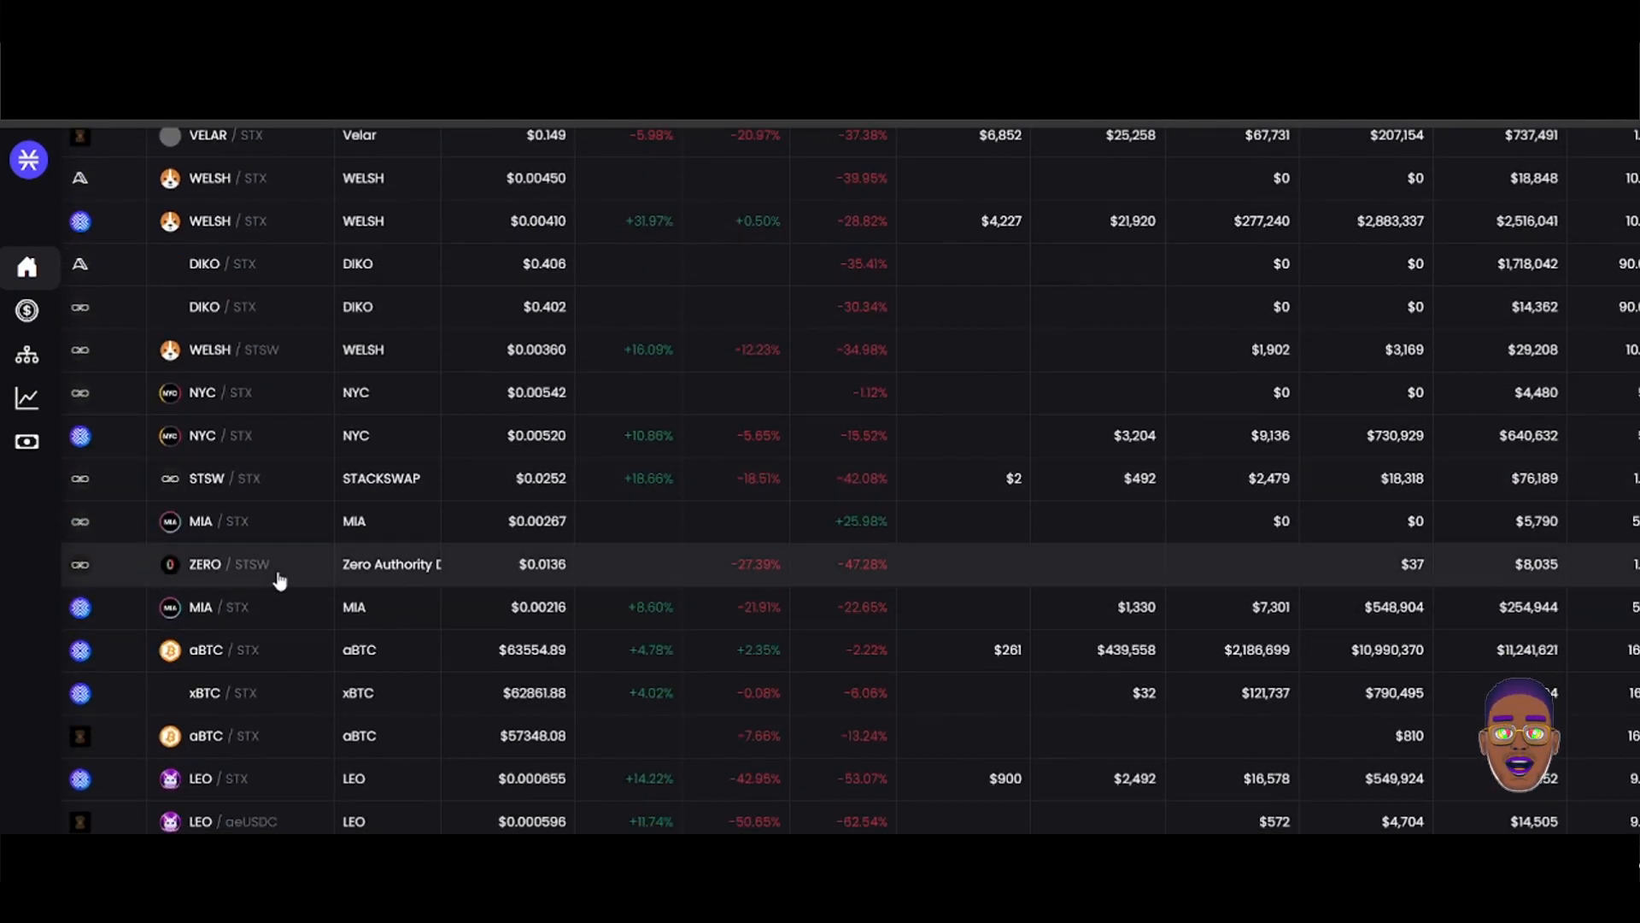
scroll("down", 3)
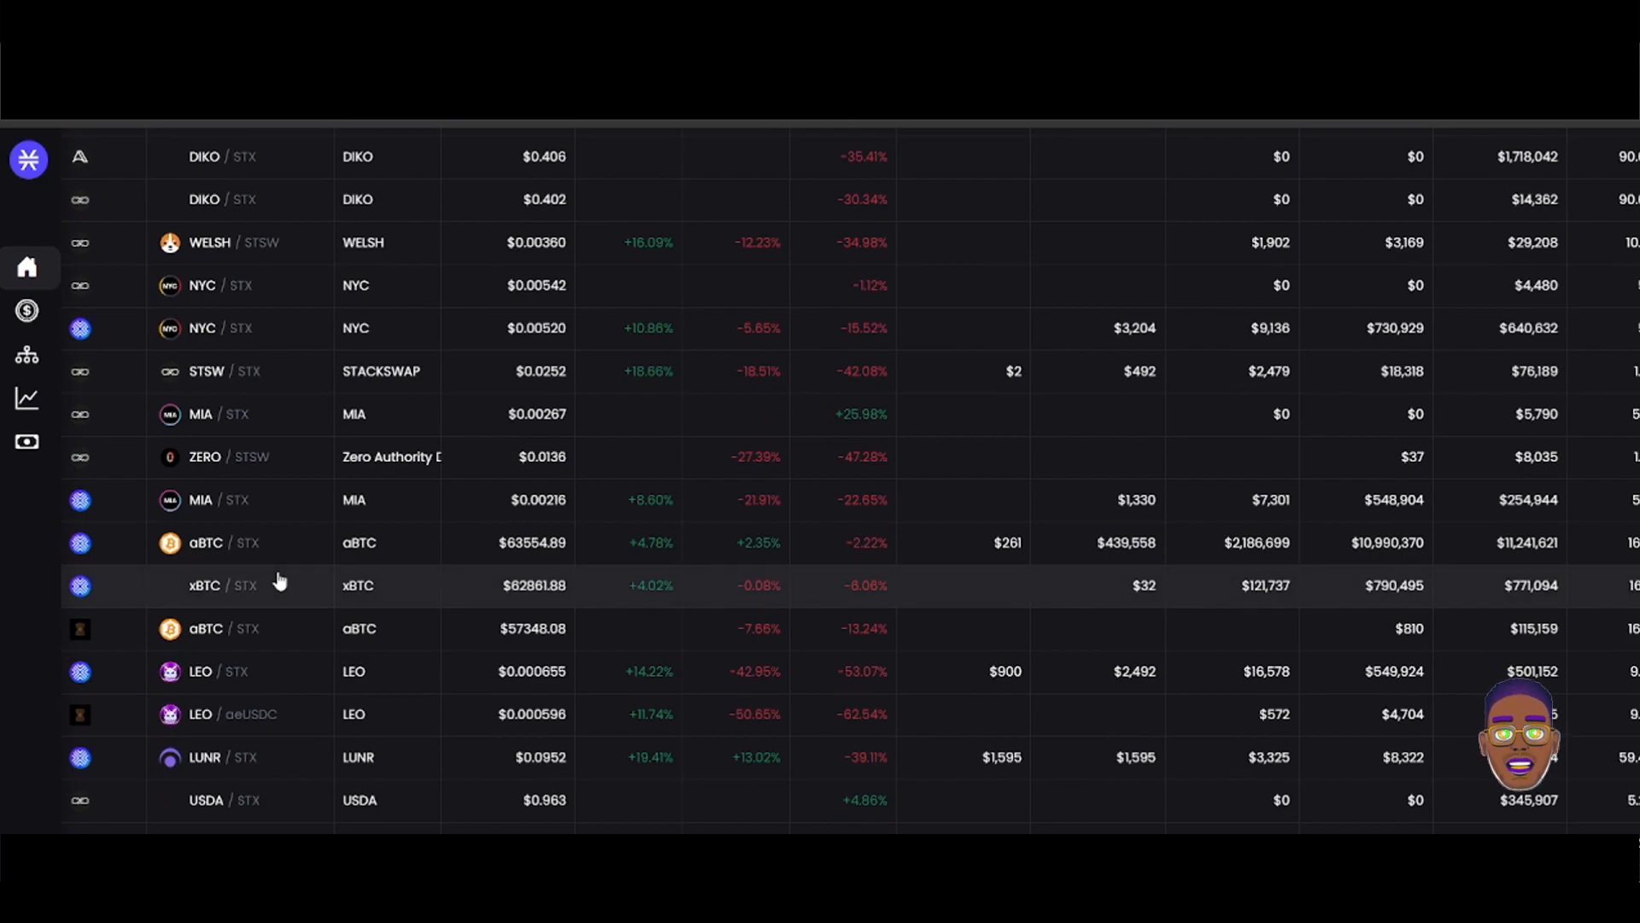
scroll("down", 3)
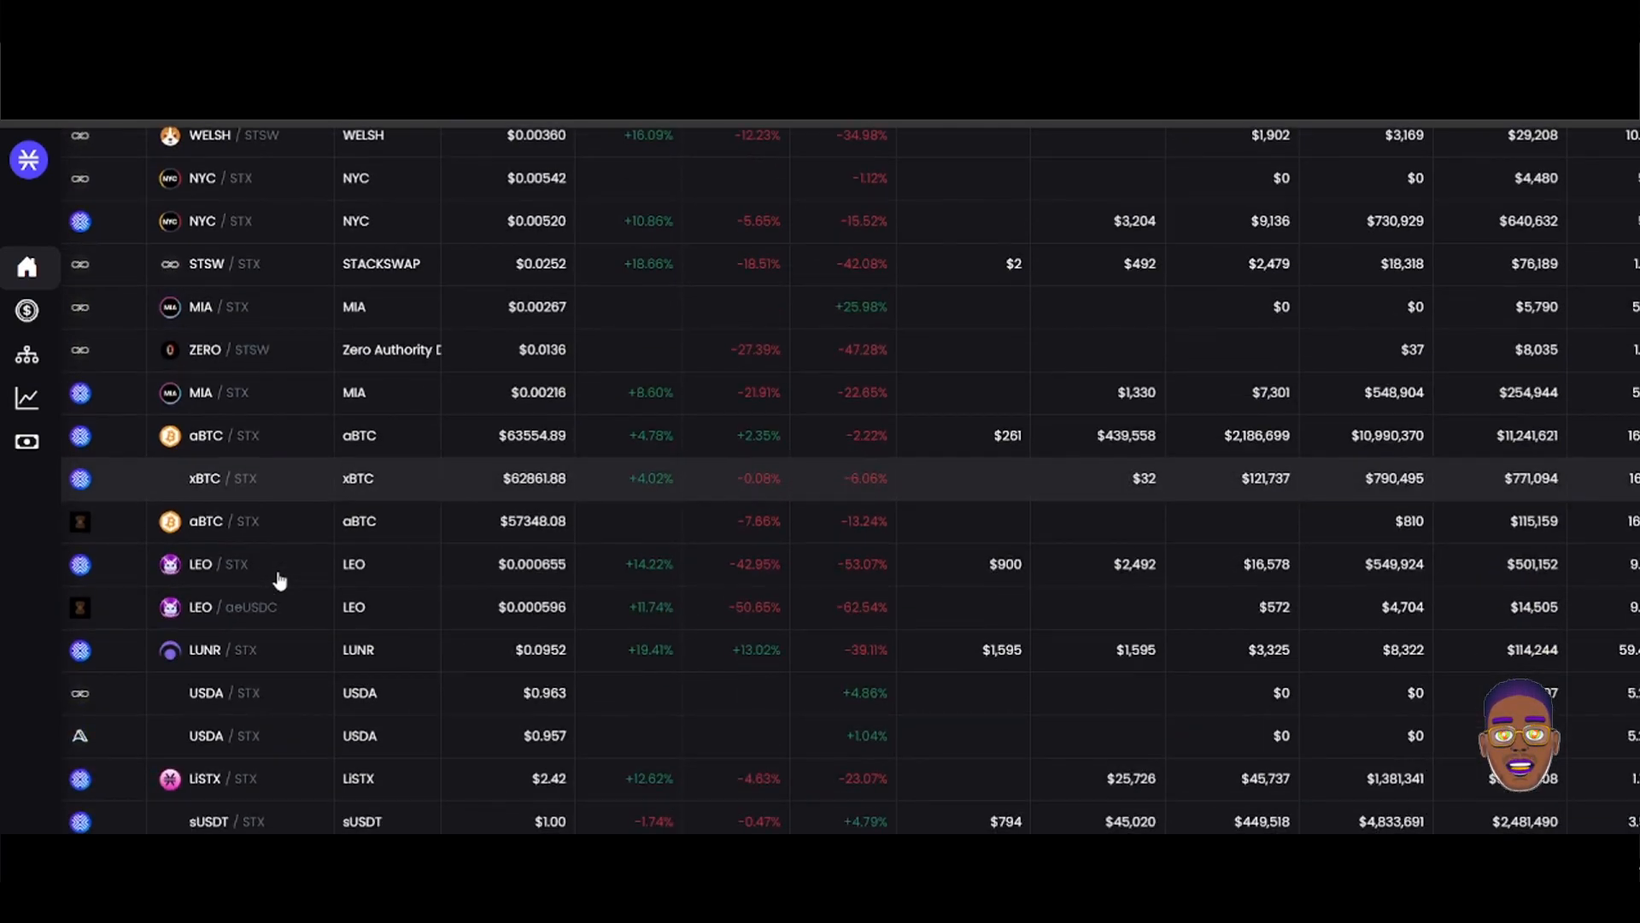
scroll("down", 3)
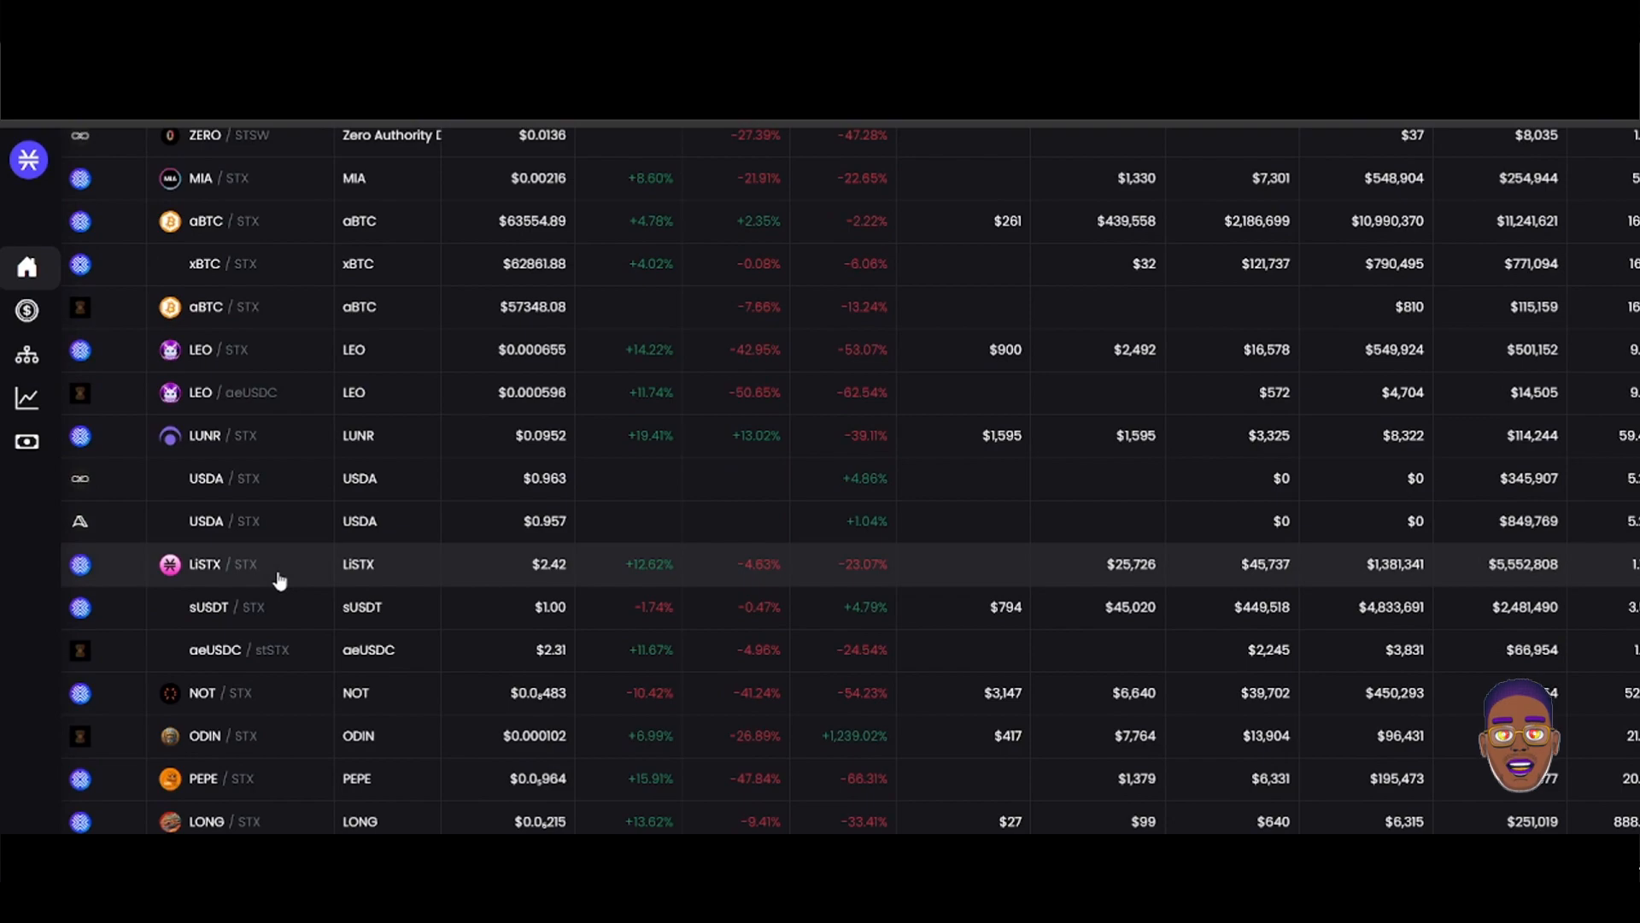
scroll("down", 3)
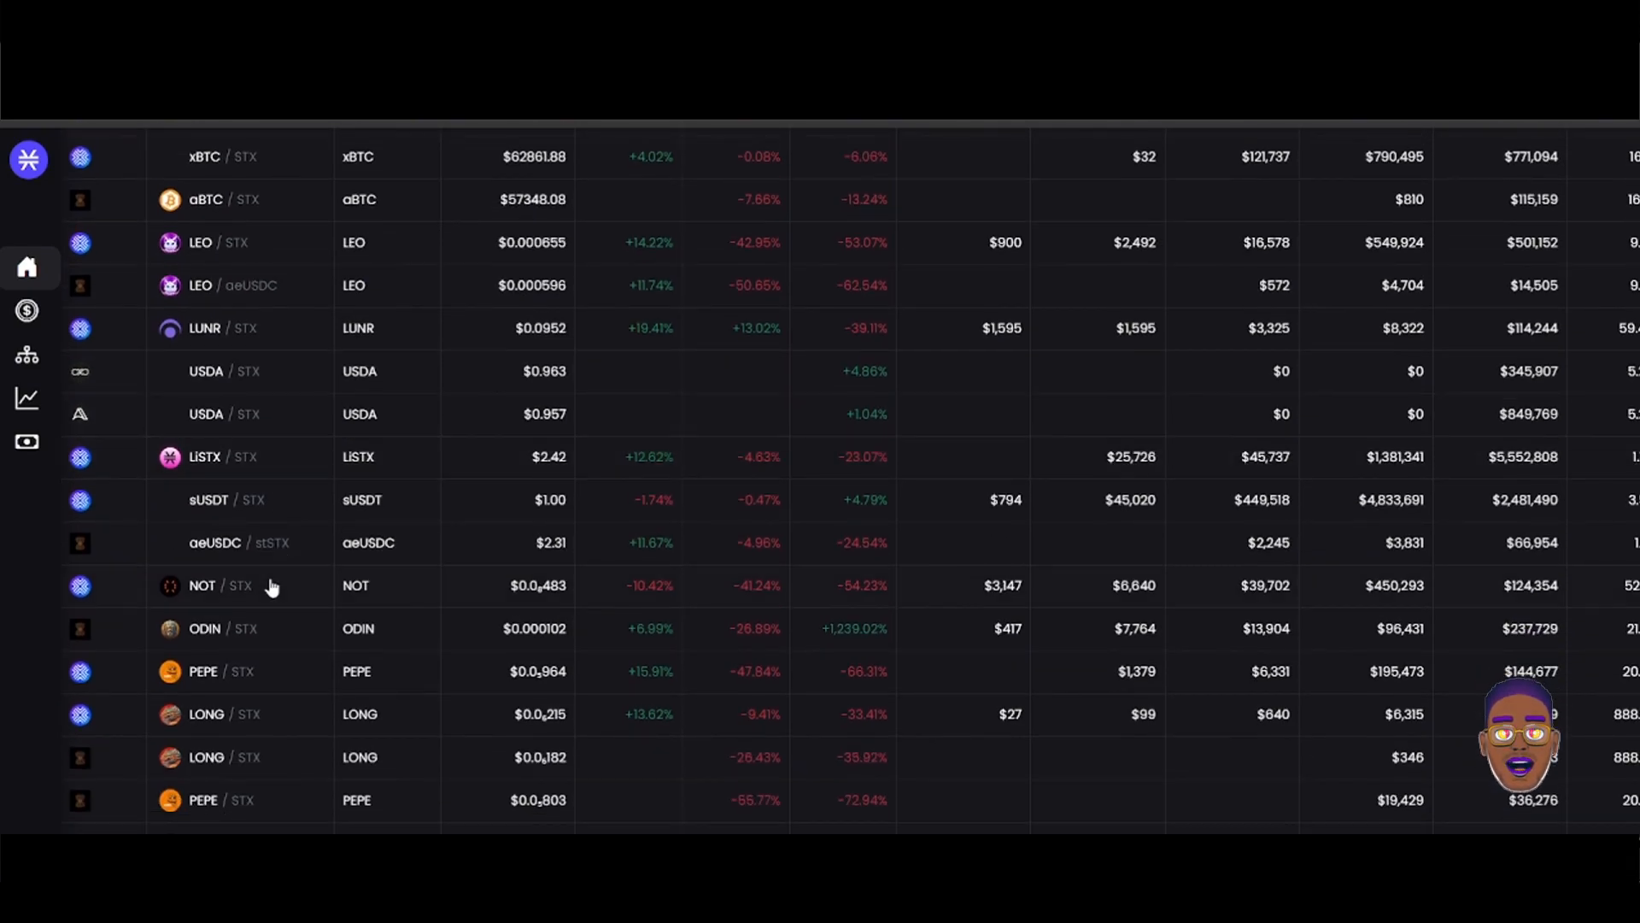
mouse_move(220, 634)
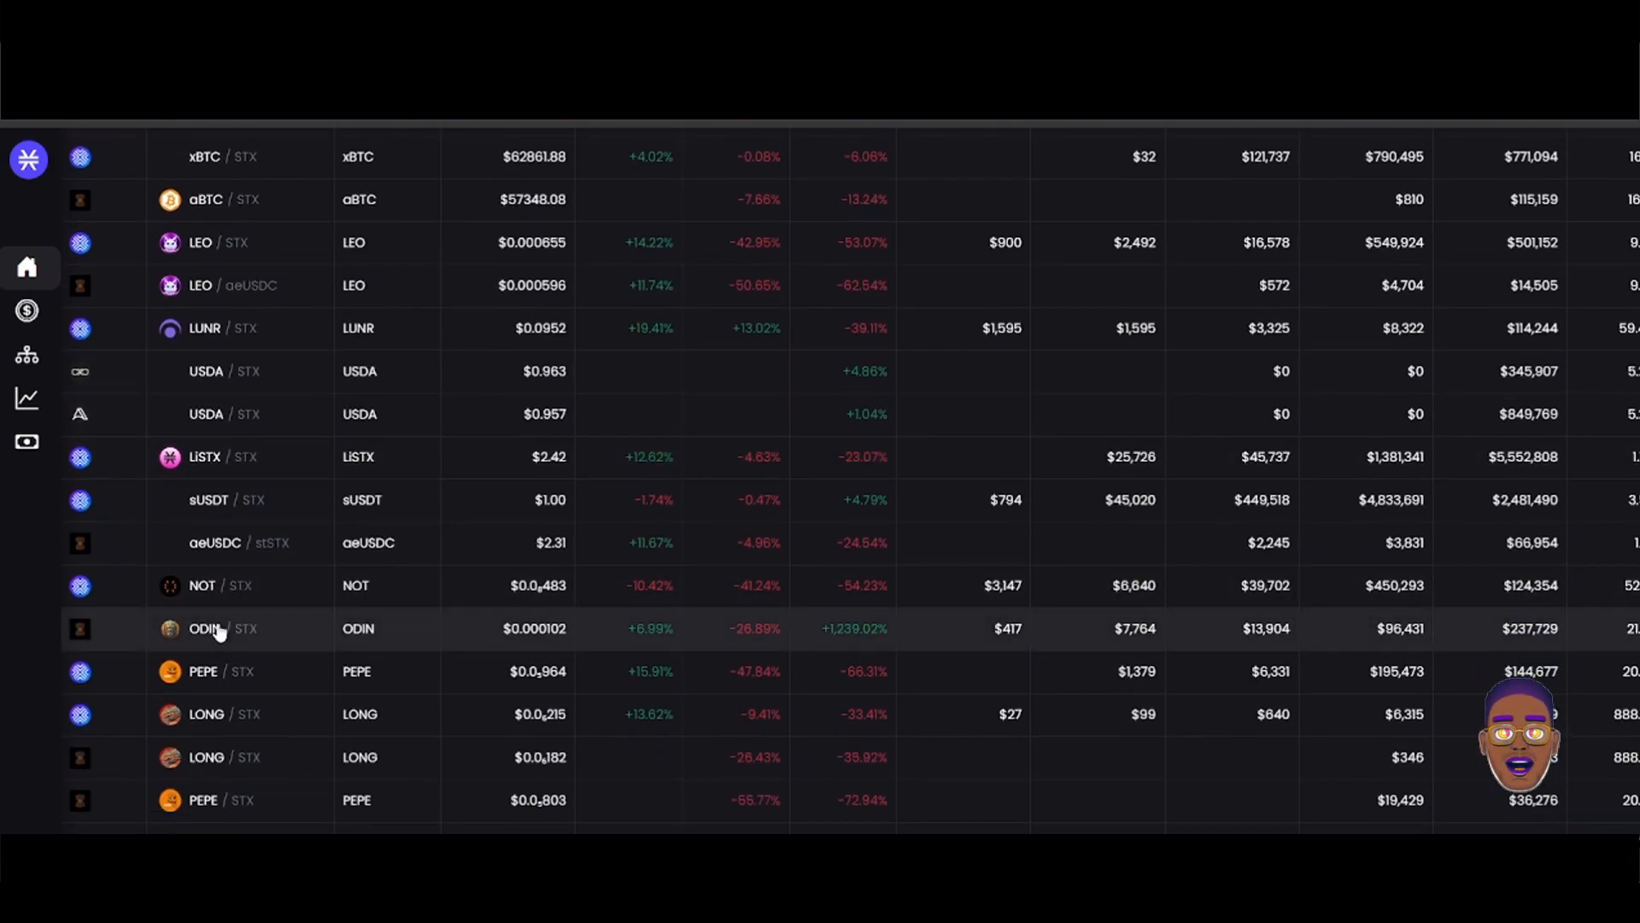
mouse_move(871, 642)
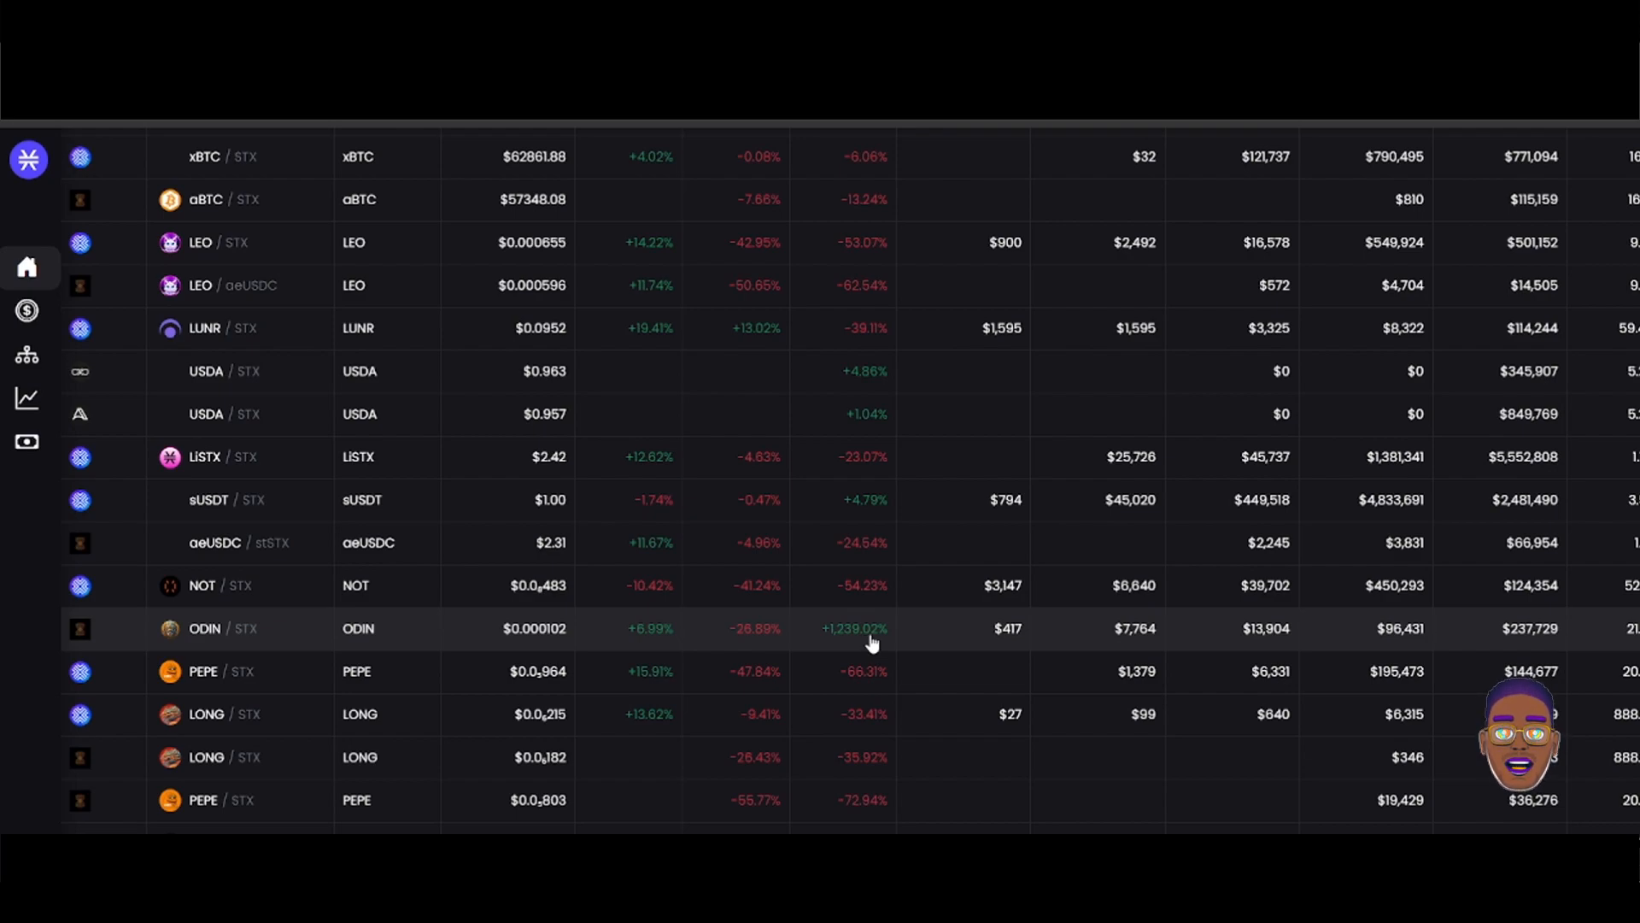
mouse_move(847, 639)
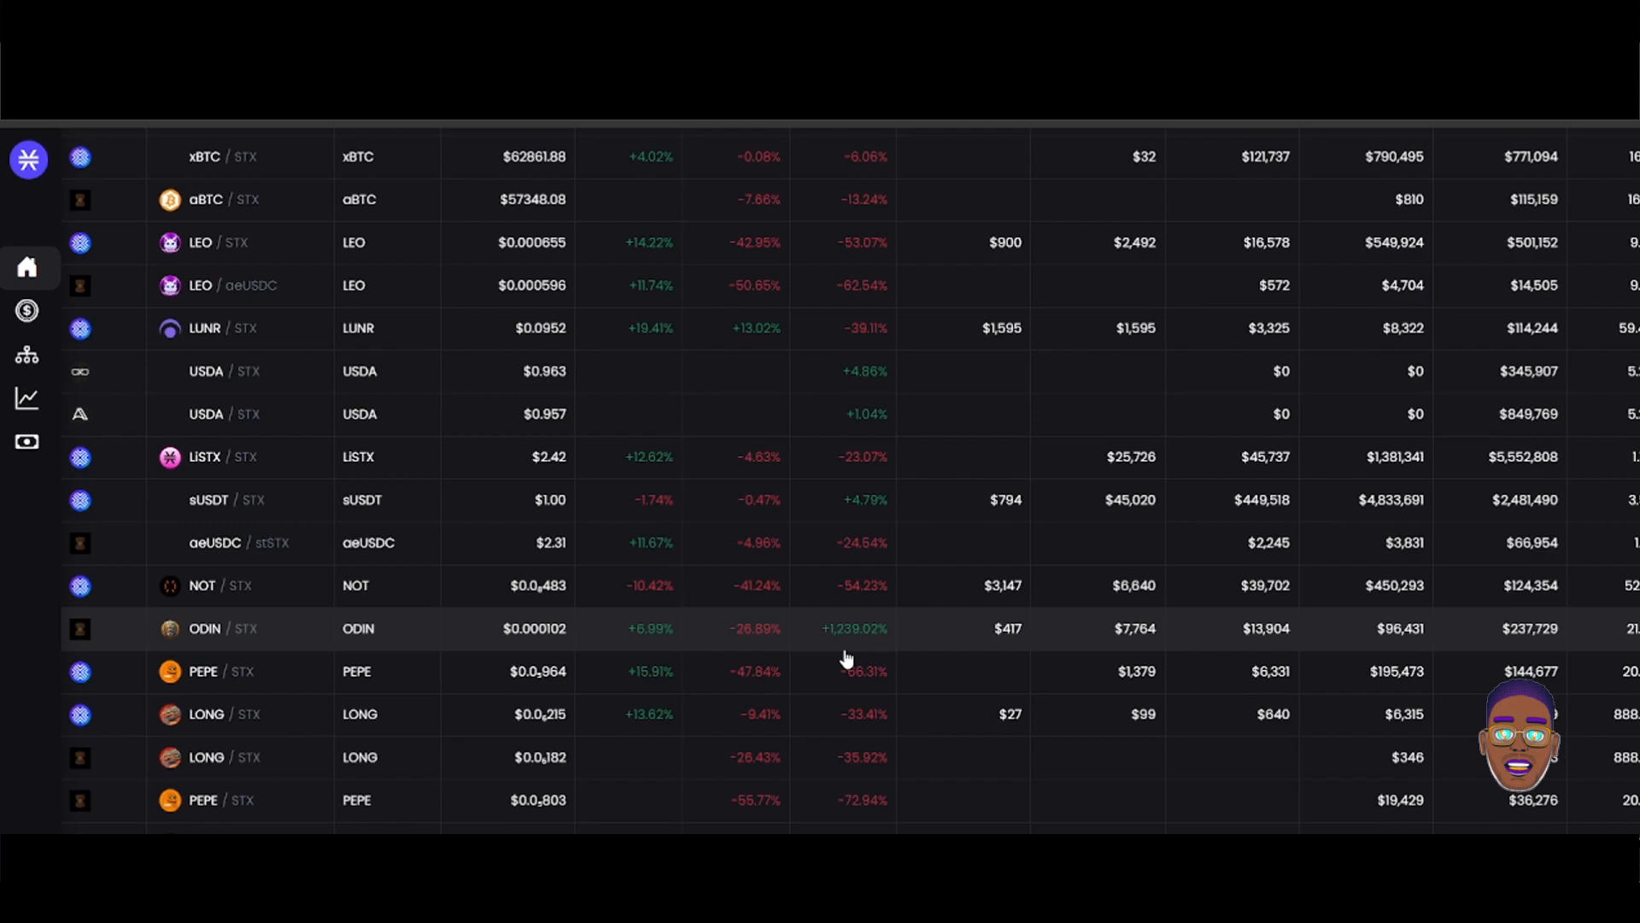
scroll("down", 3)
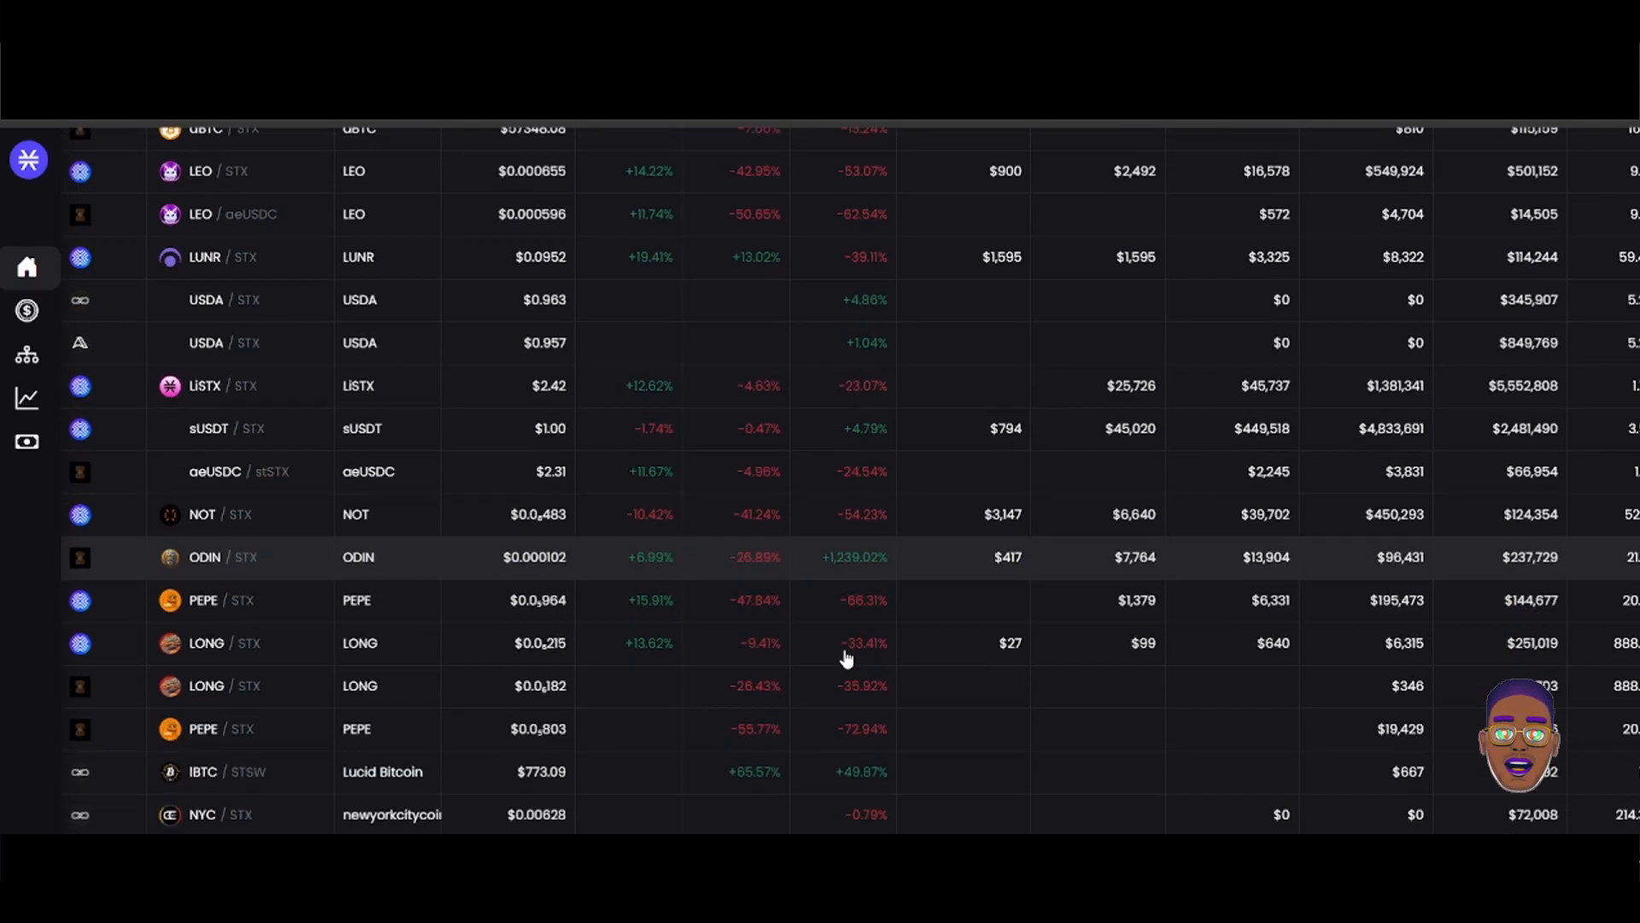
scroll("down", 3)
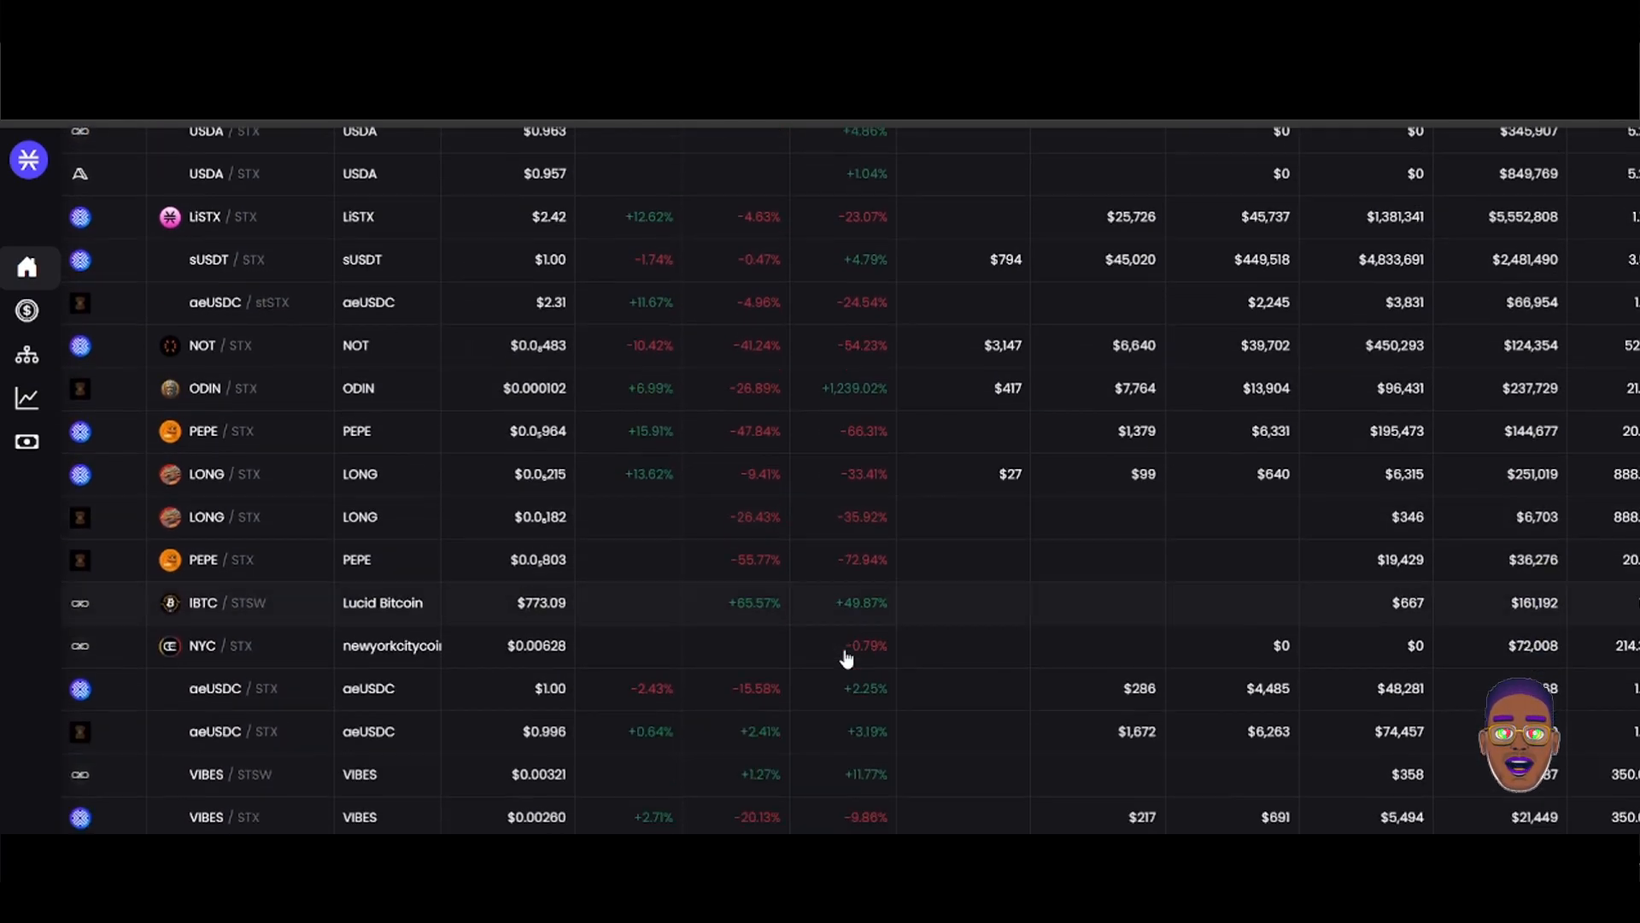
scroll("down", 3)
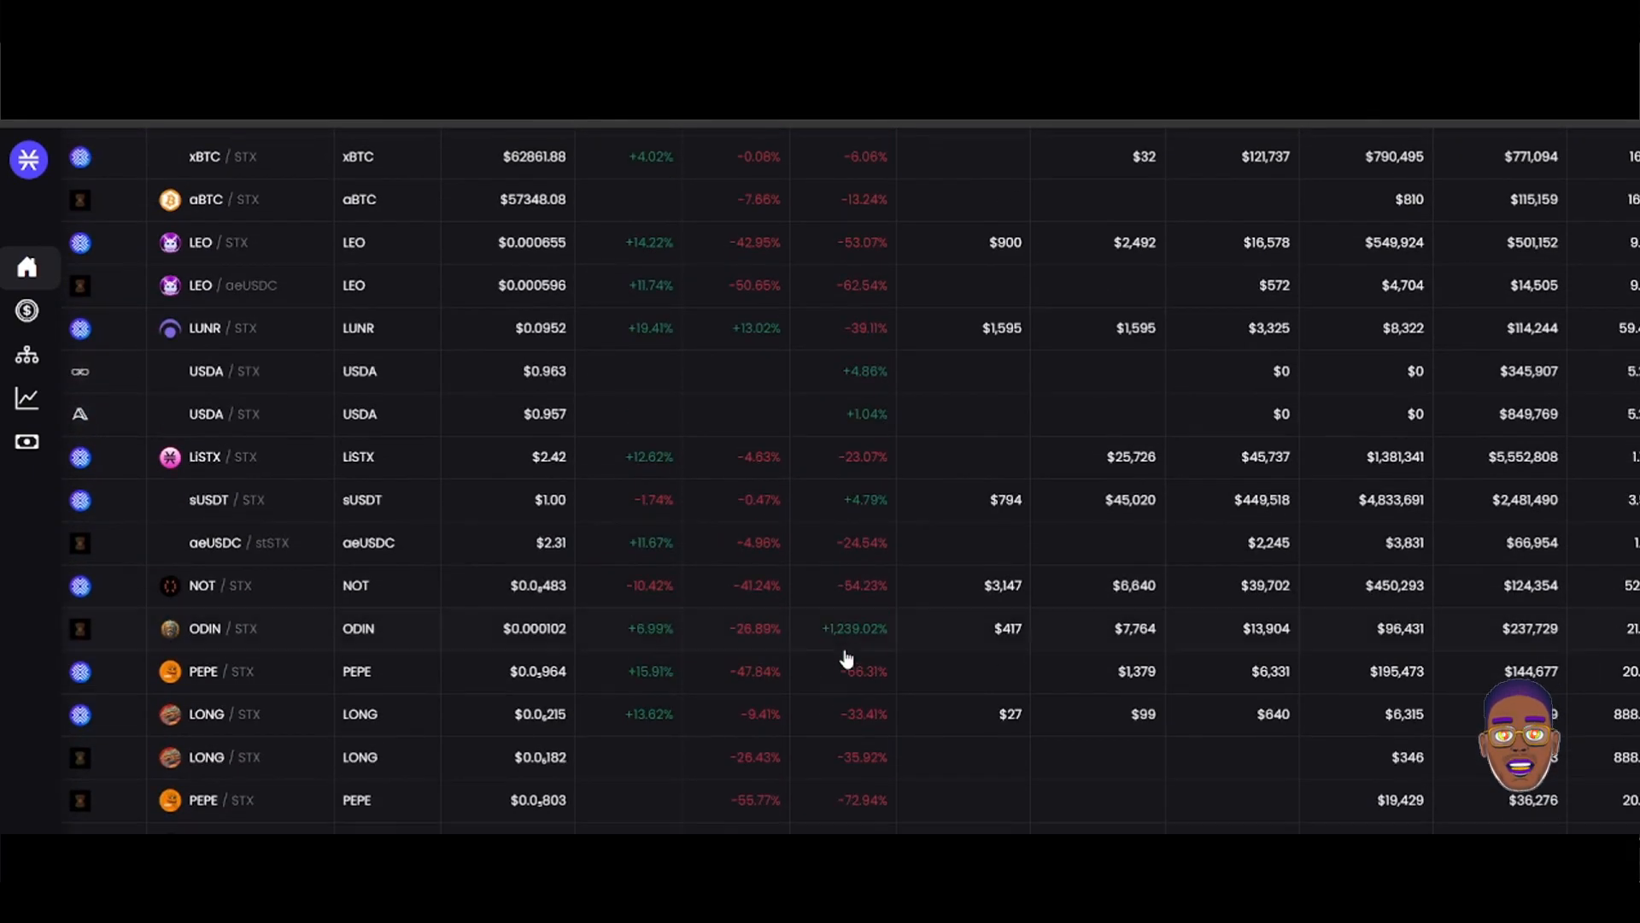
mouse_move(842, 640)
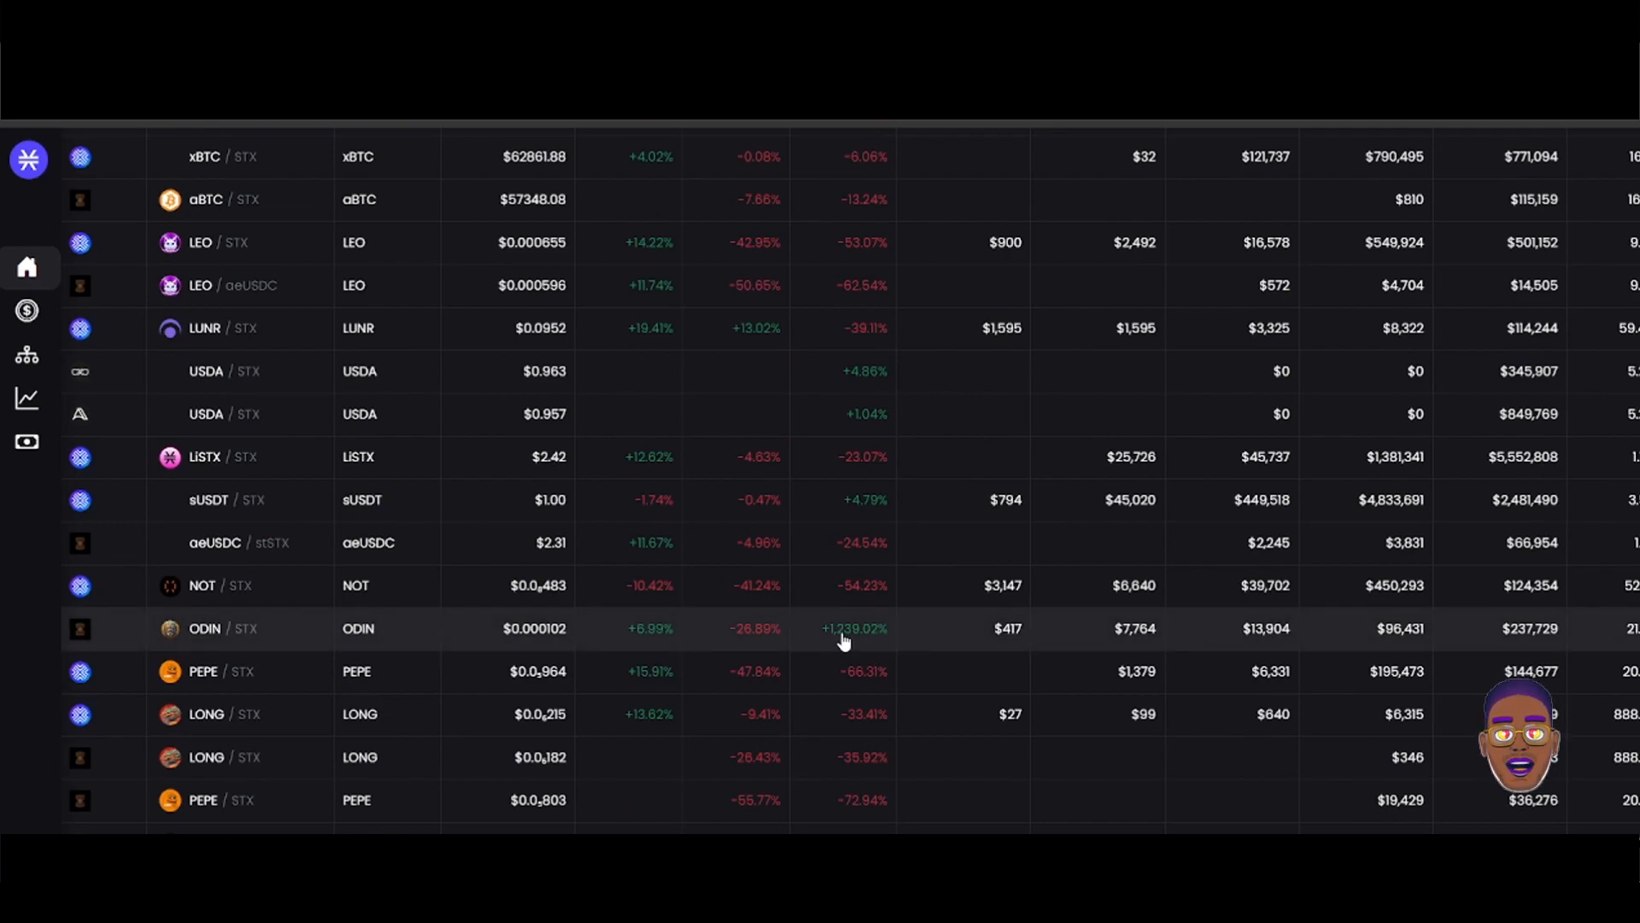
scroll("down", 3)
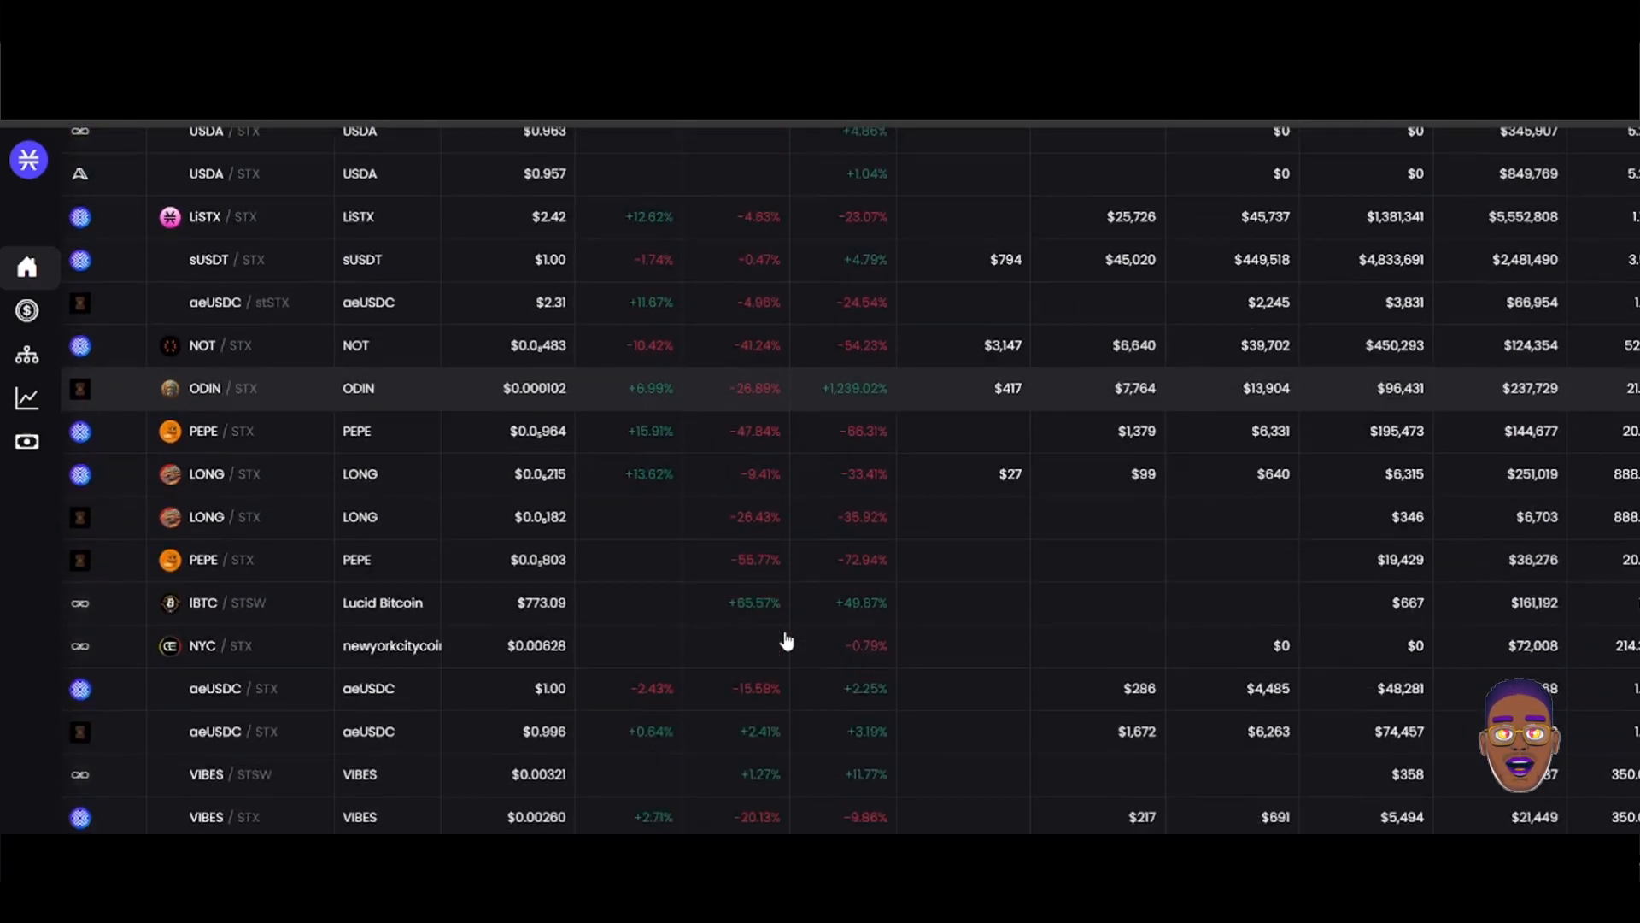
scroll("down", 3)
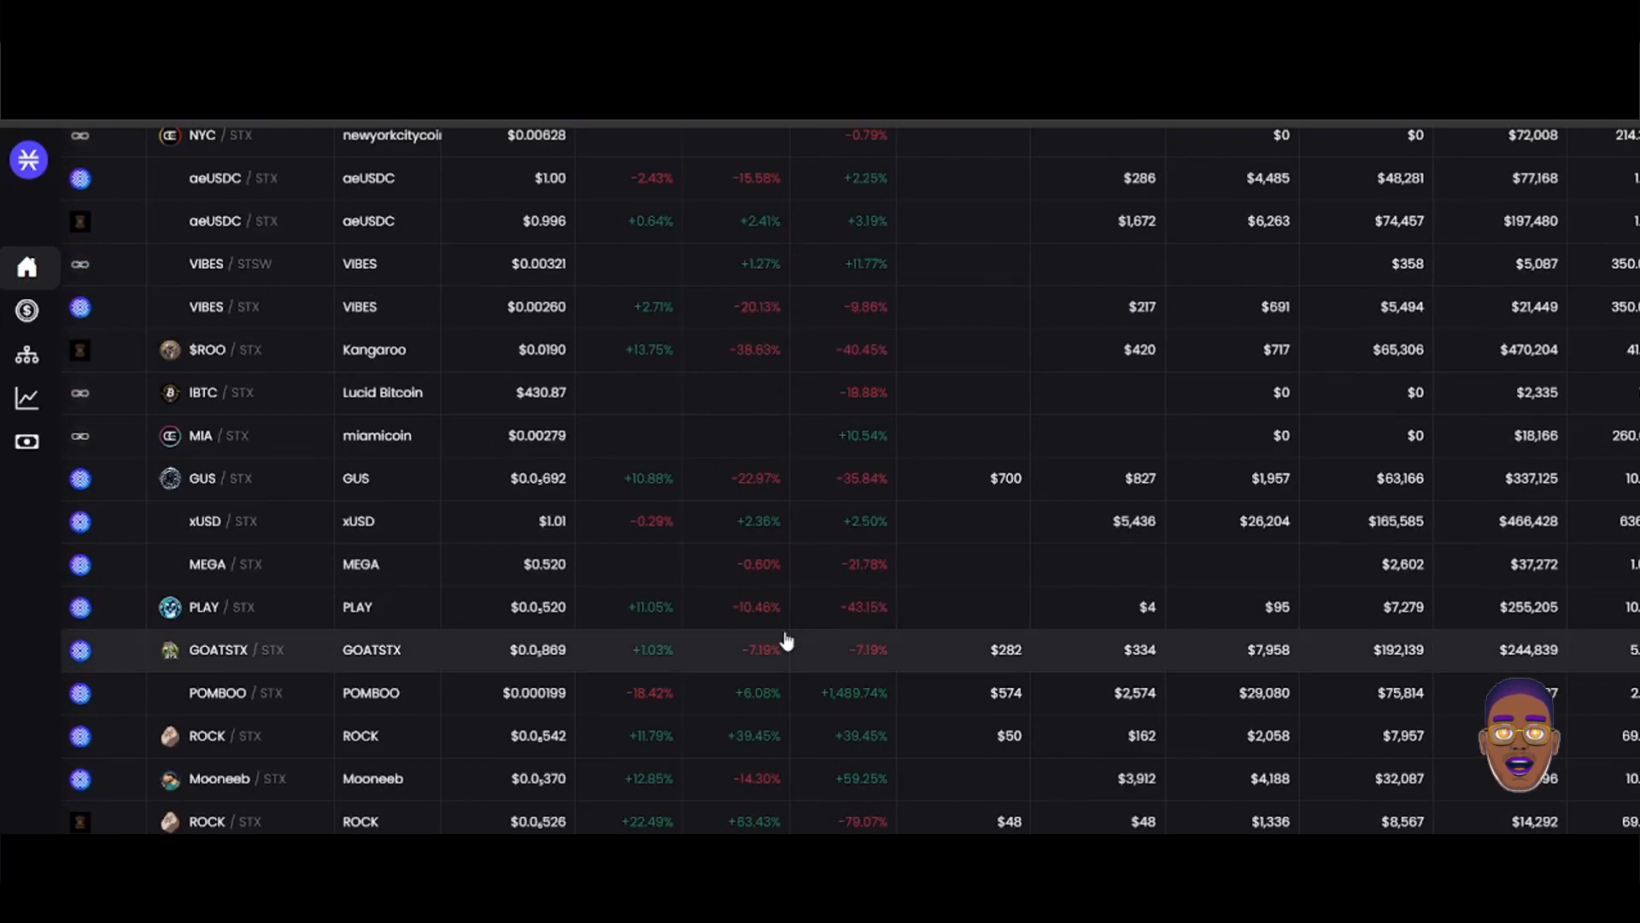
mouse_move(798, 693)
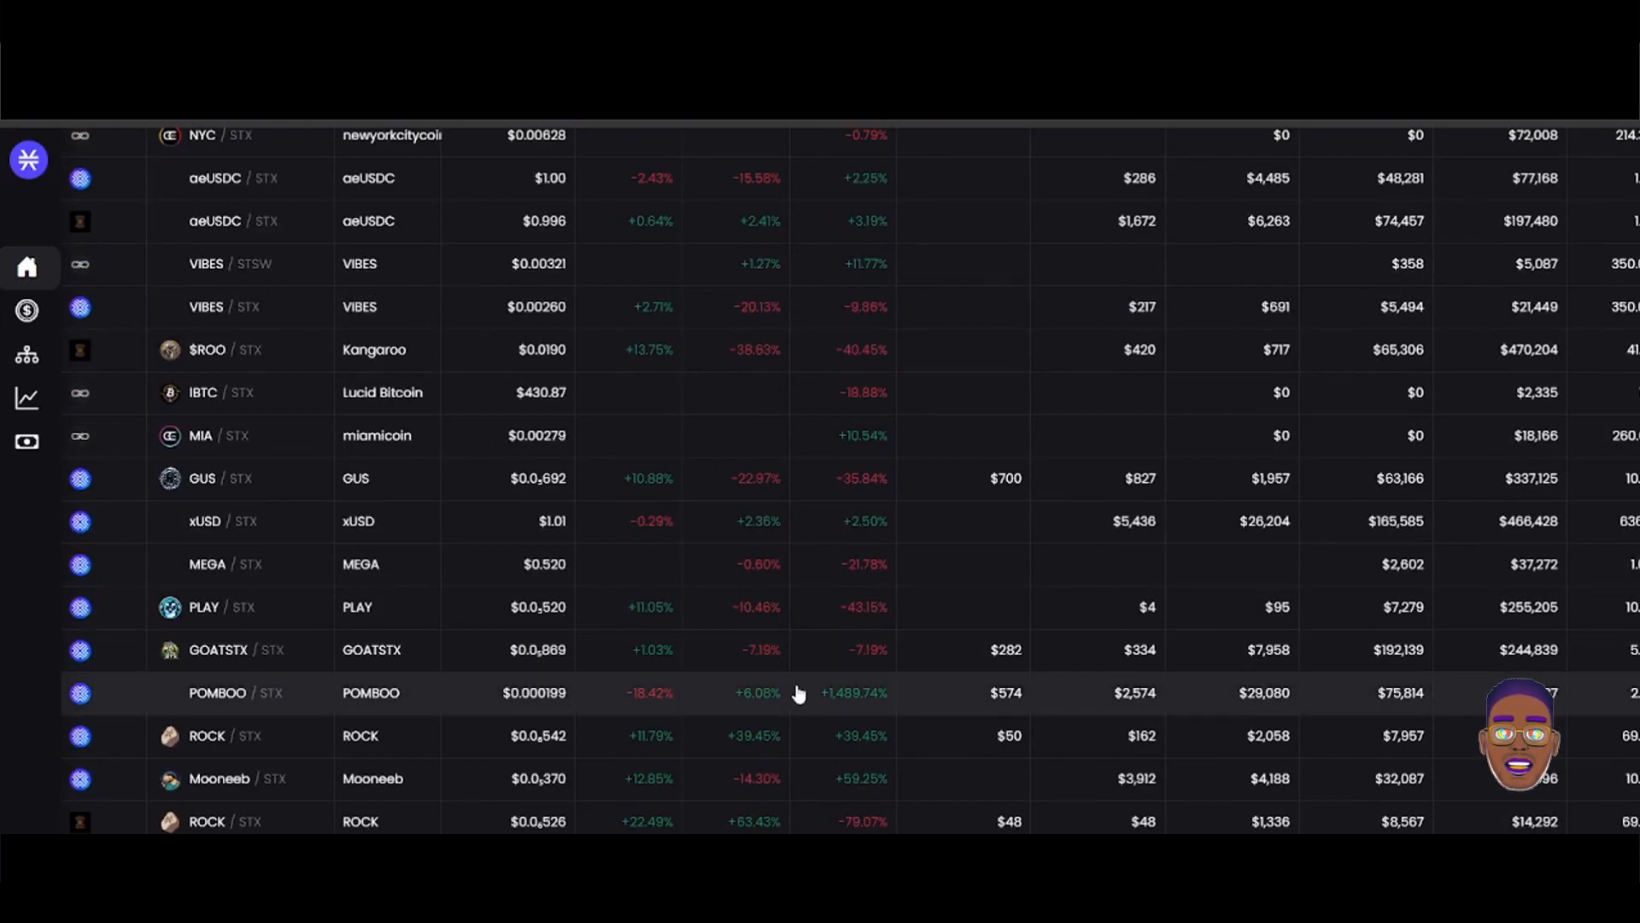
mouse_move(784, 707)
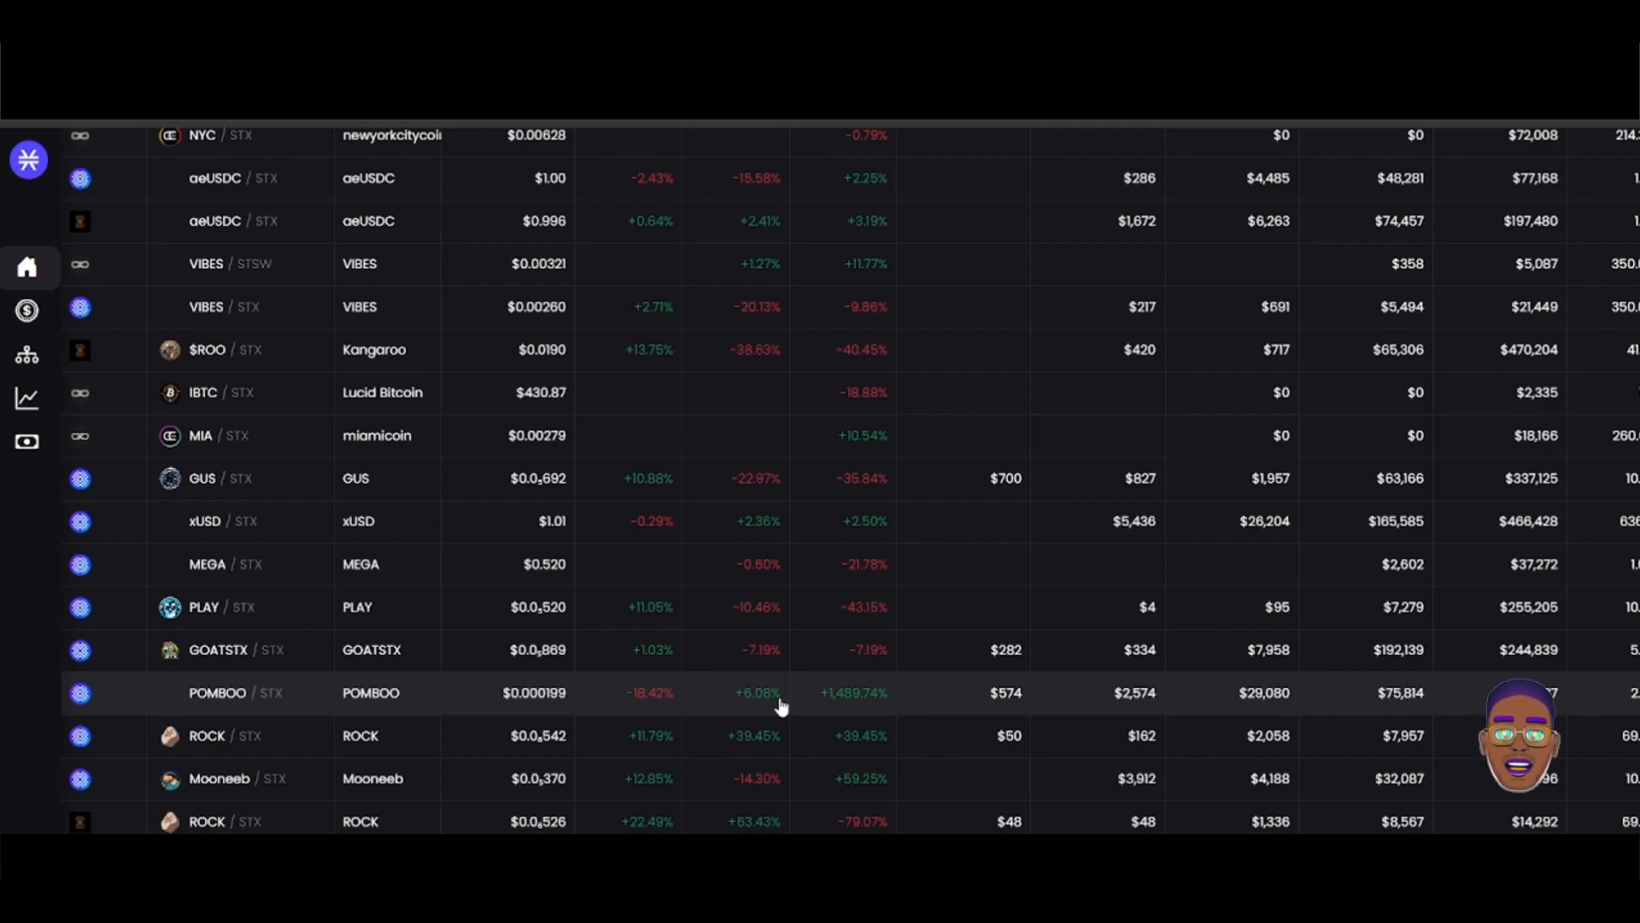
mouse_move(415, 747)
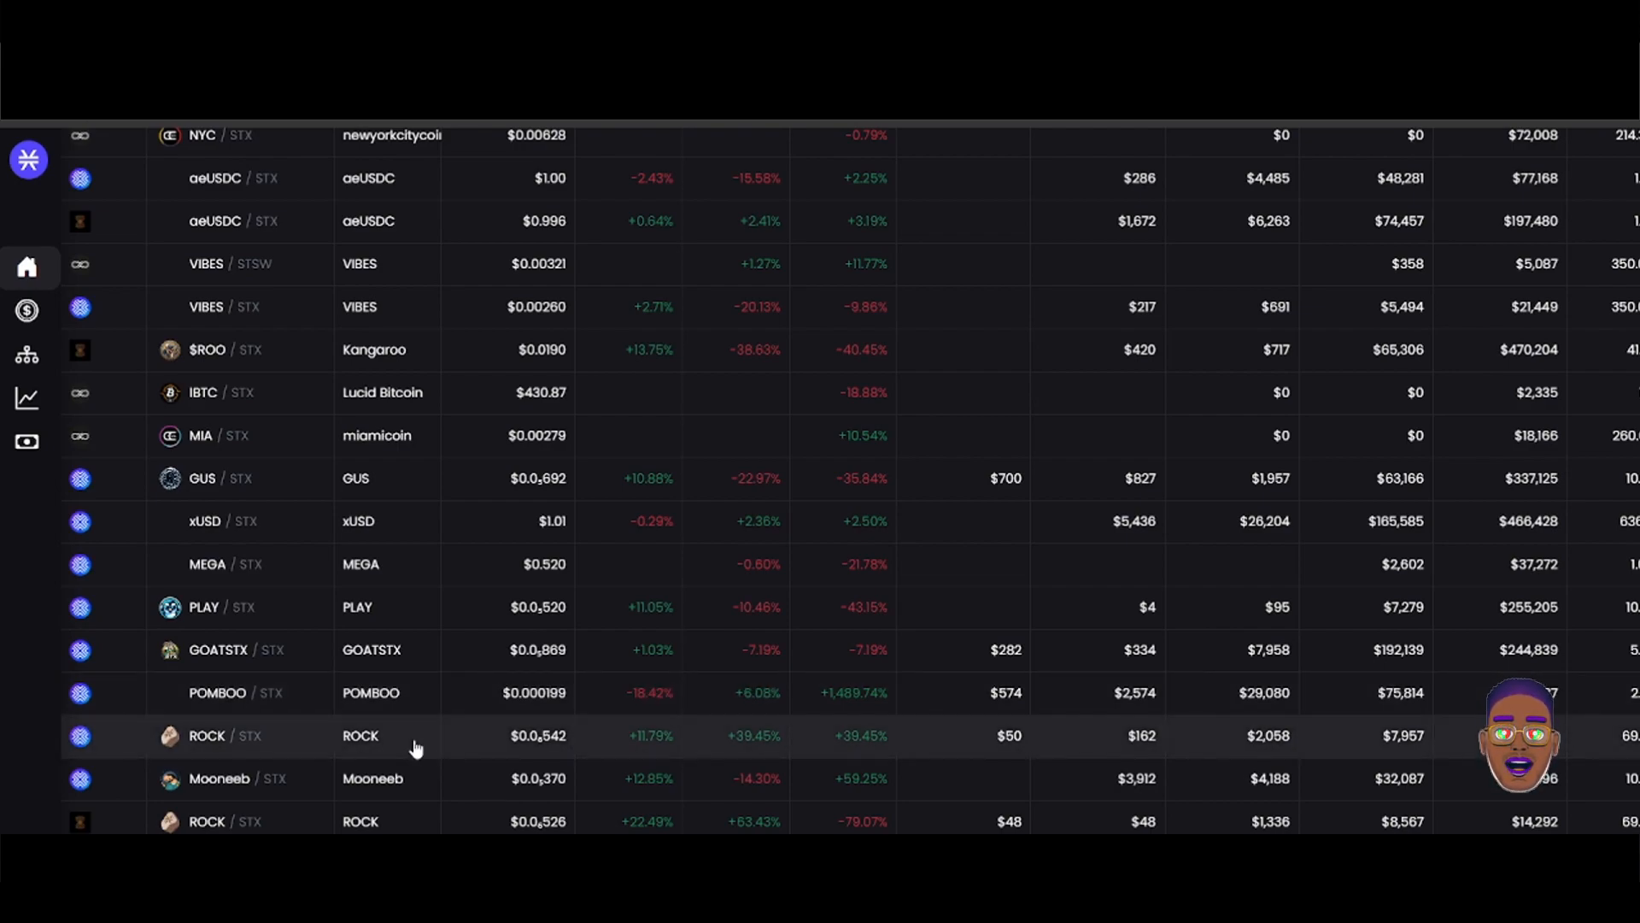
mouse_move(232, 789)
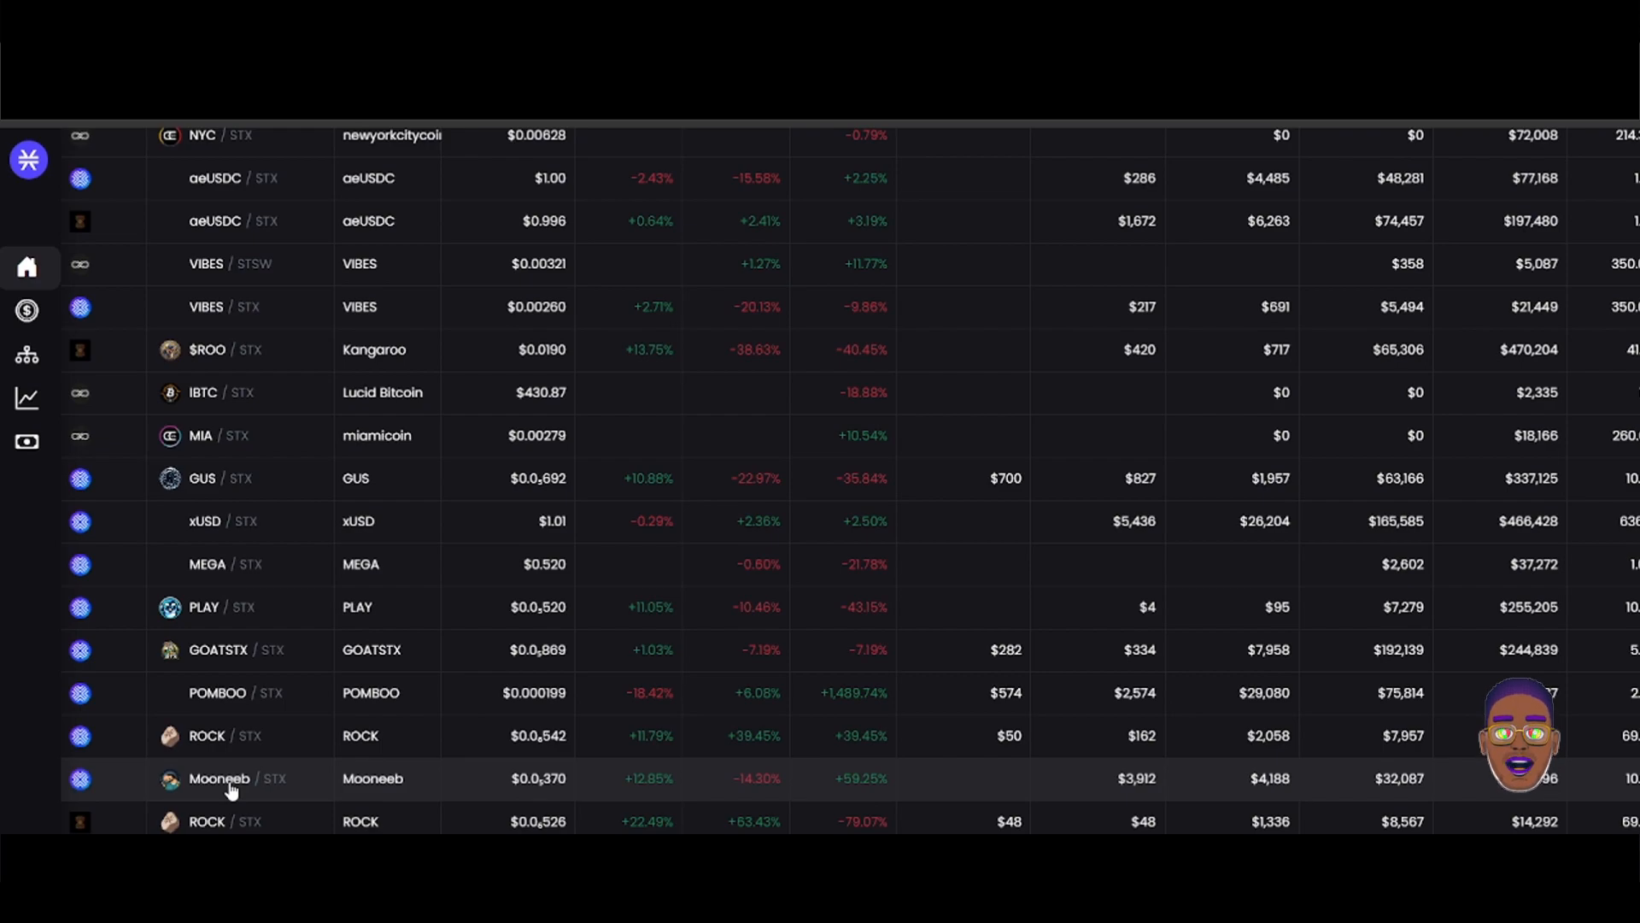
scroll("down", 3)
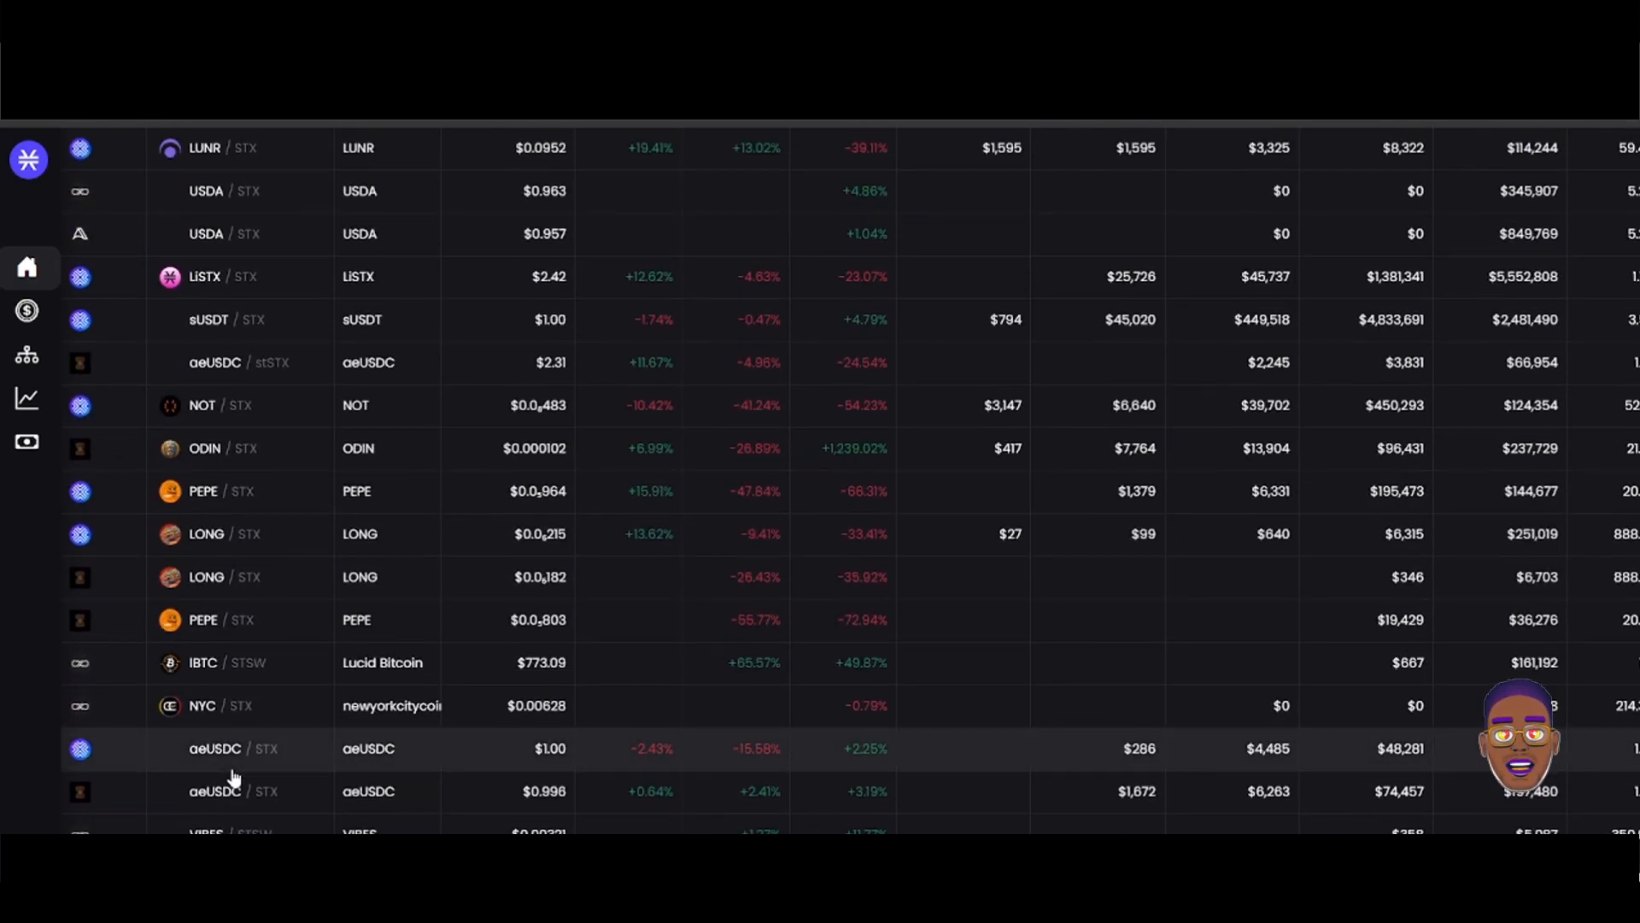
mouse_move(174, 410)
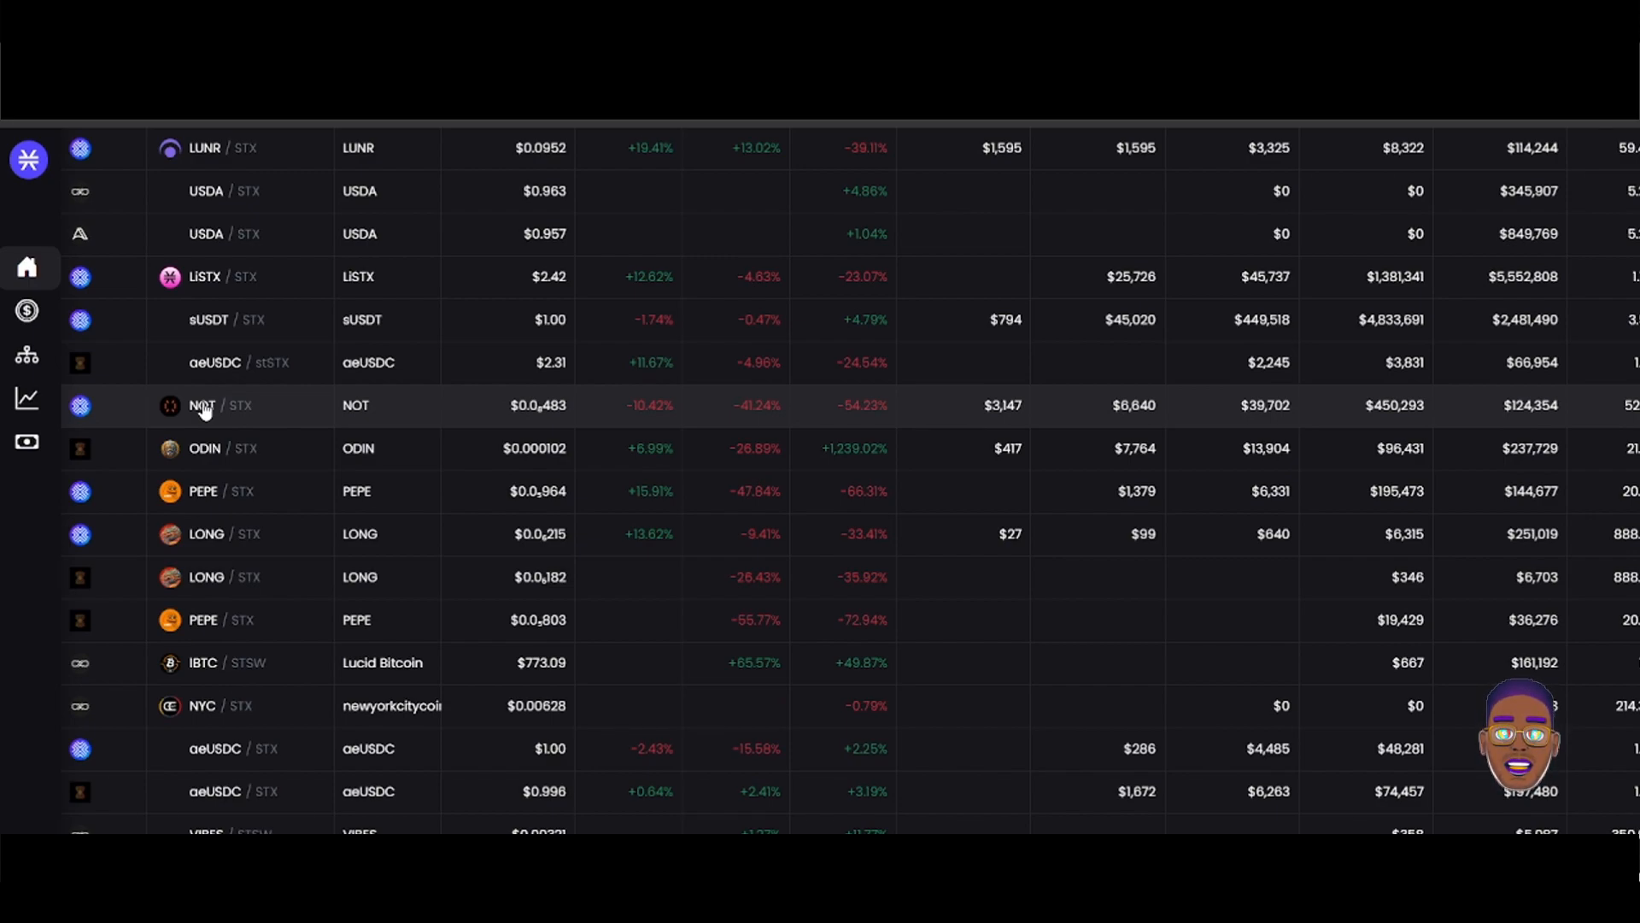
scroll("down", 3)
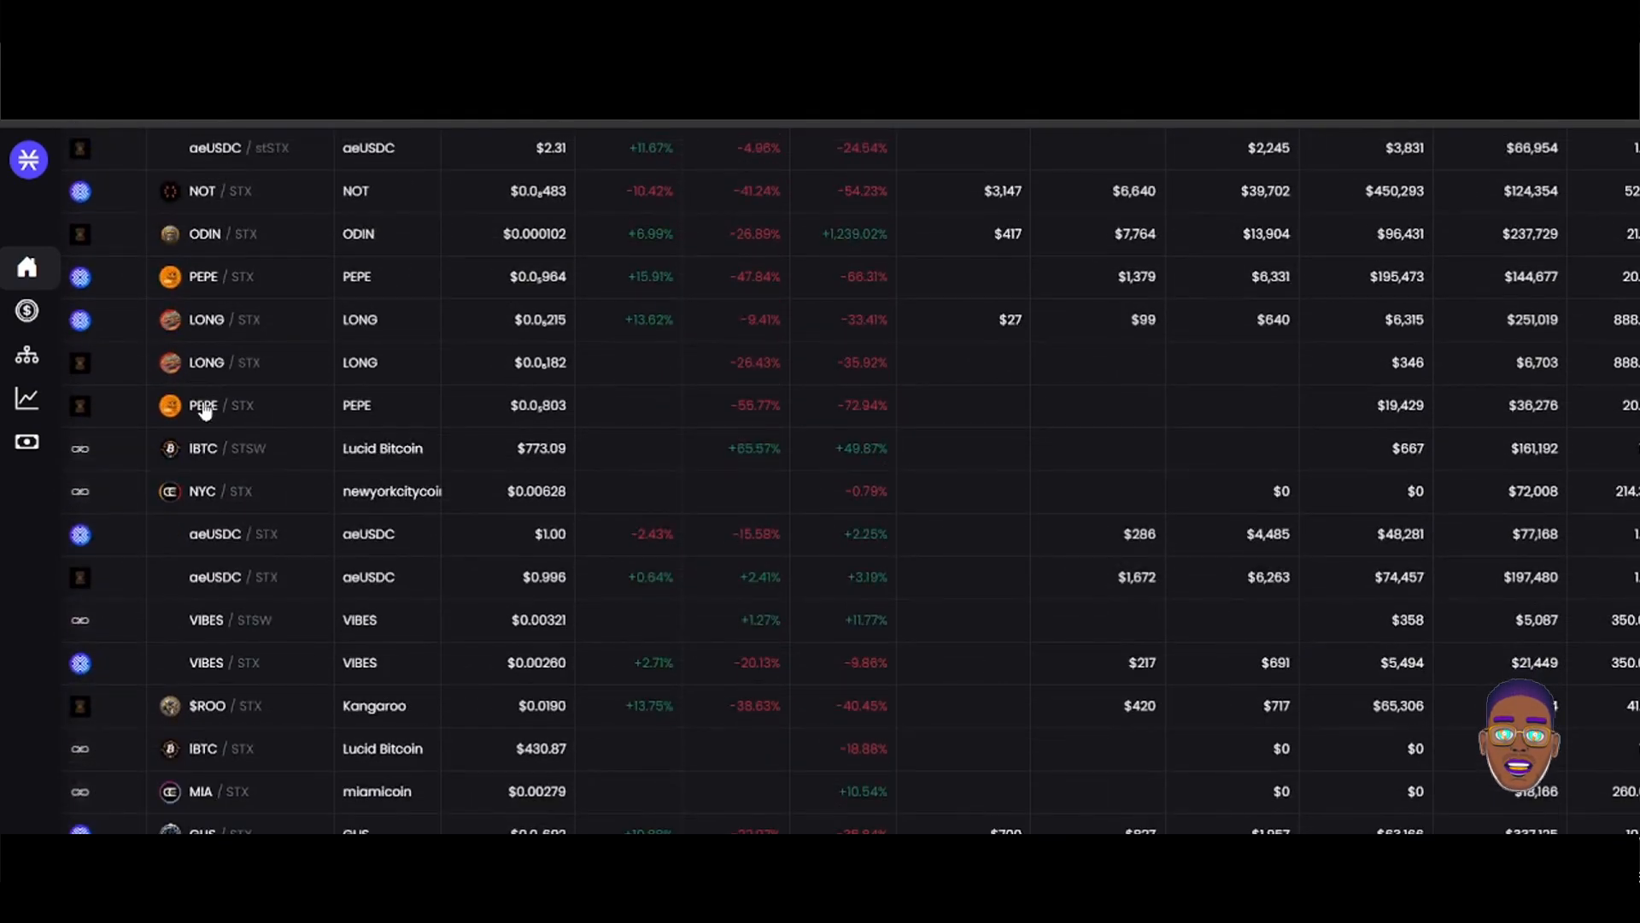
scroll("down", 3)
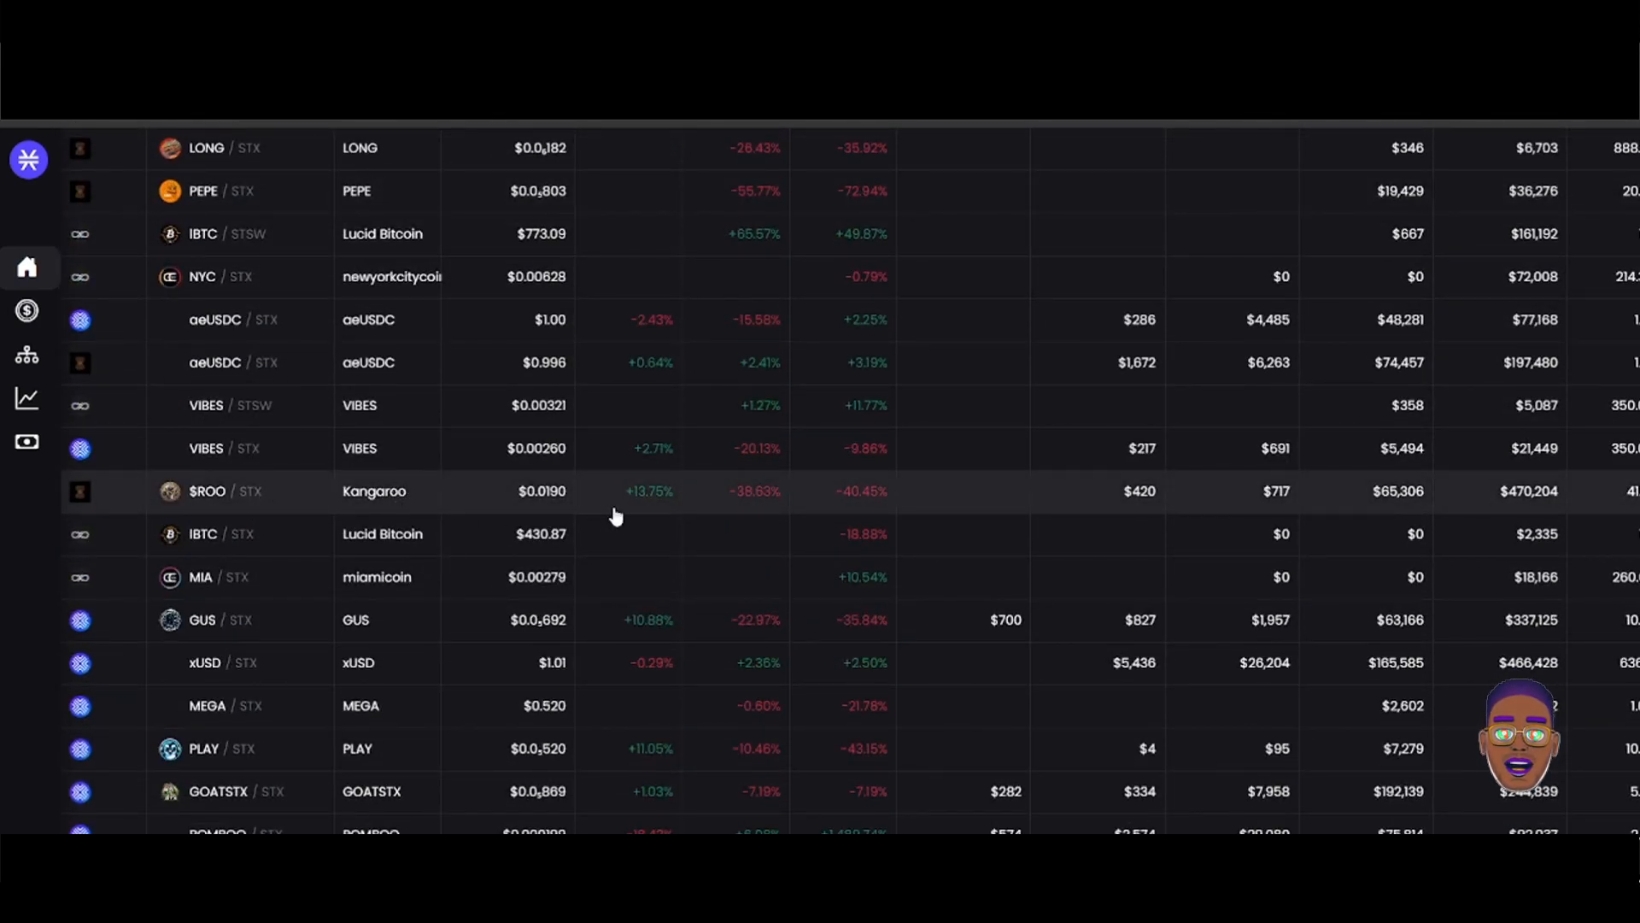
mouse_move(676, 430)
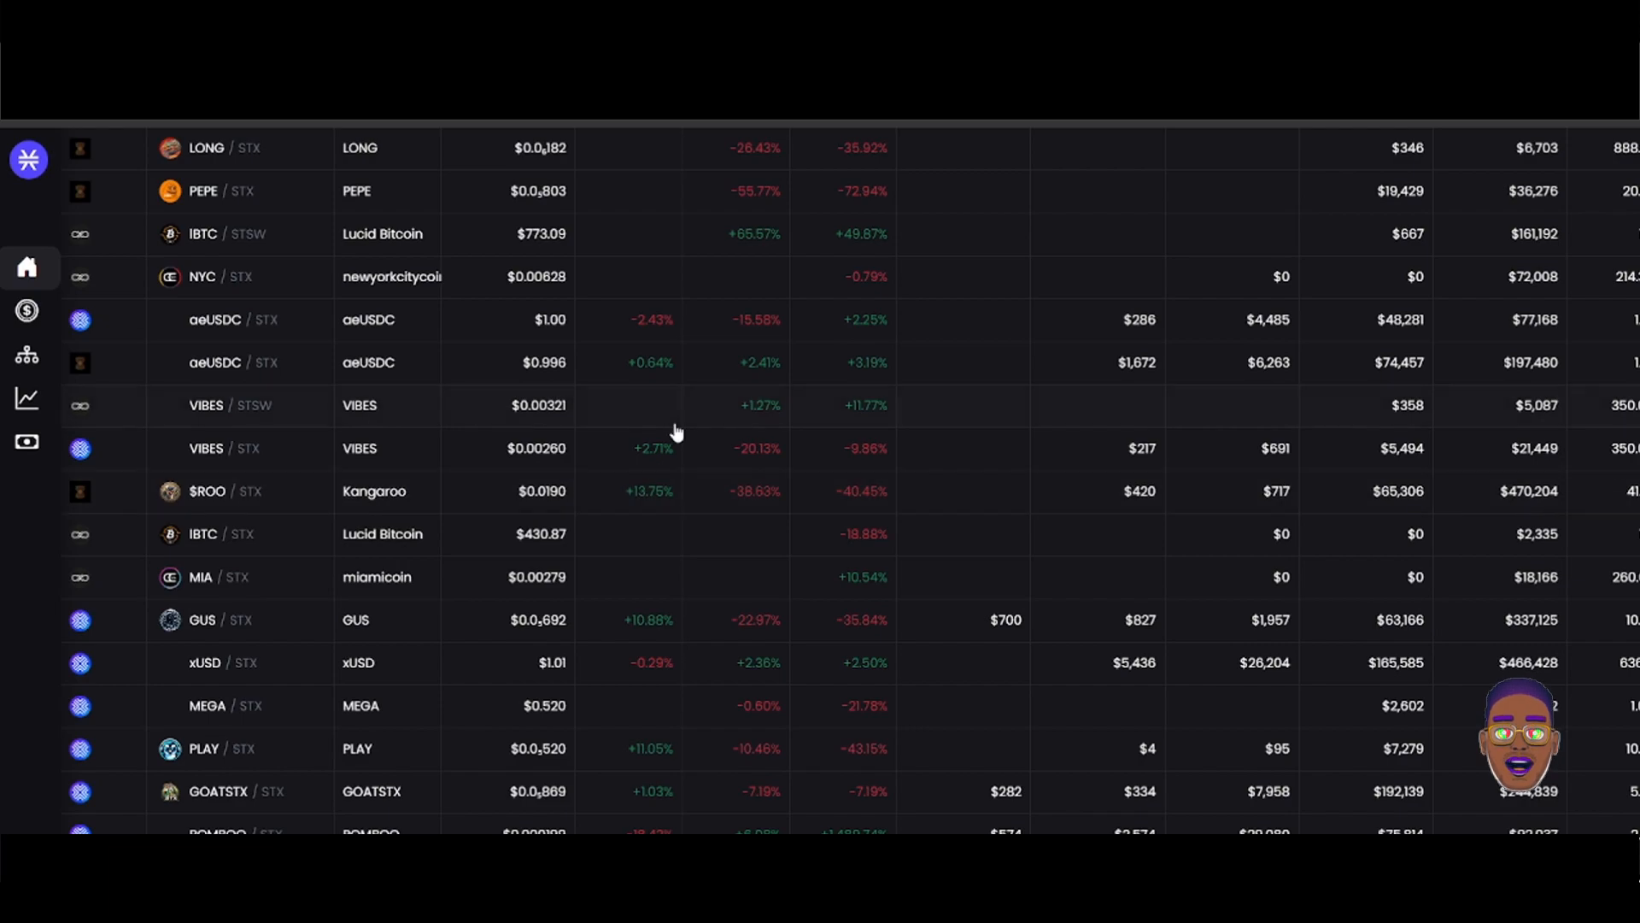
scroll("down", 3)
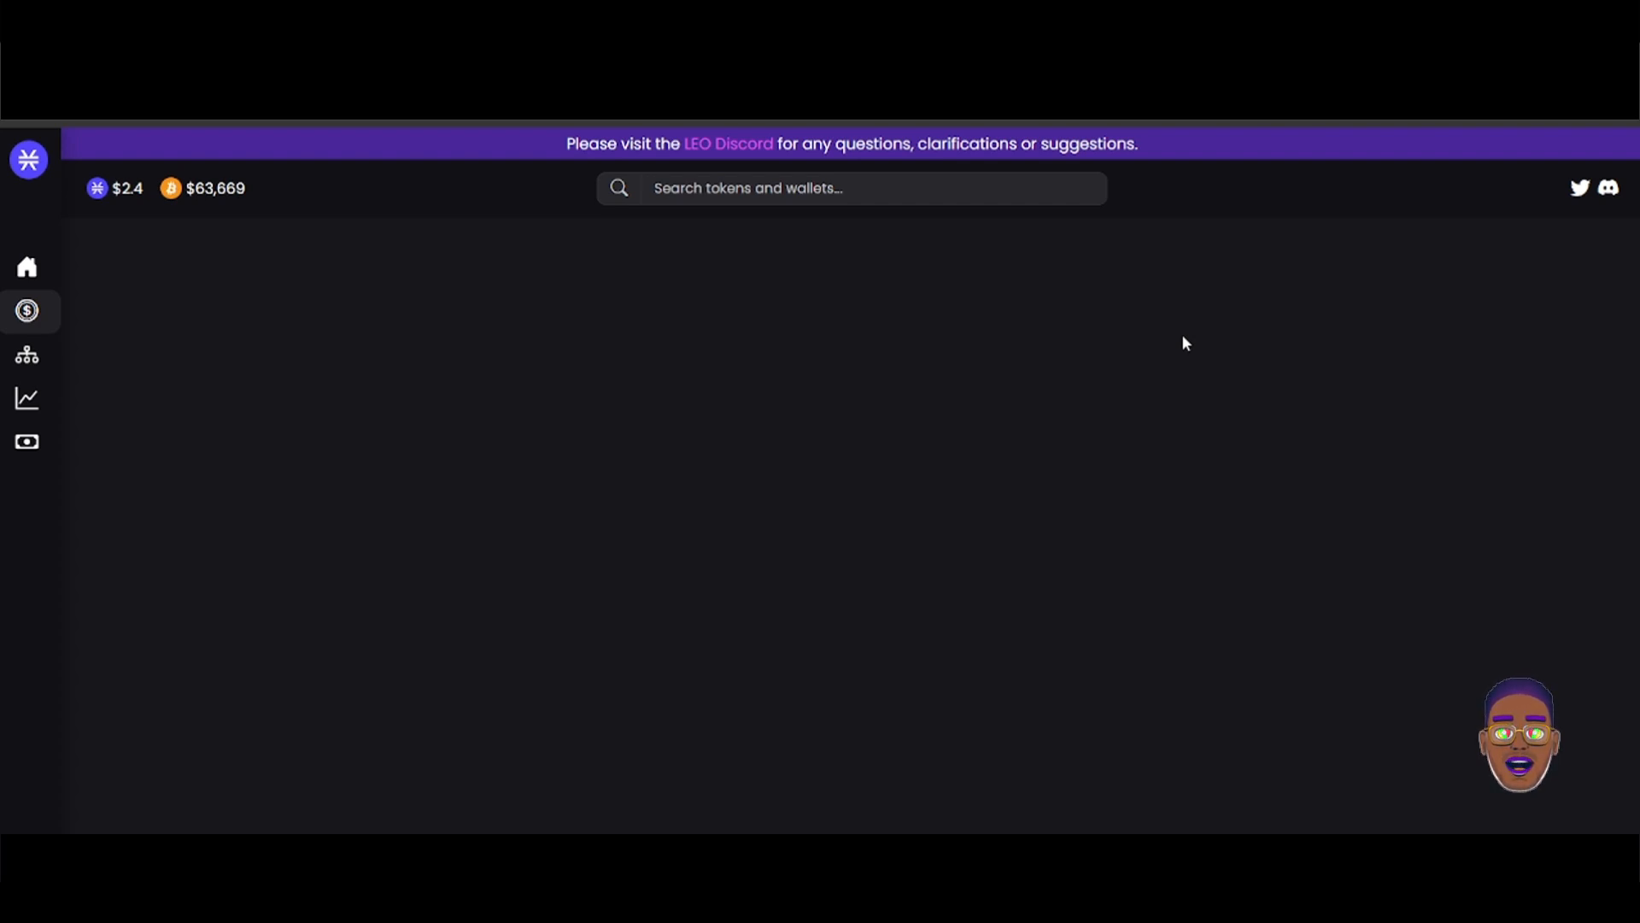
- Load the Tokens page and scroll through its prices, 24h–30d changes, liquidity, market cap and holders
left_click(28, 312)
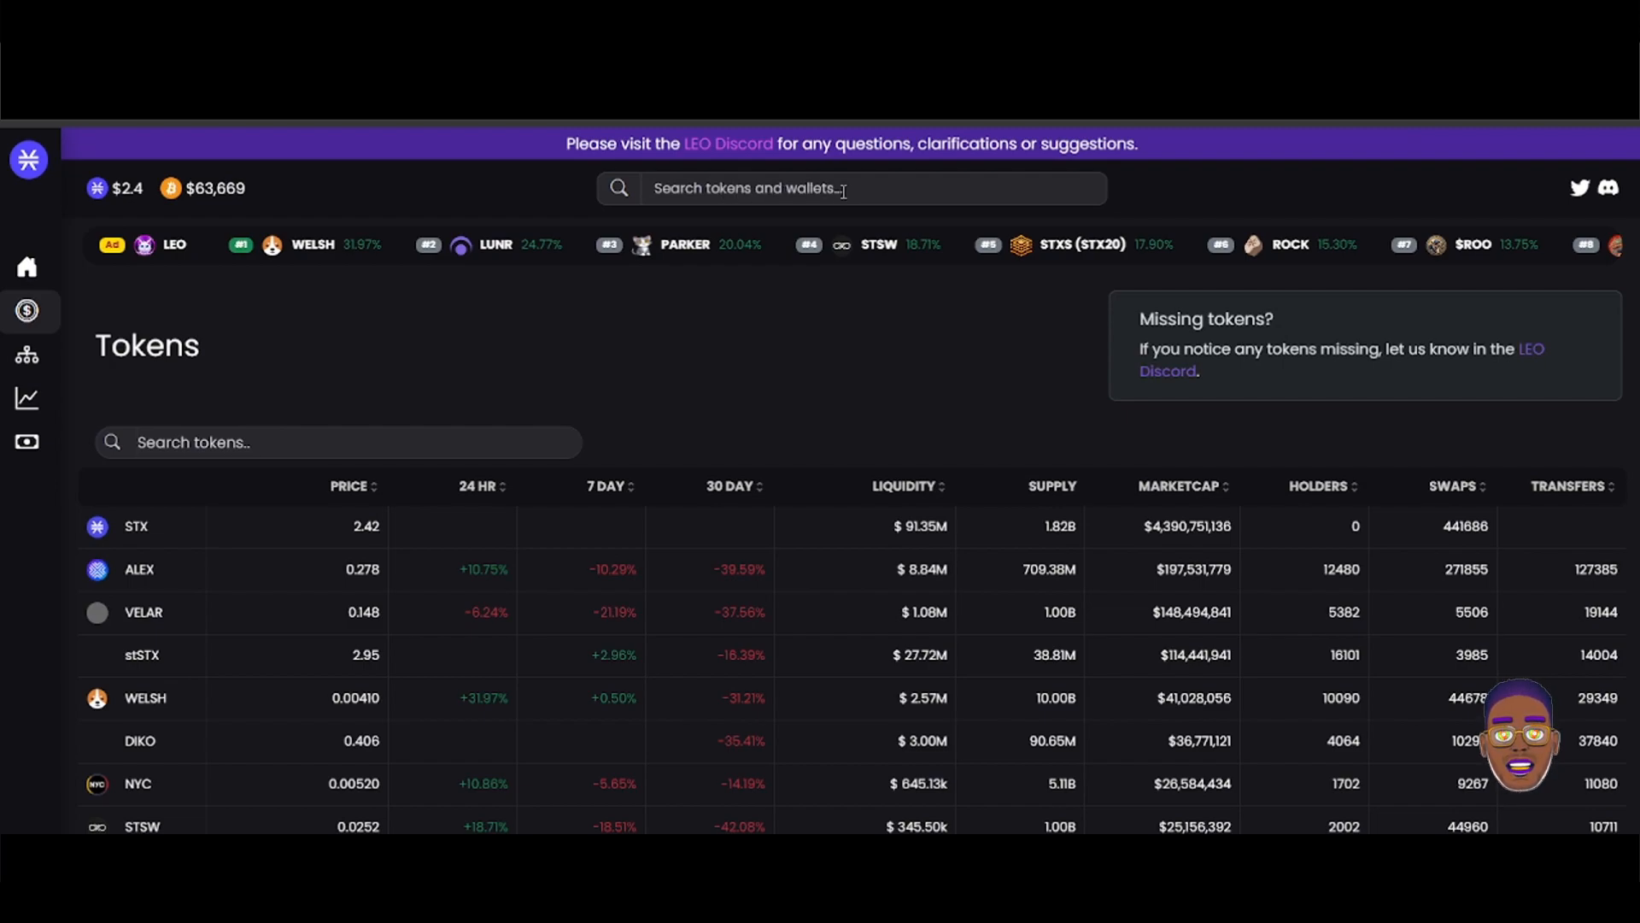
mouse_move(813, 183)
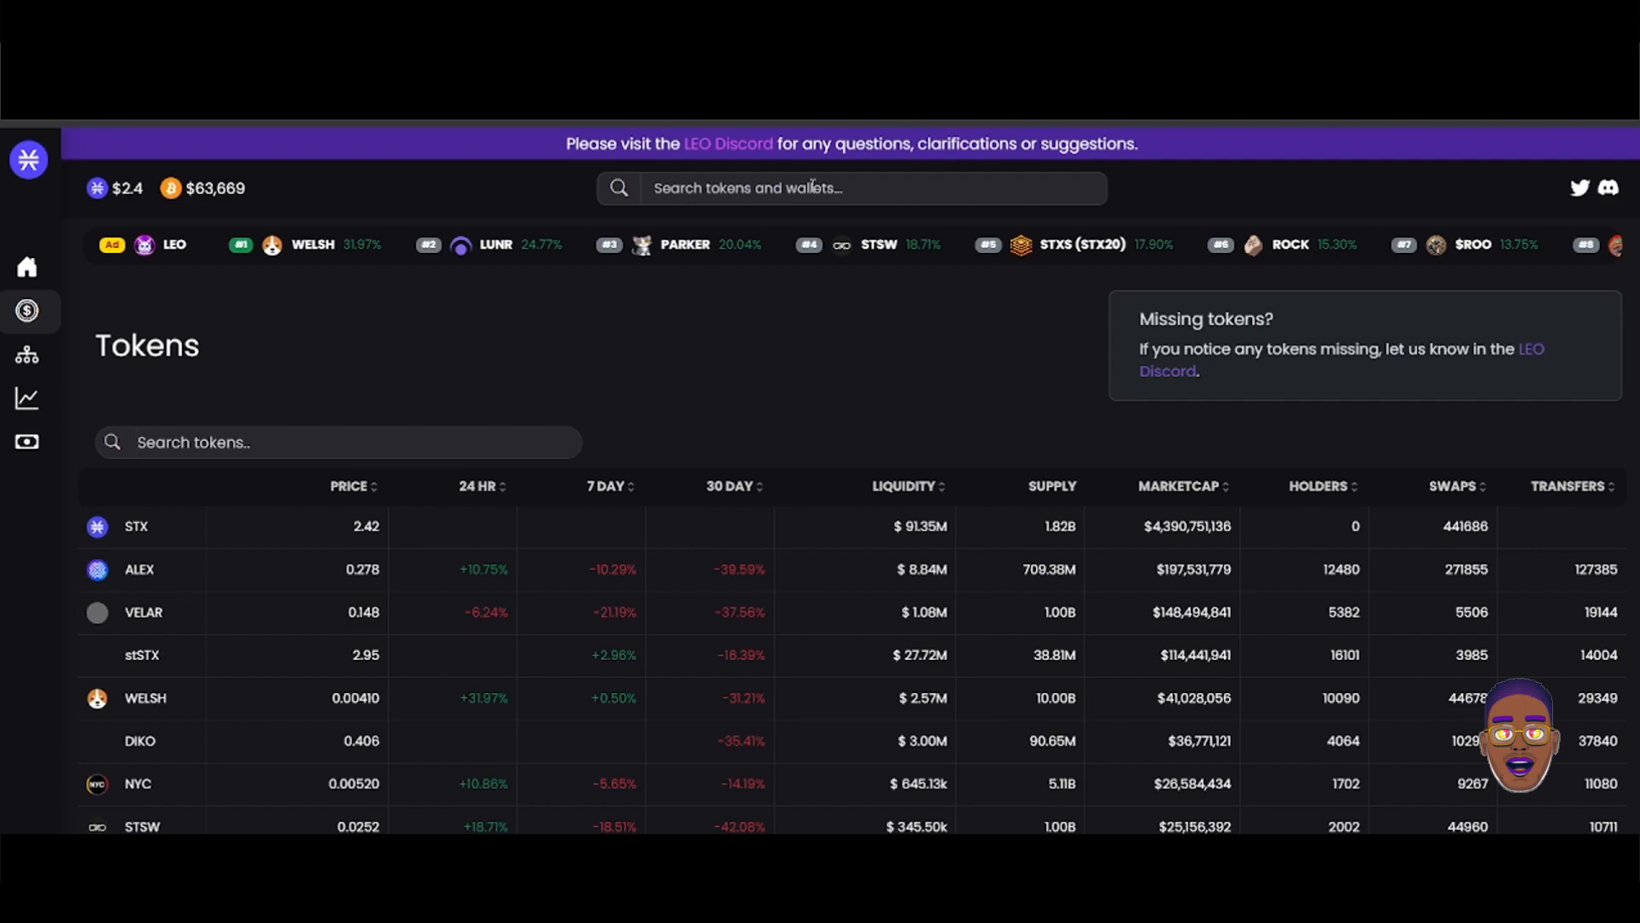
scroll("down", 3)
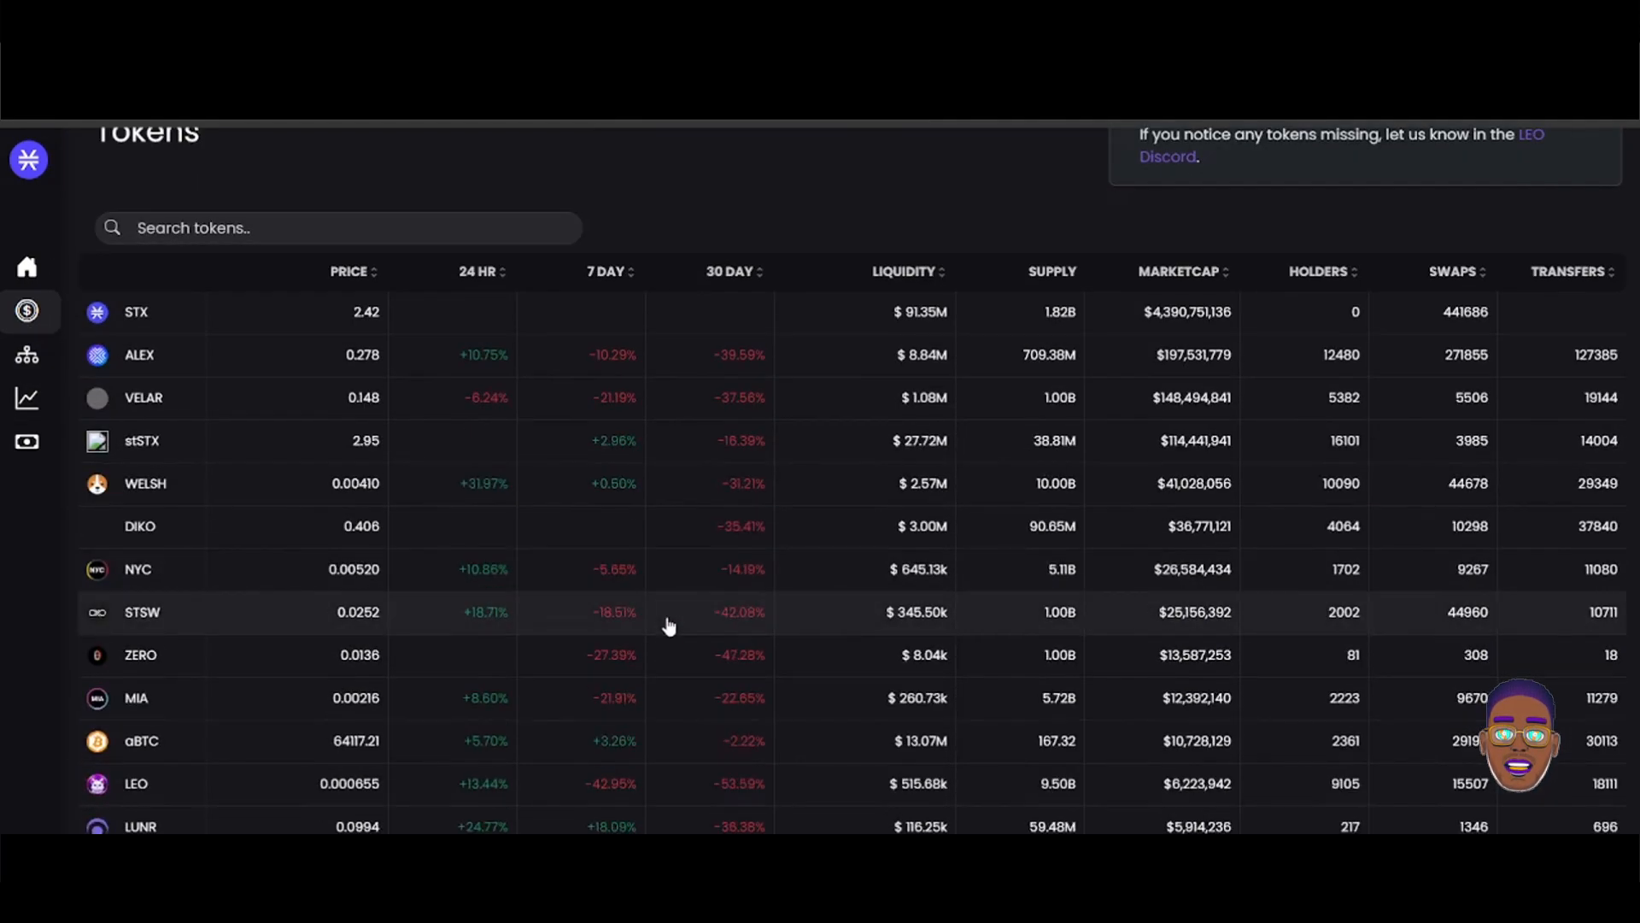
scroll("down", 3)
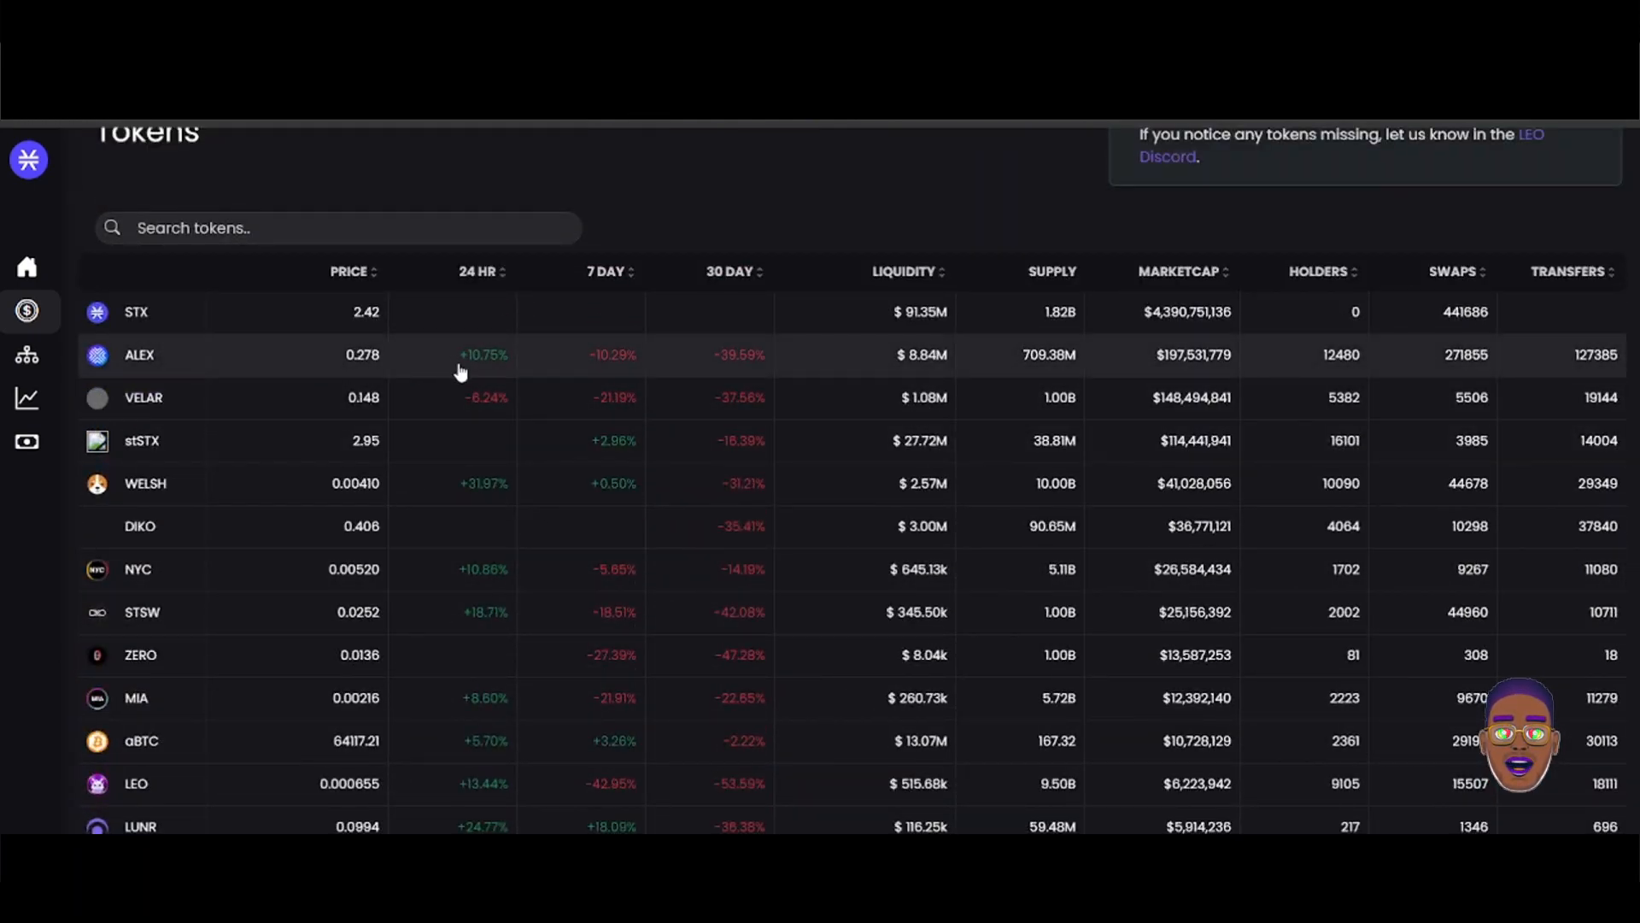
mouse_move(416, 470)
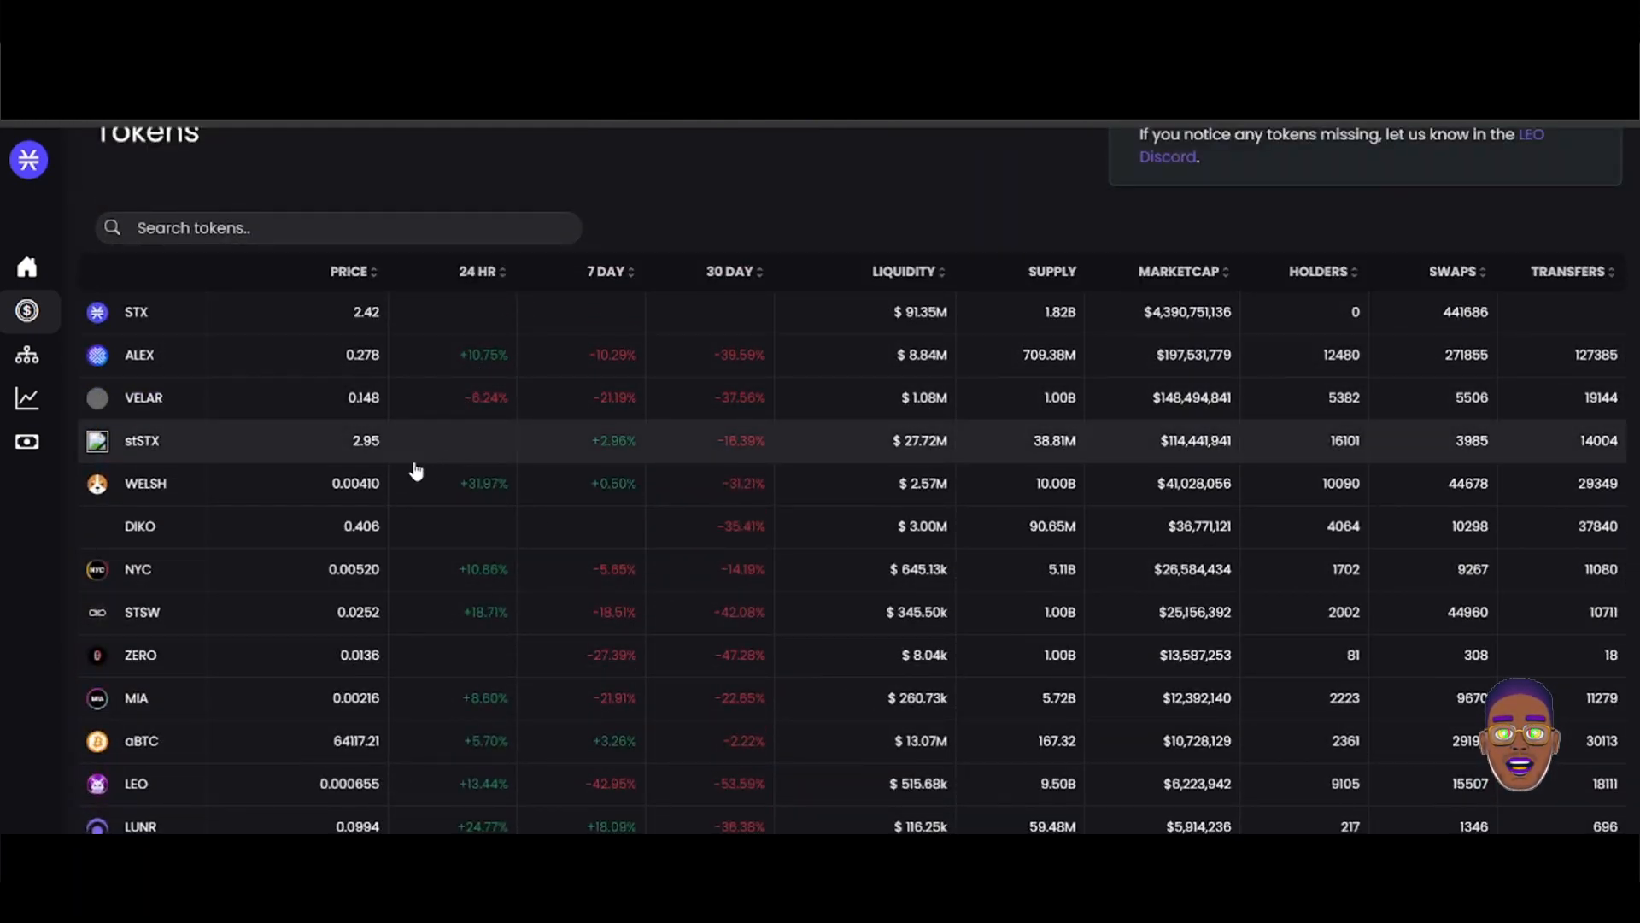
mouse_move(244, 497)
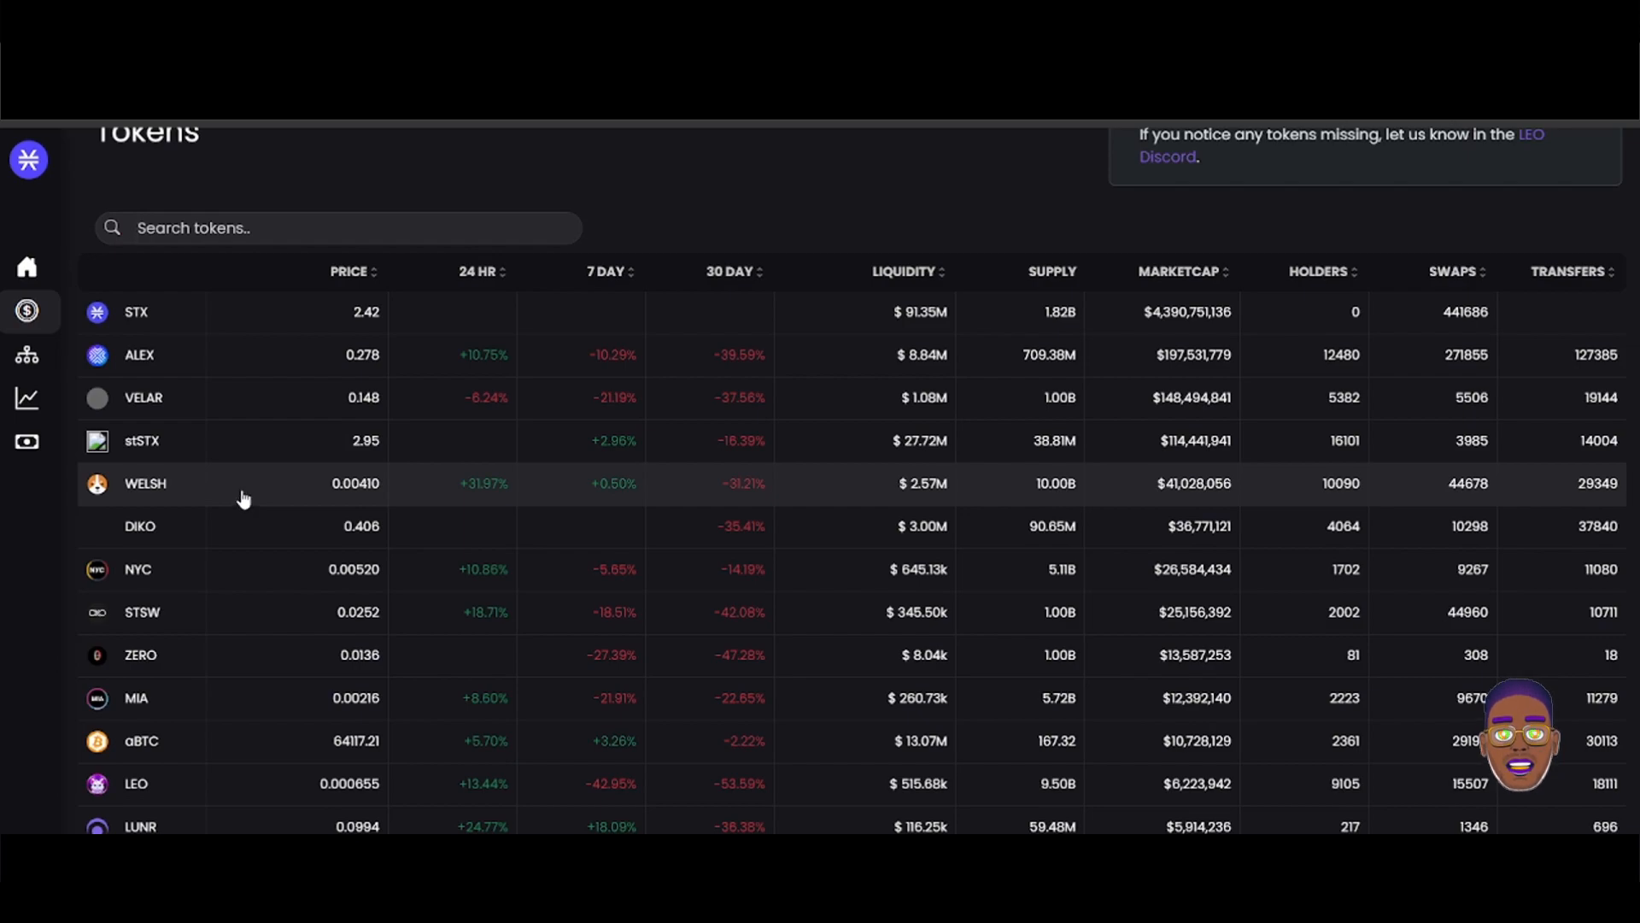
scroll("down", 3)
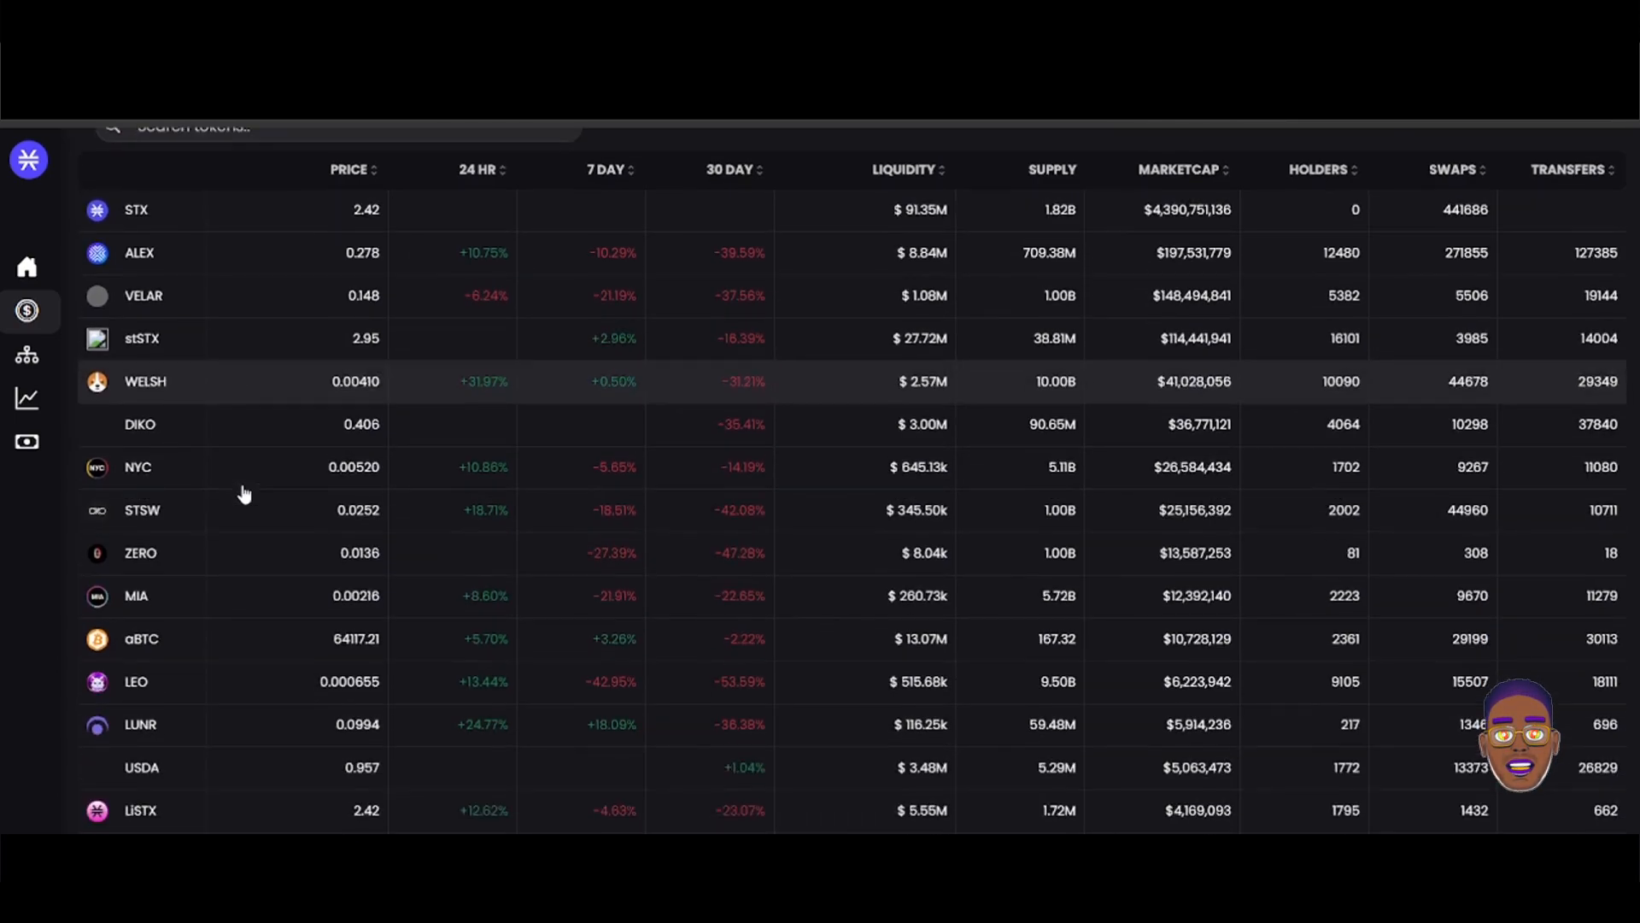
scroll("down", 3)
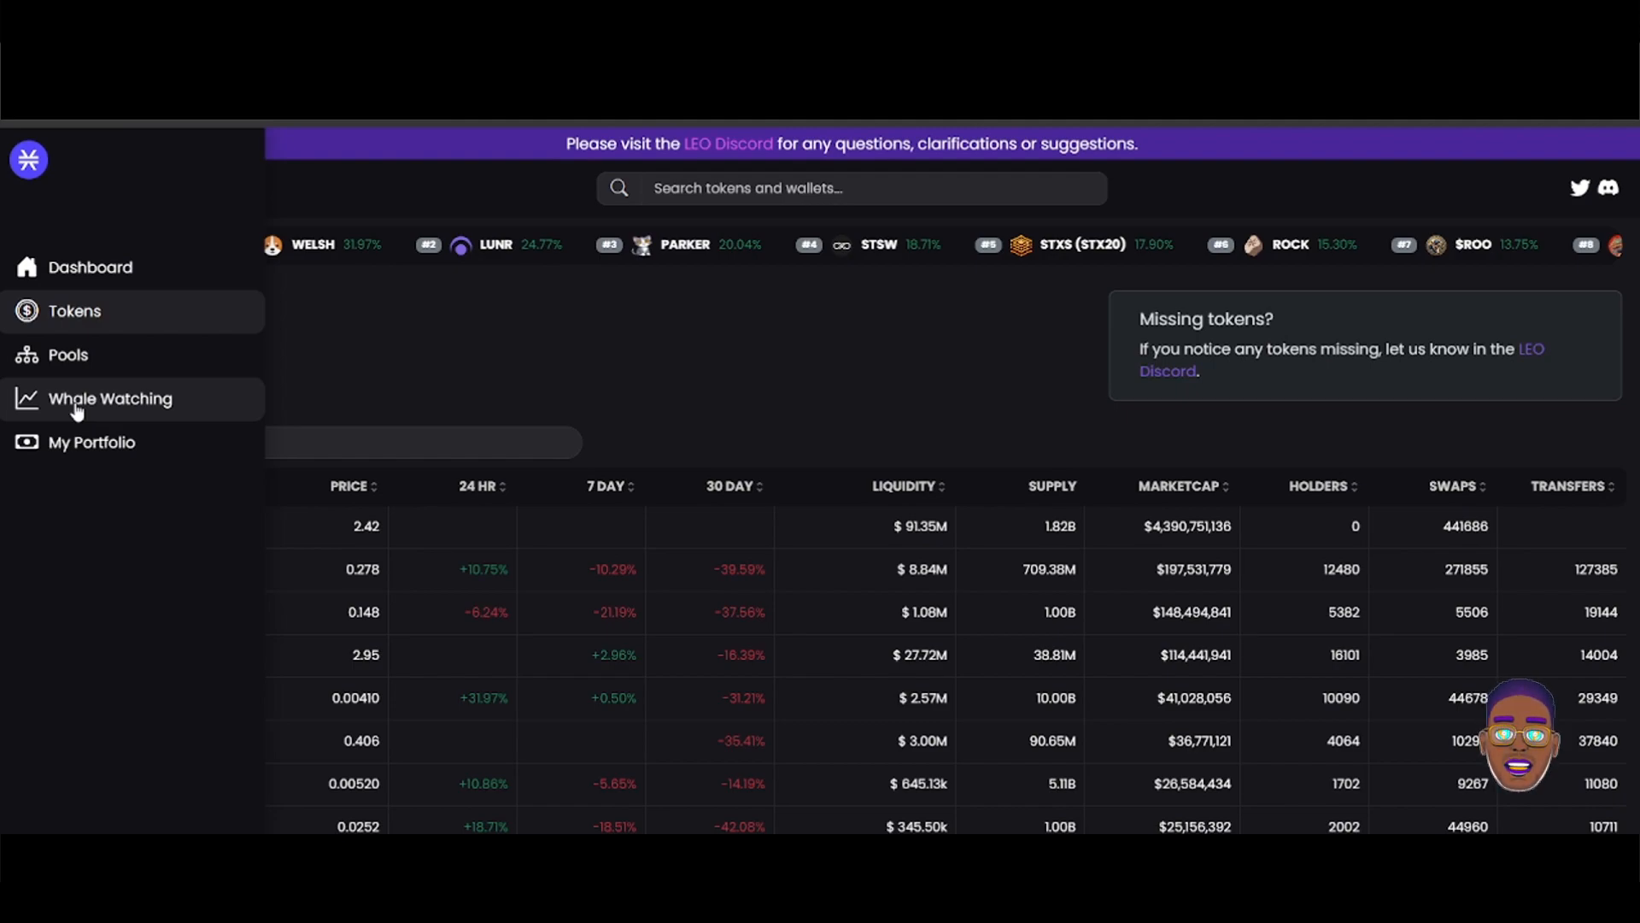
- Open Whale Watching to list swaps with a 10000 minimum STX amount
left_click(110, 398)
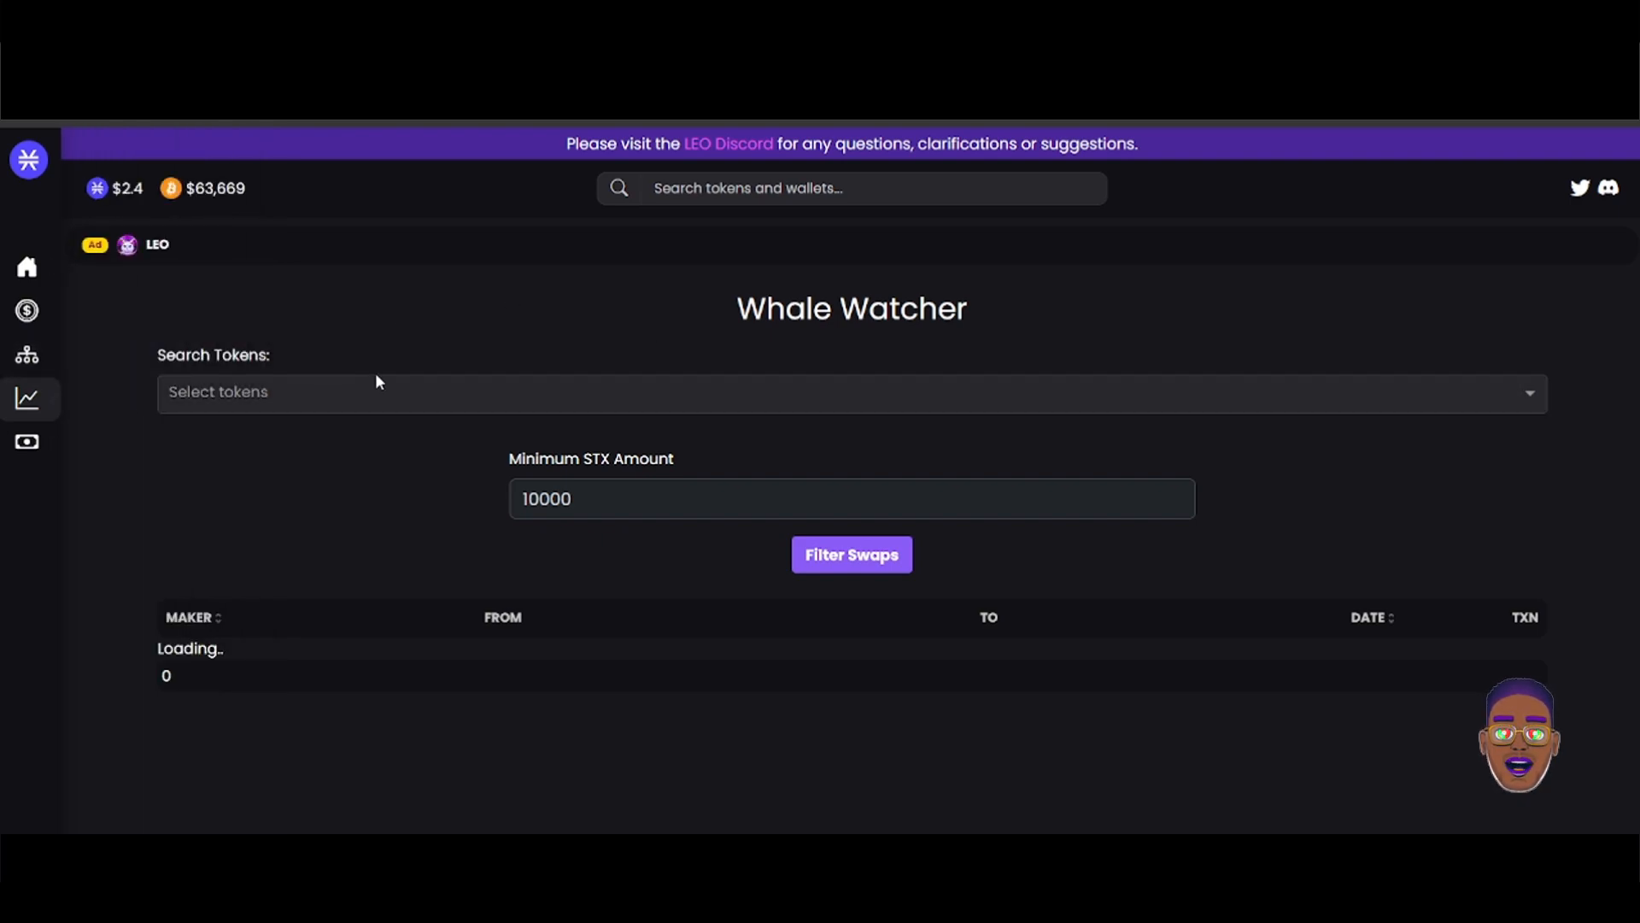
mouse_move(185, 361)
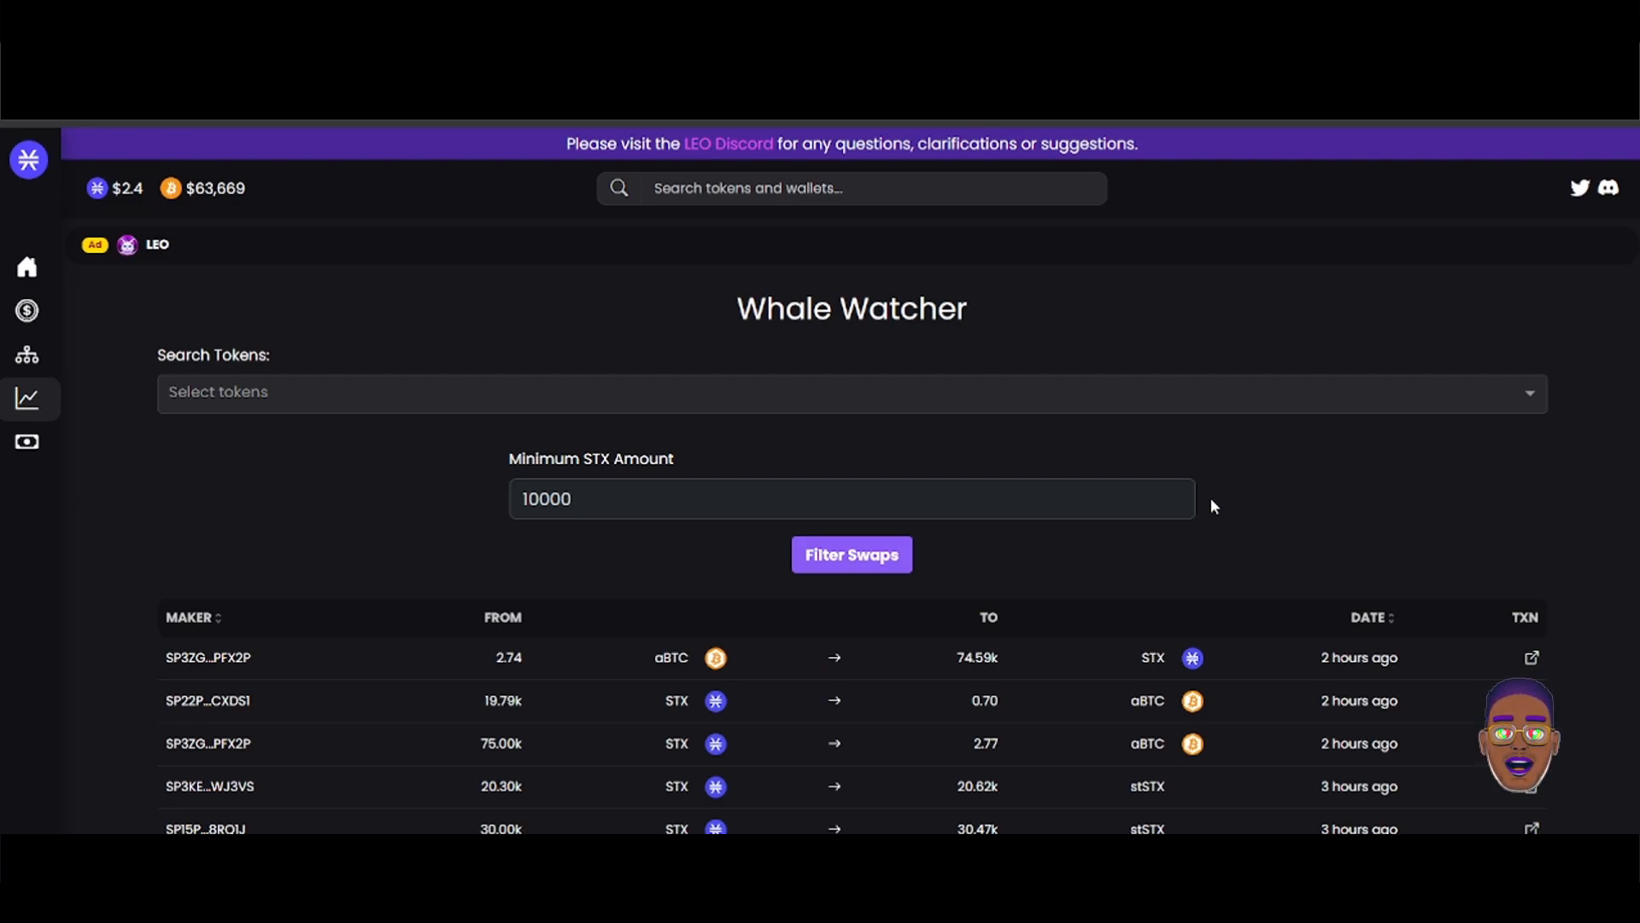
mouse_move(1181, 480)
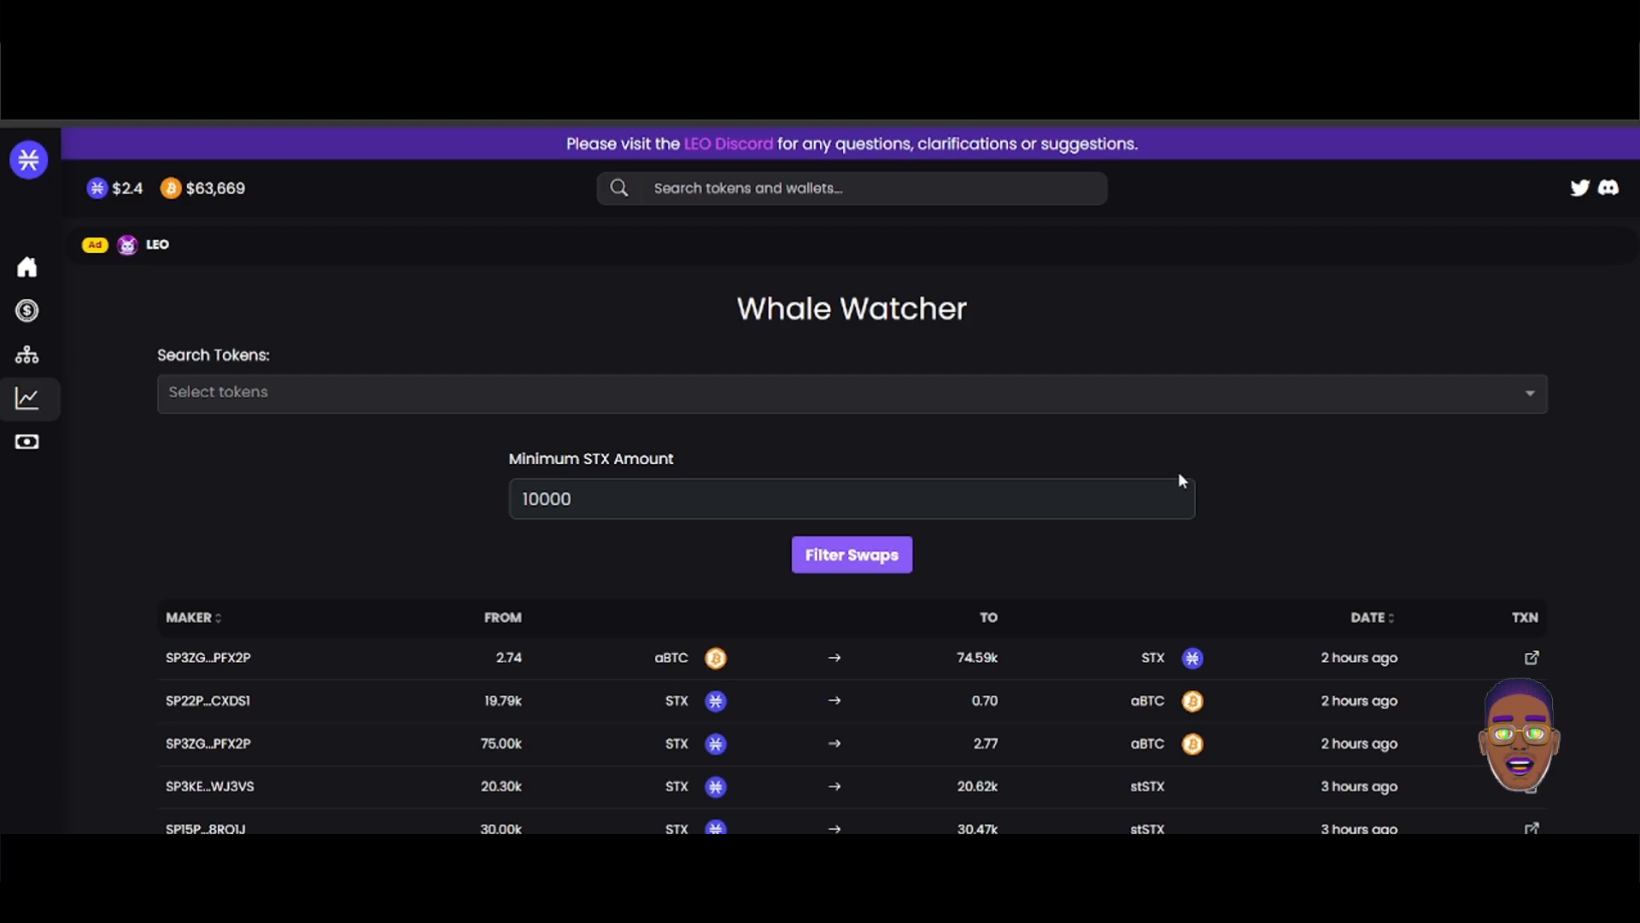
scroll("down", 3)
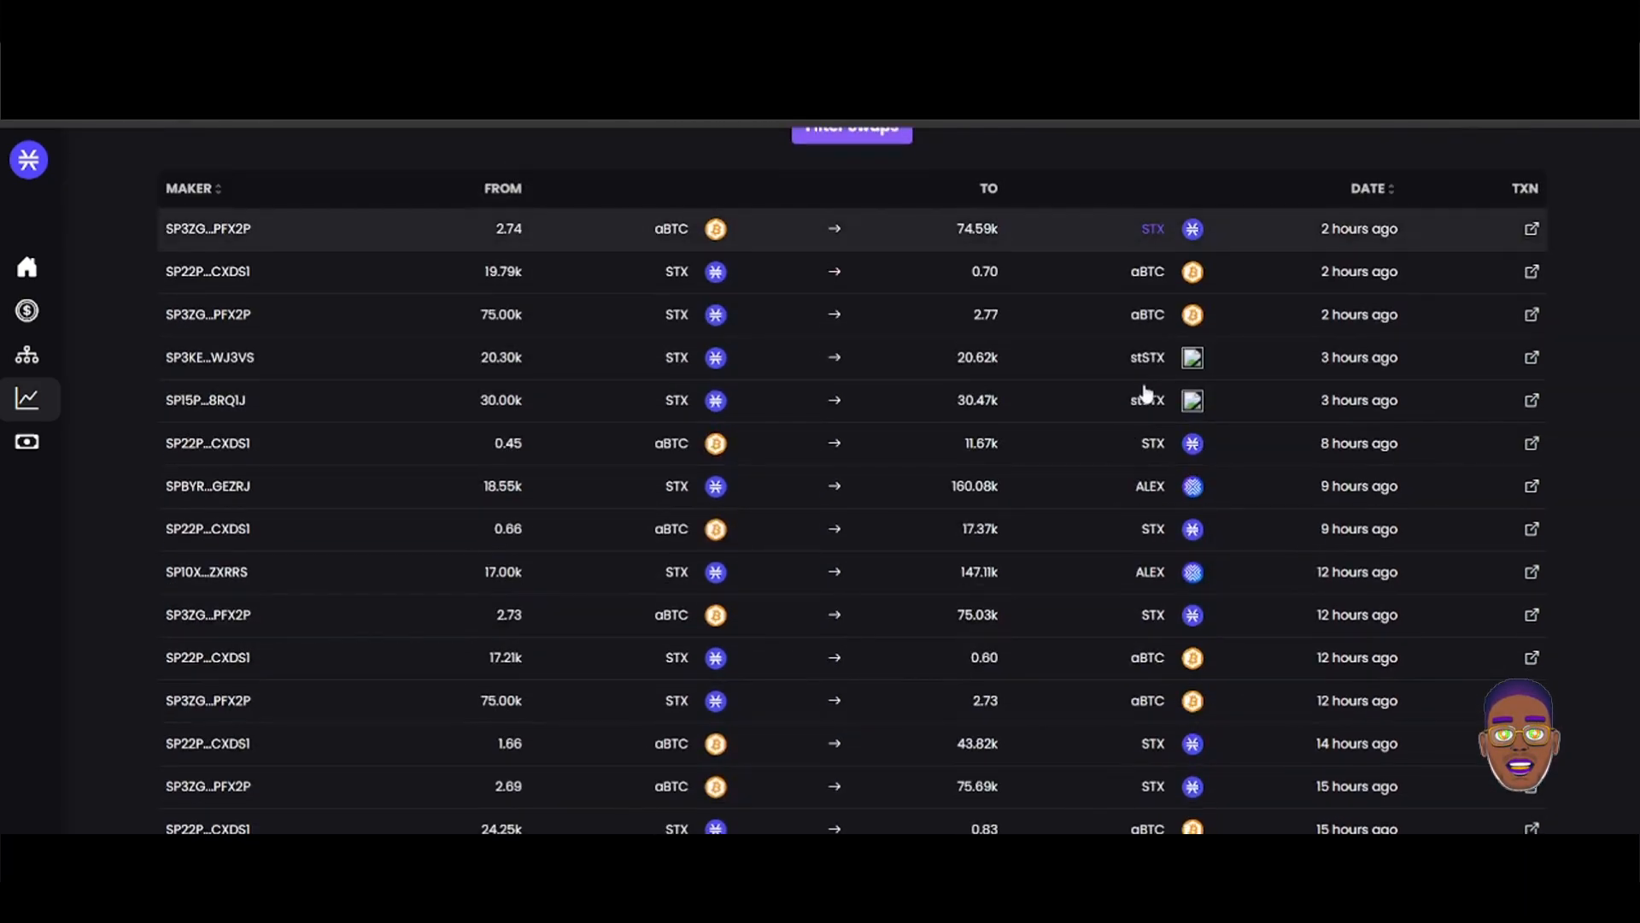
scroll("down", 3)
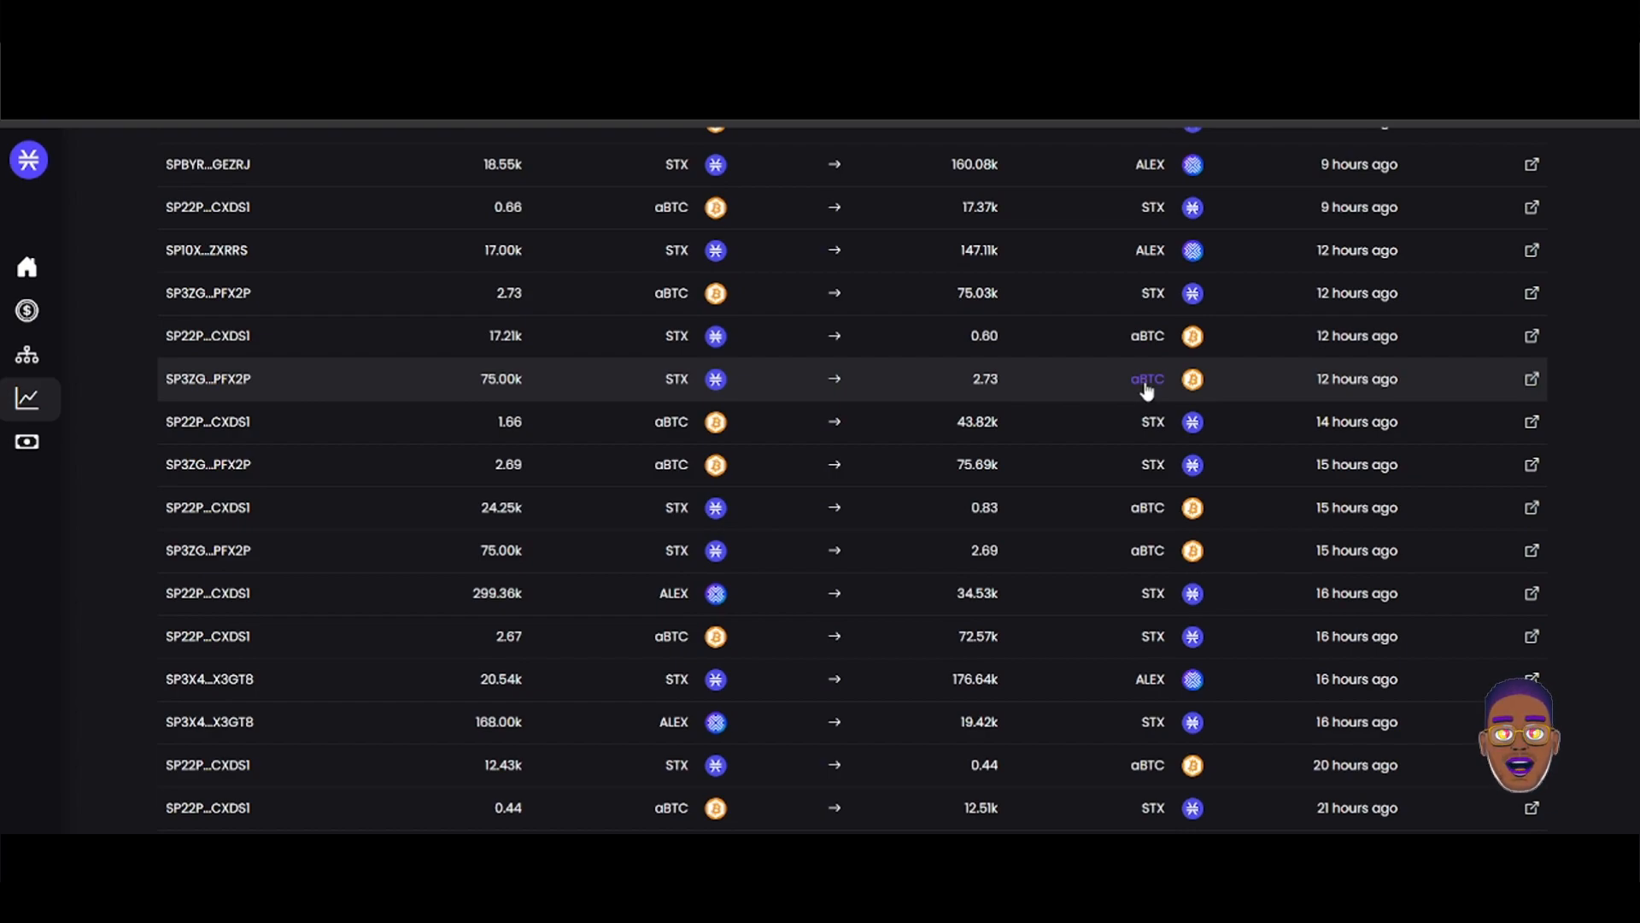
scroll("down", 3)
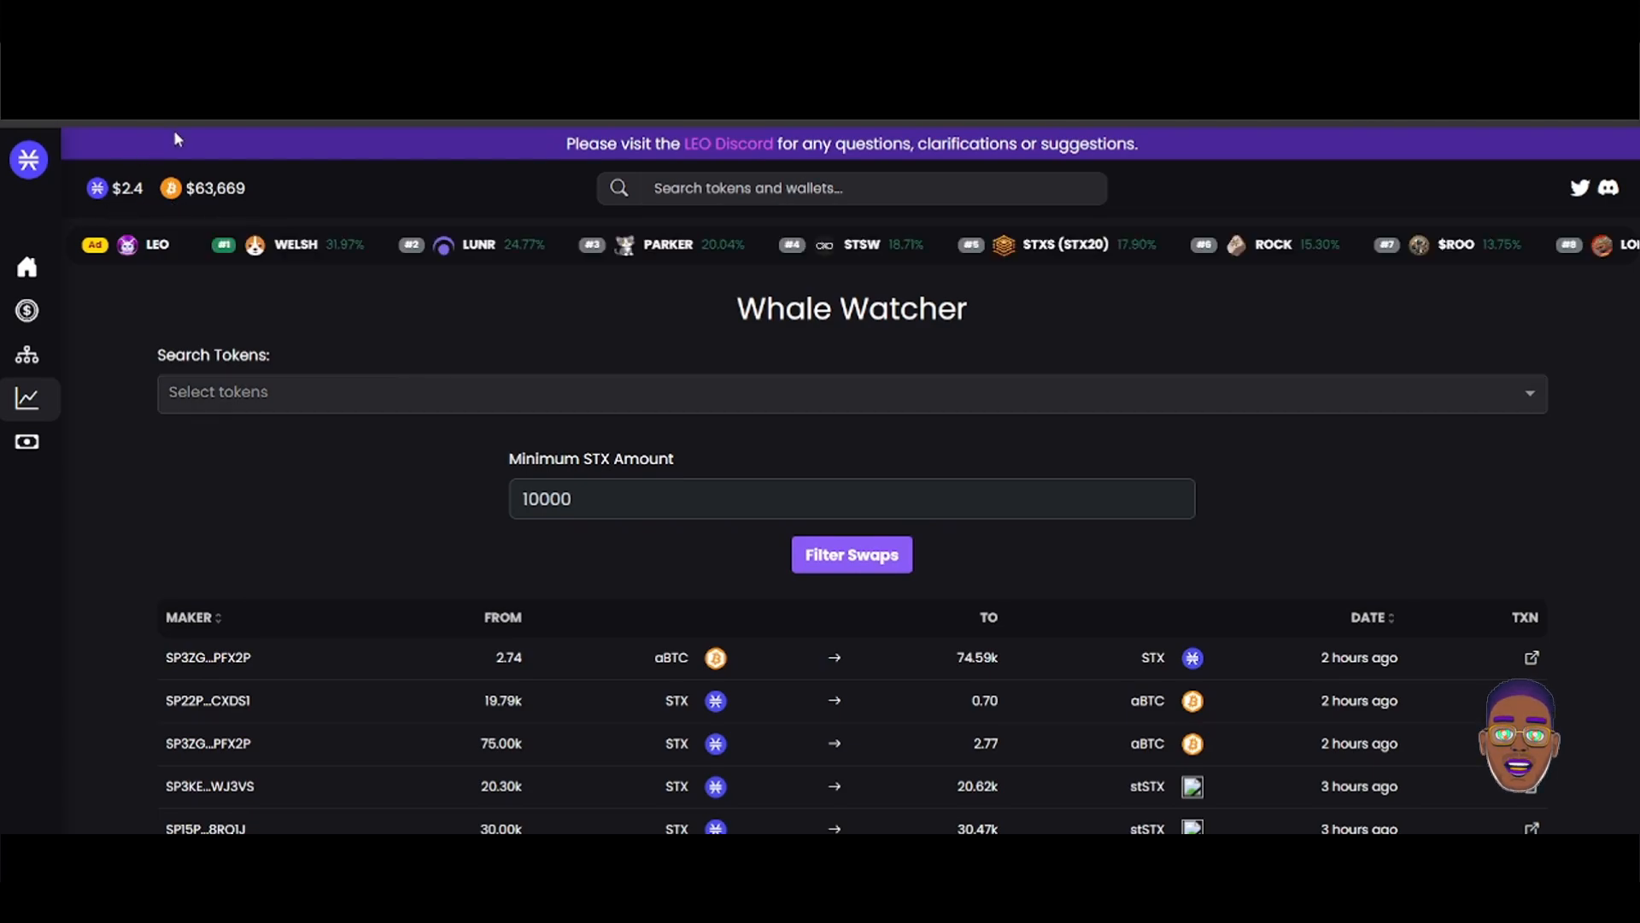
mouse_move(457, 529)
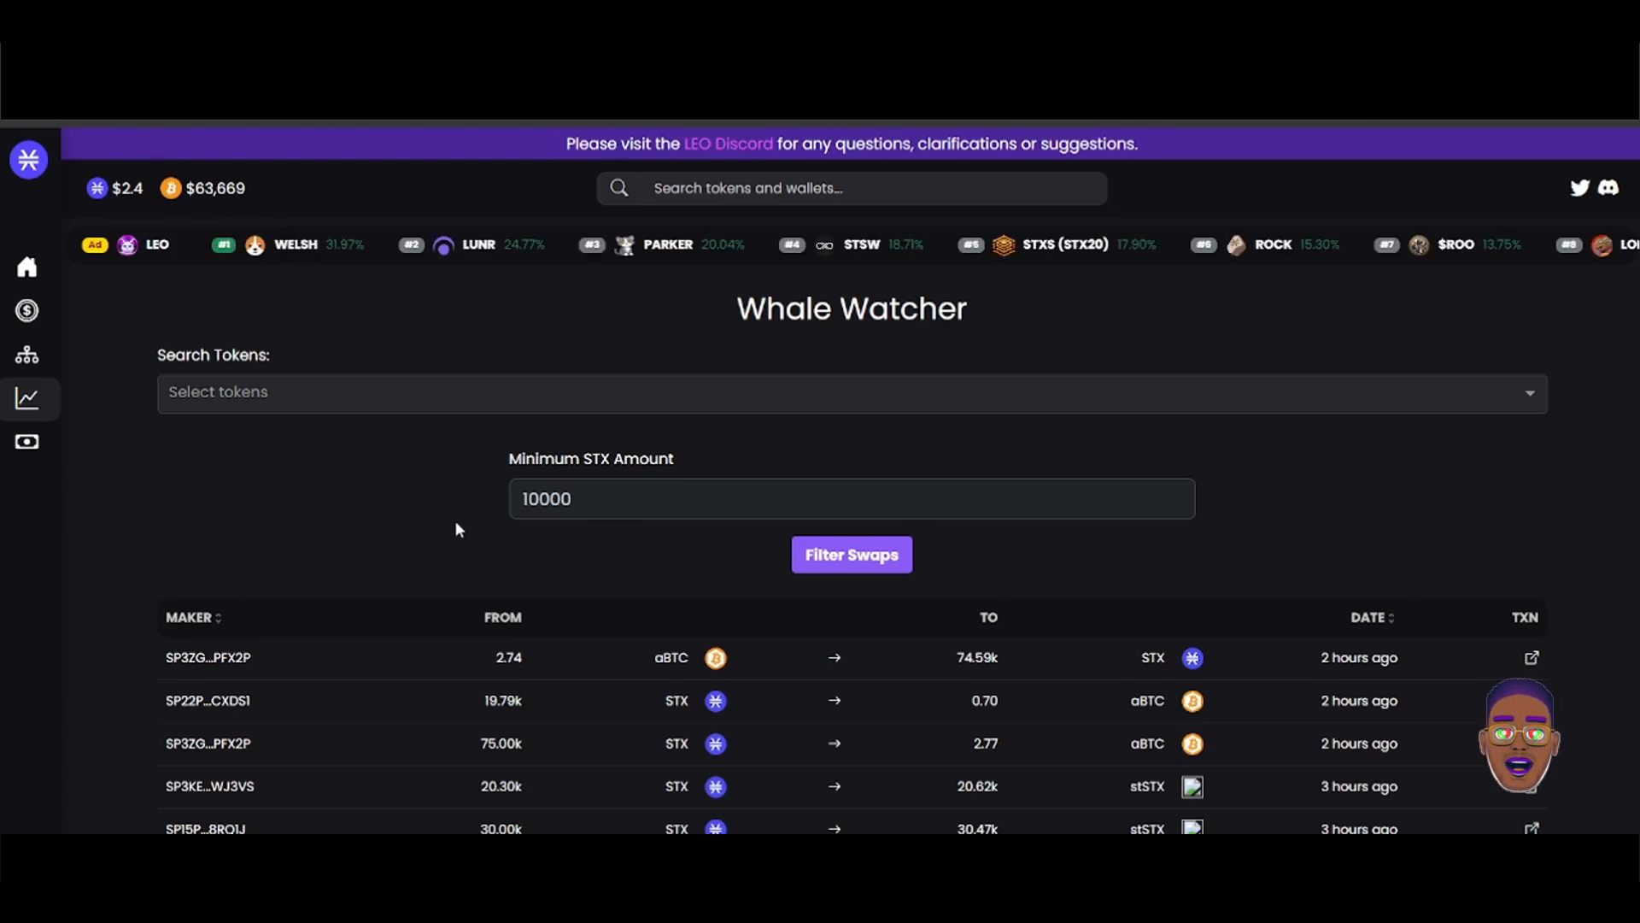